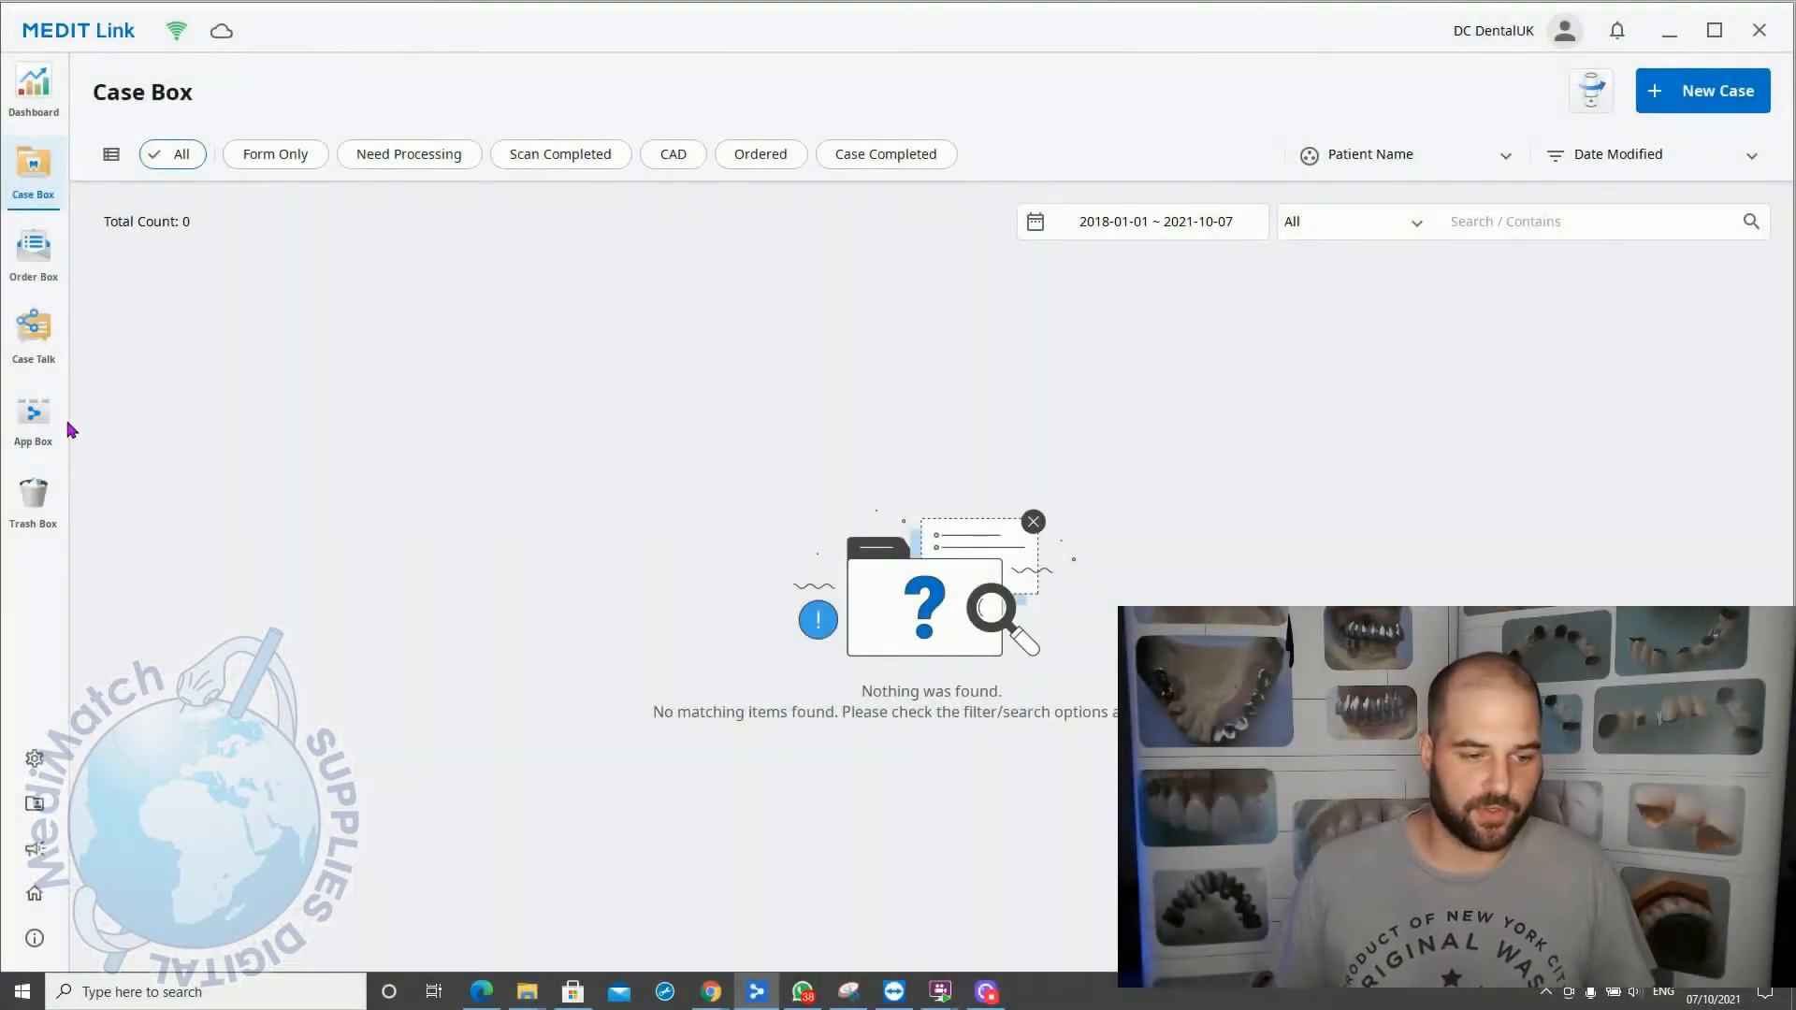
mouse_move(433, 857)
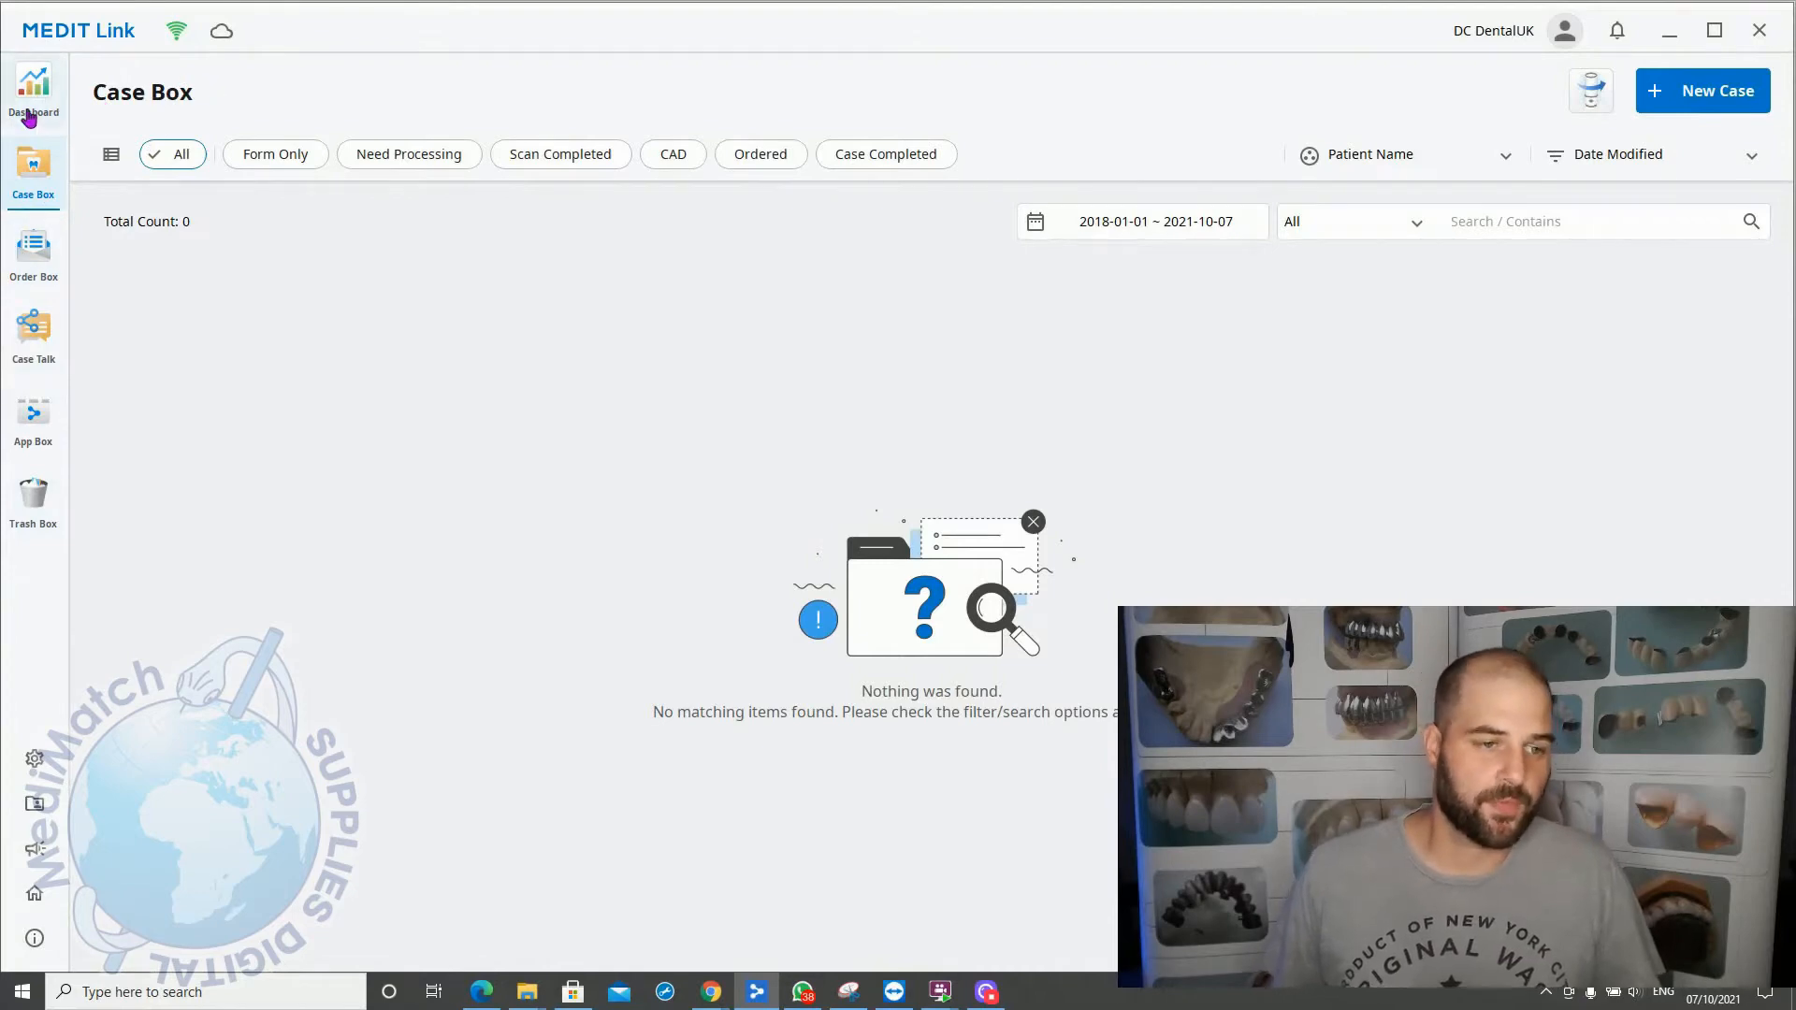
Step: Open the Dashboard and dismiss its information notice to show statistics, order status and the three-case graph
click(32, 92)
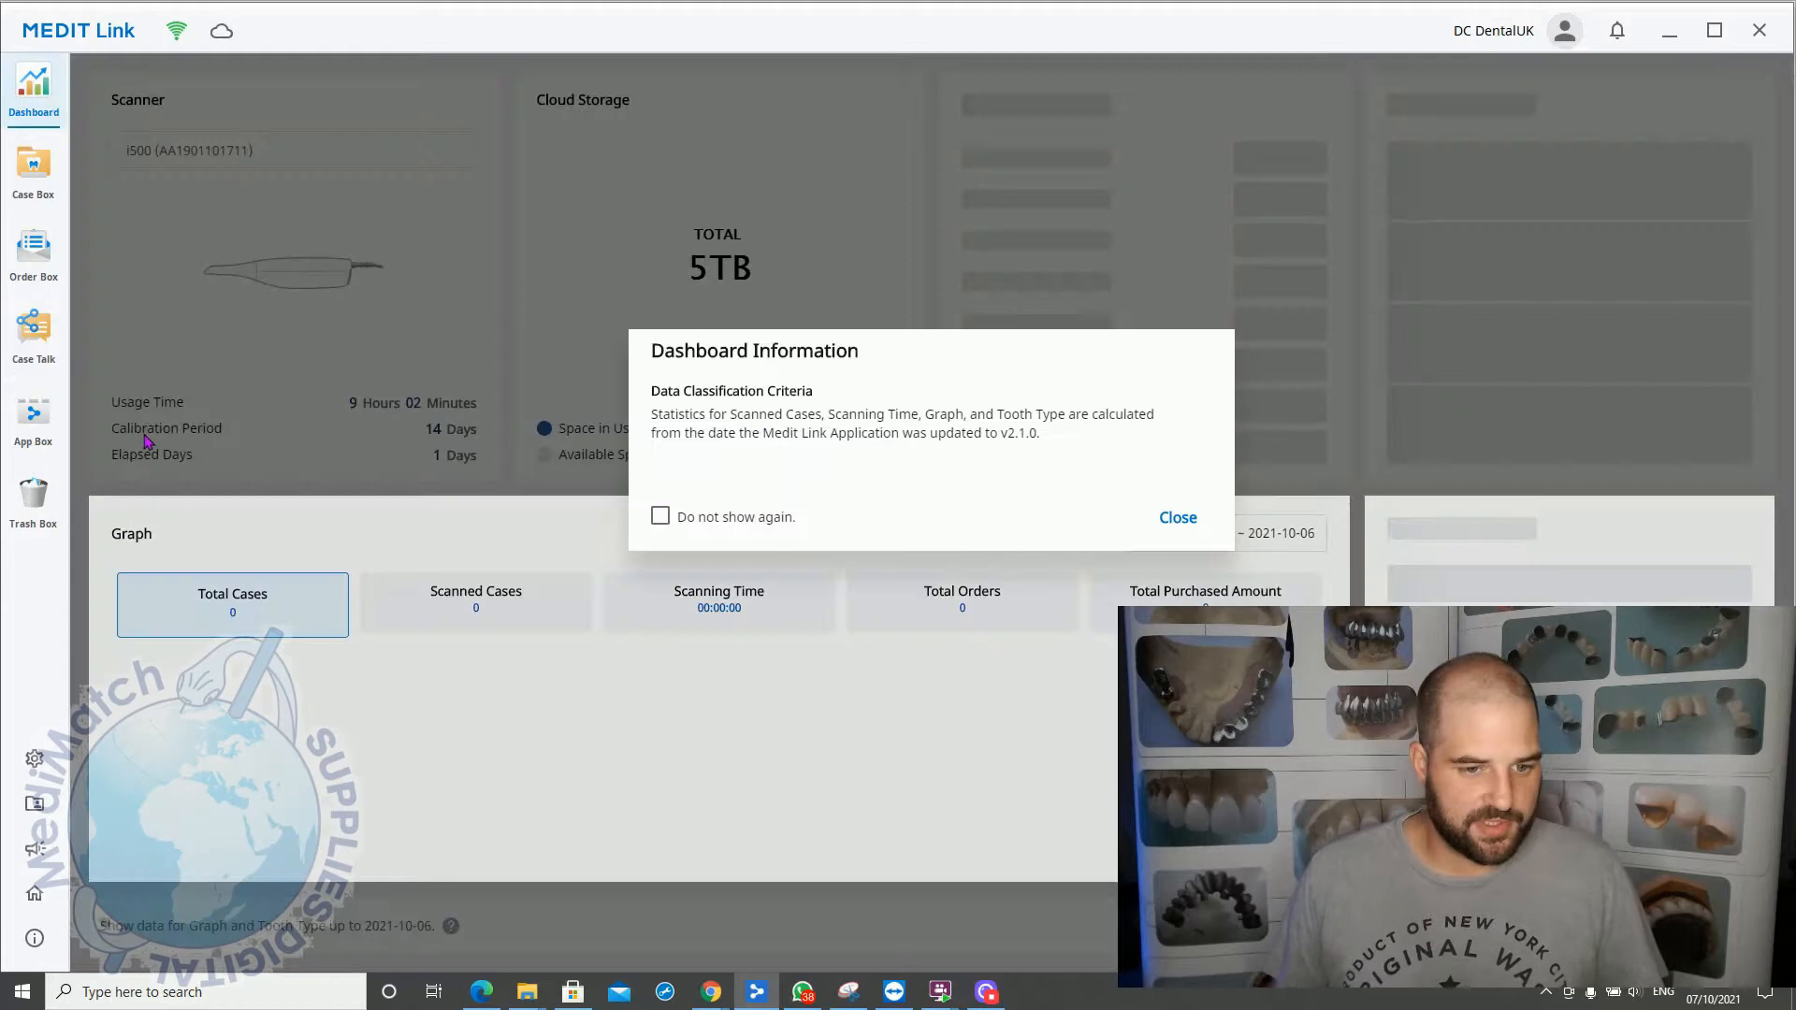
click(1177, 517)
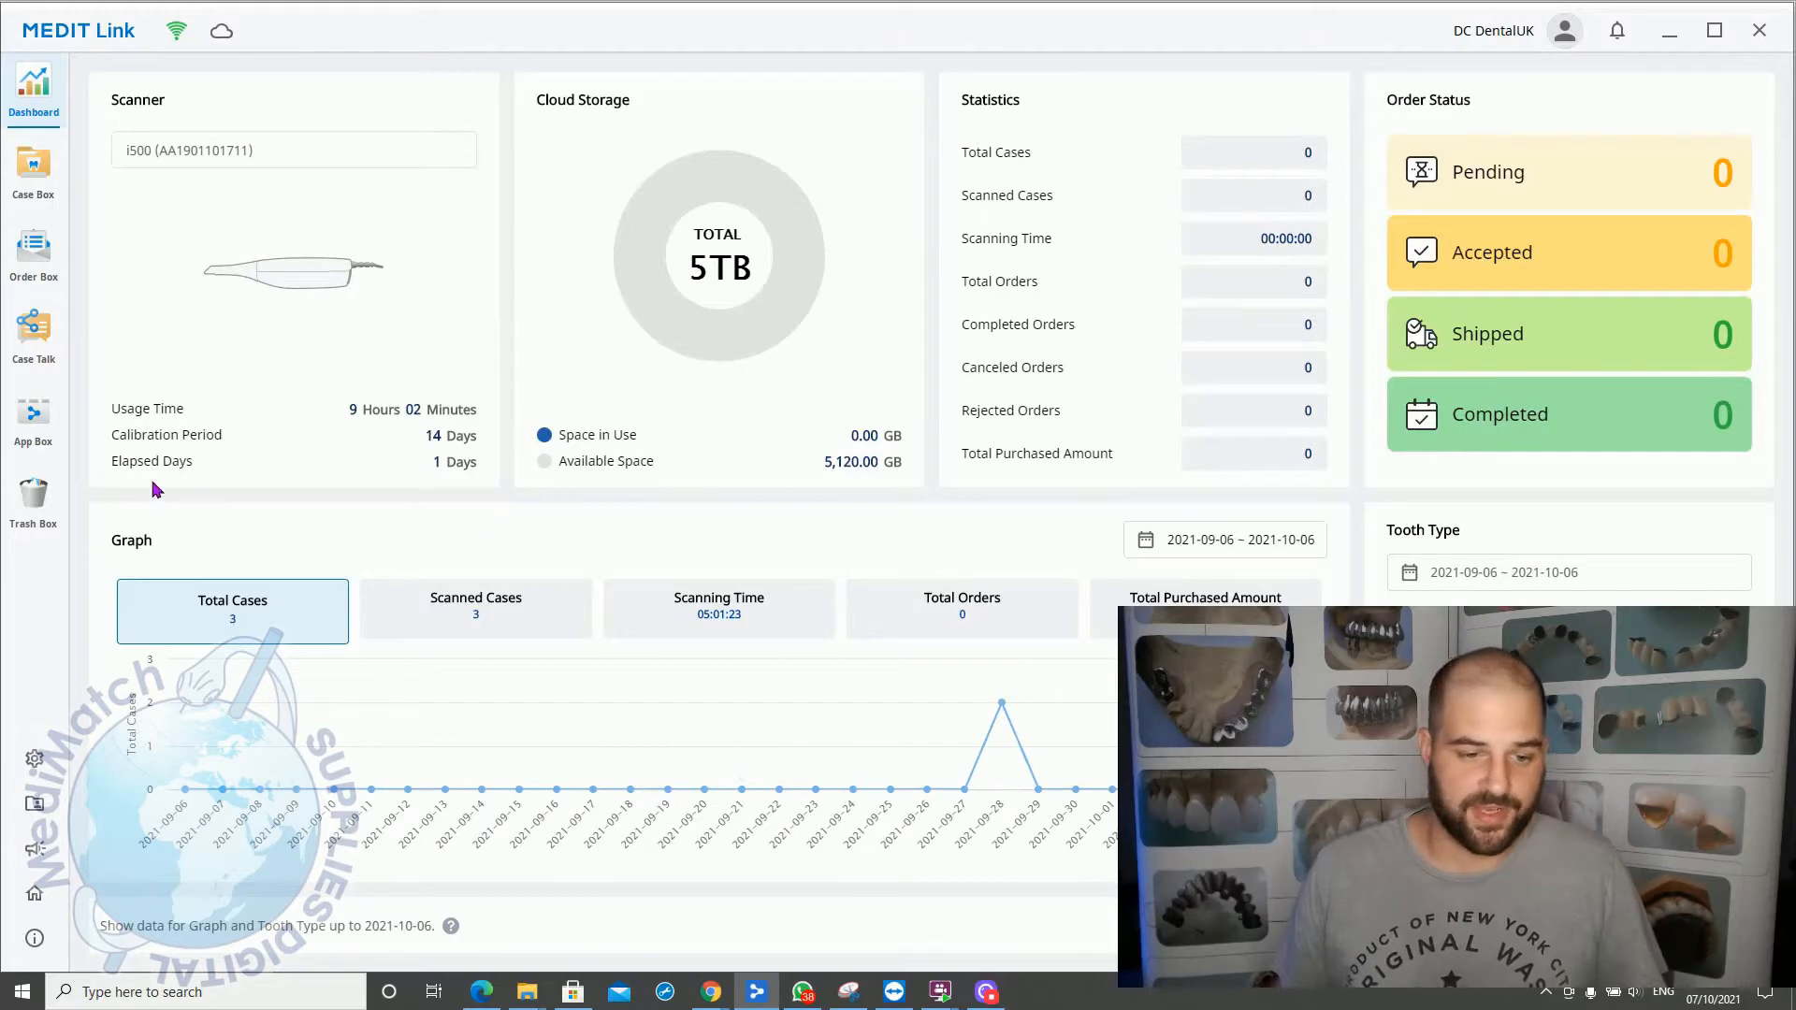
mouse_move(1643, 459)
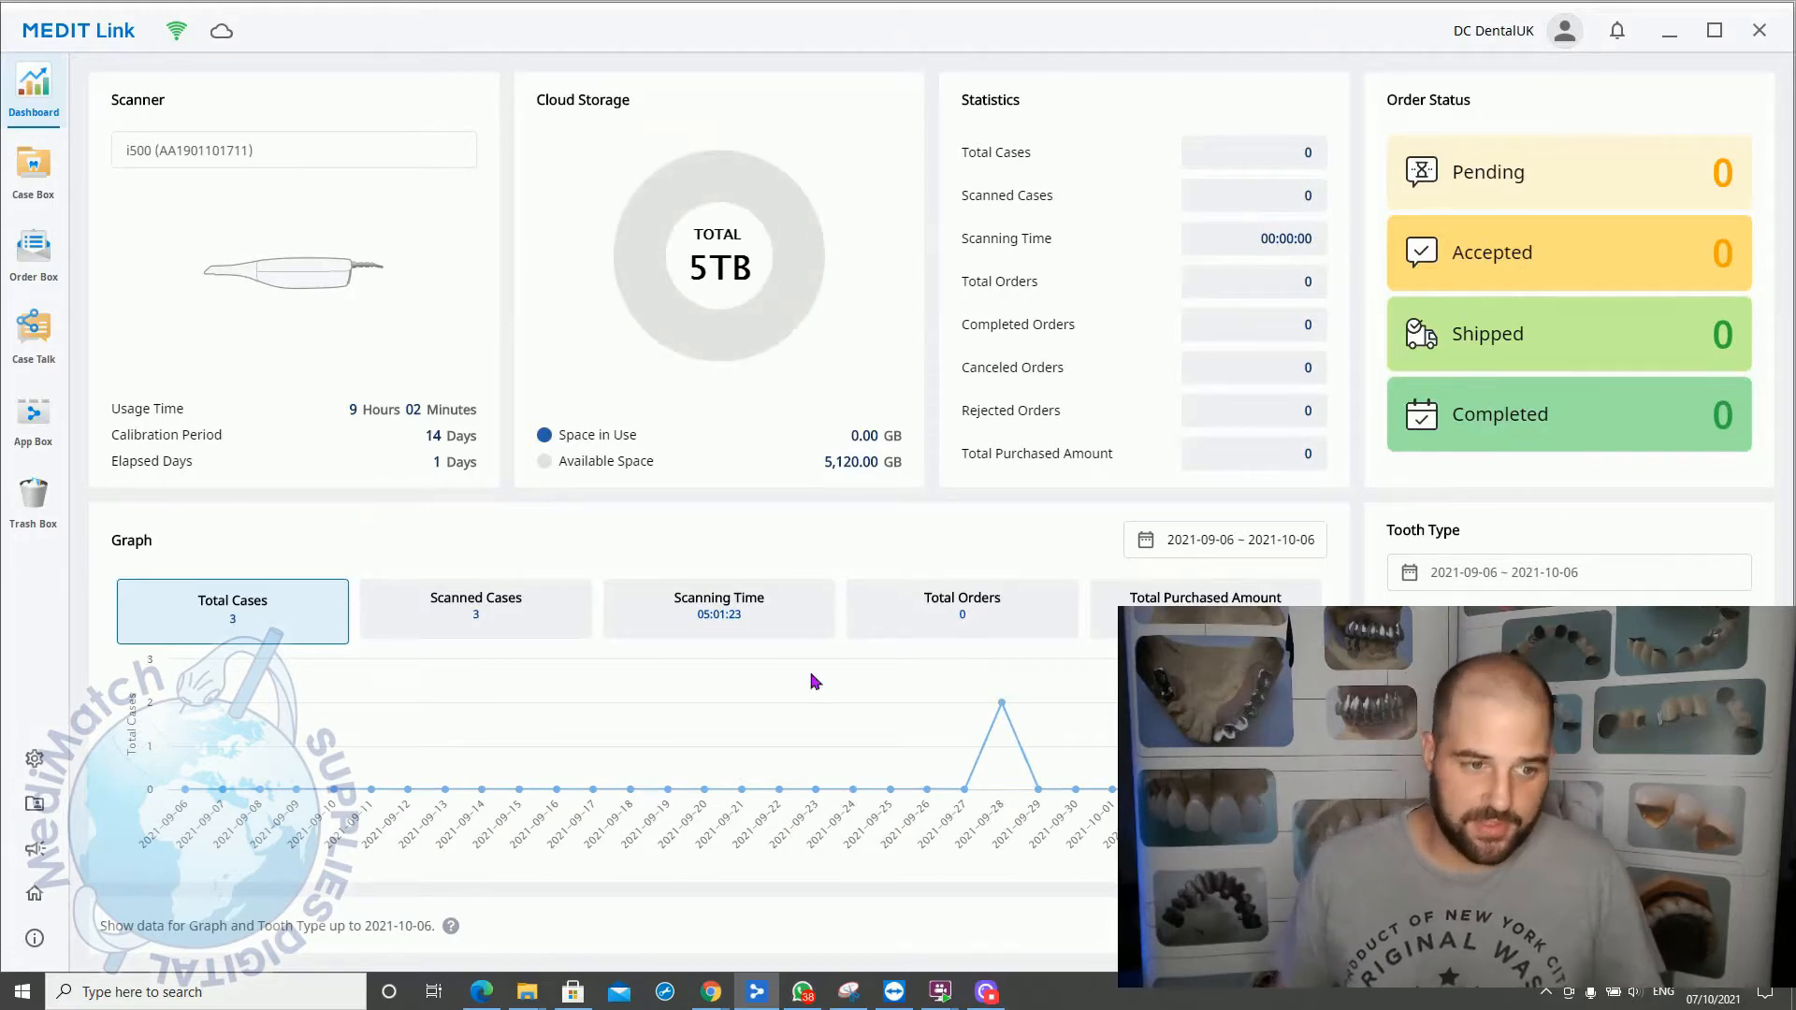
mouse_move(240, 287)
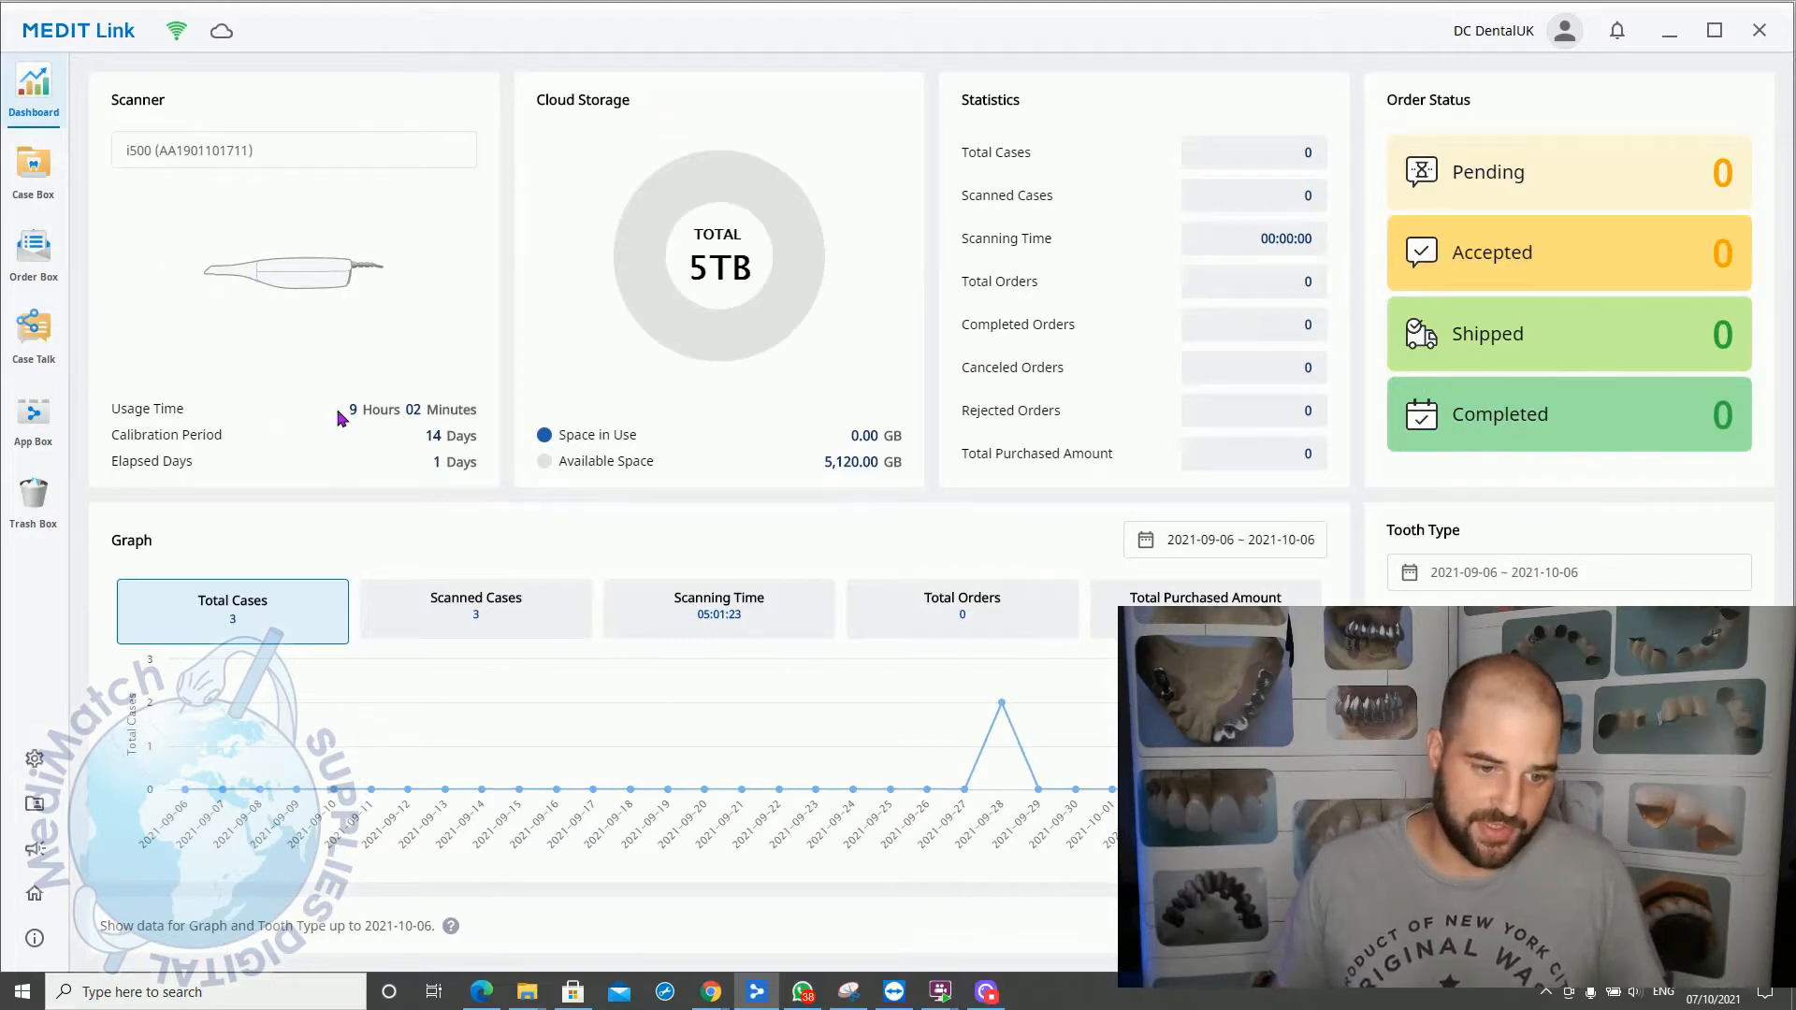
double_click(152, 460)
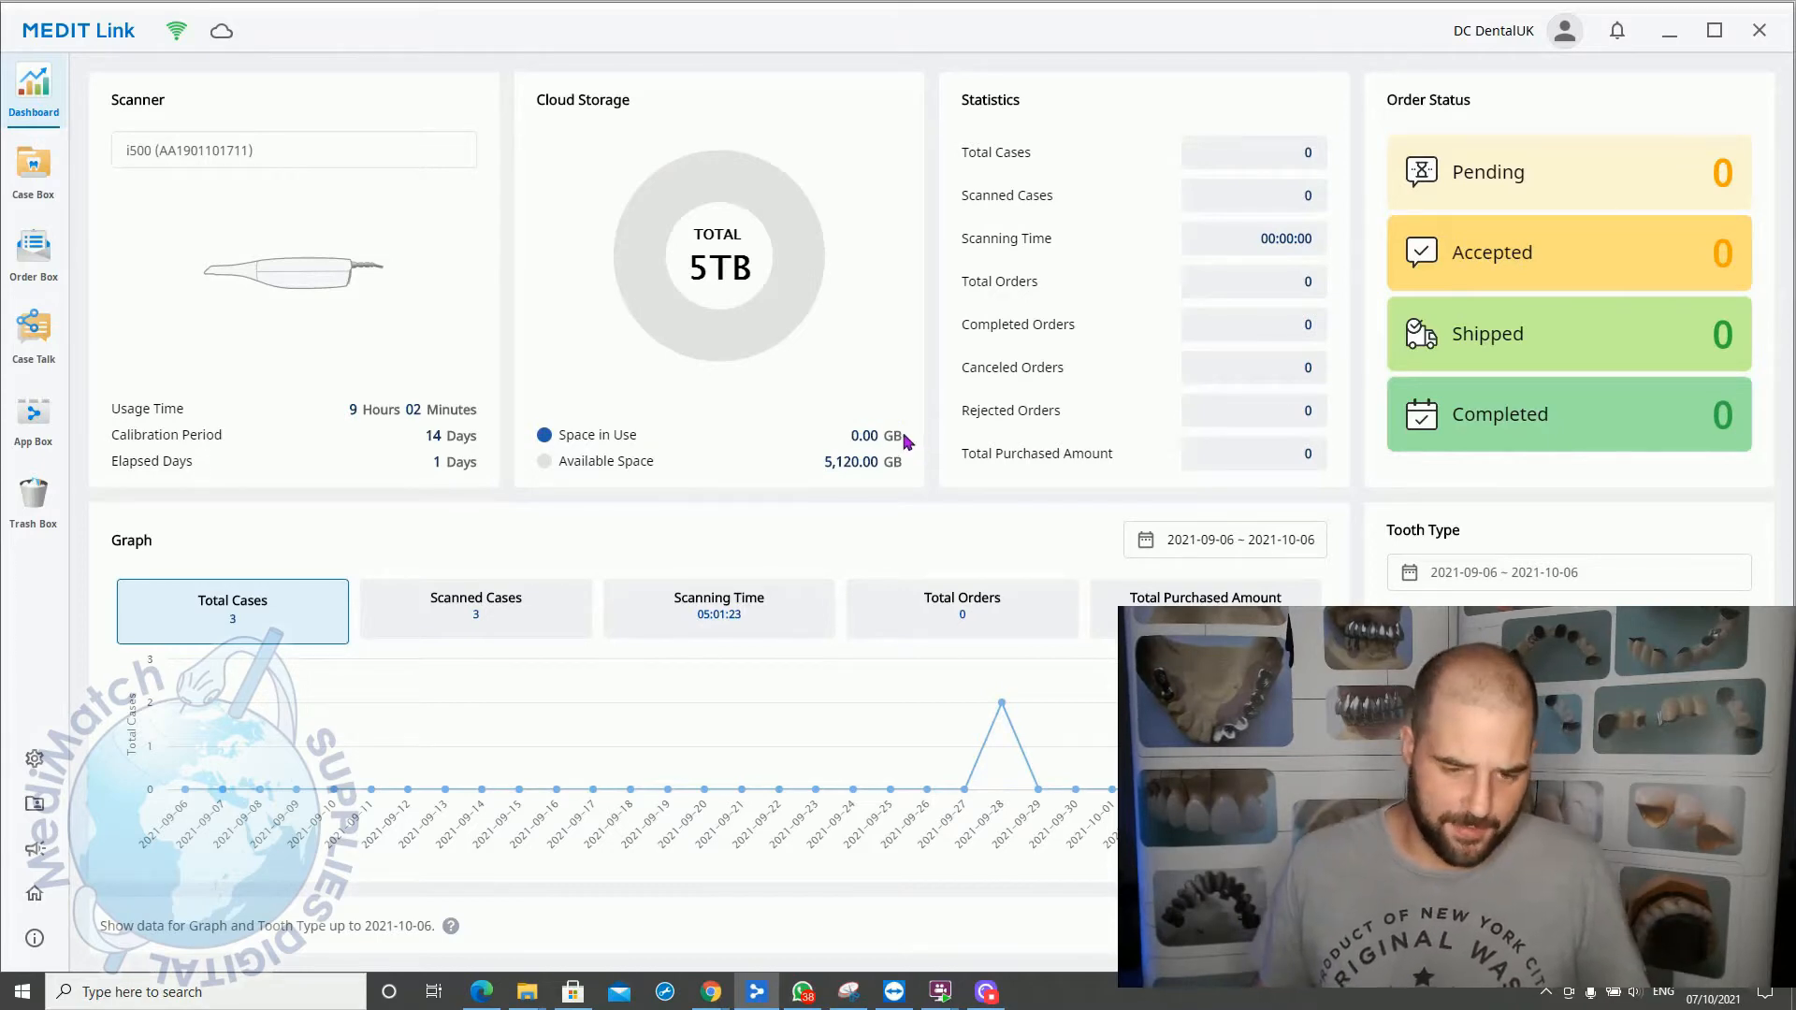
mouse_move(930, 240)
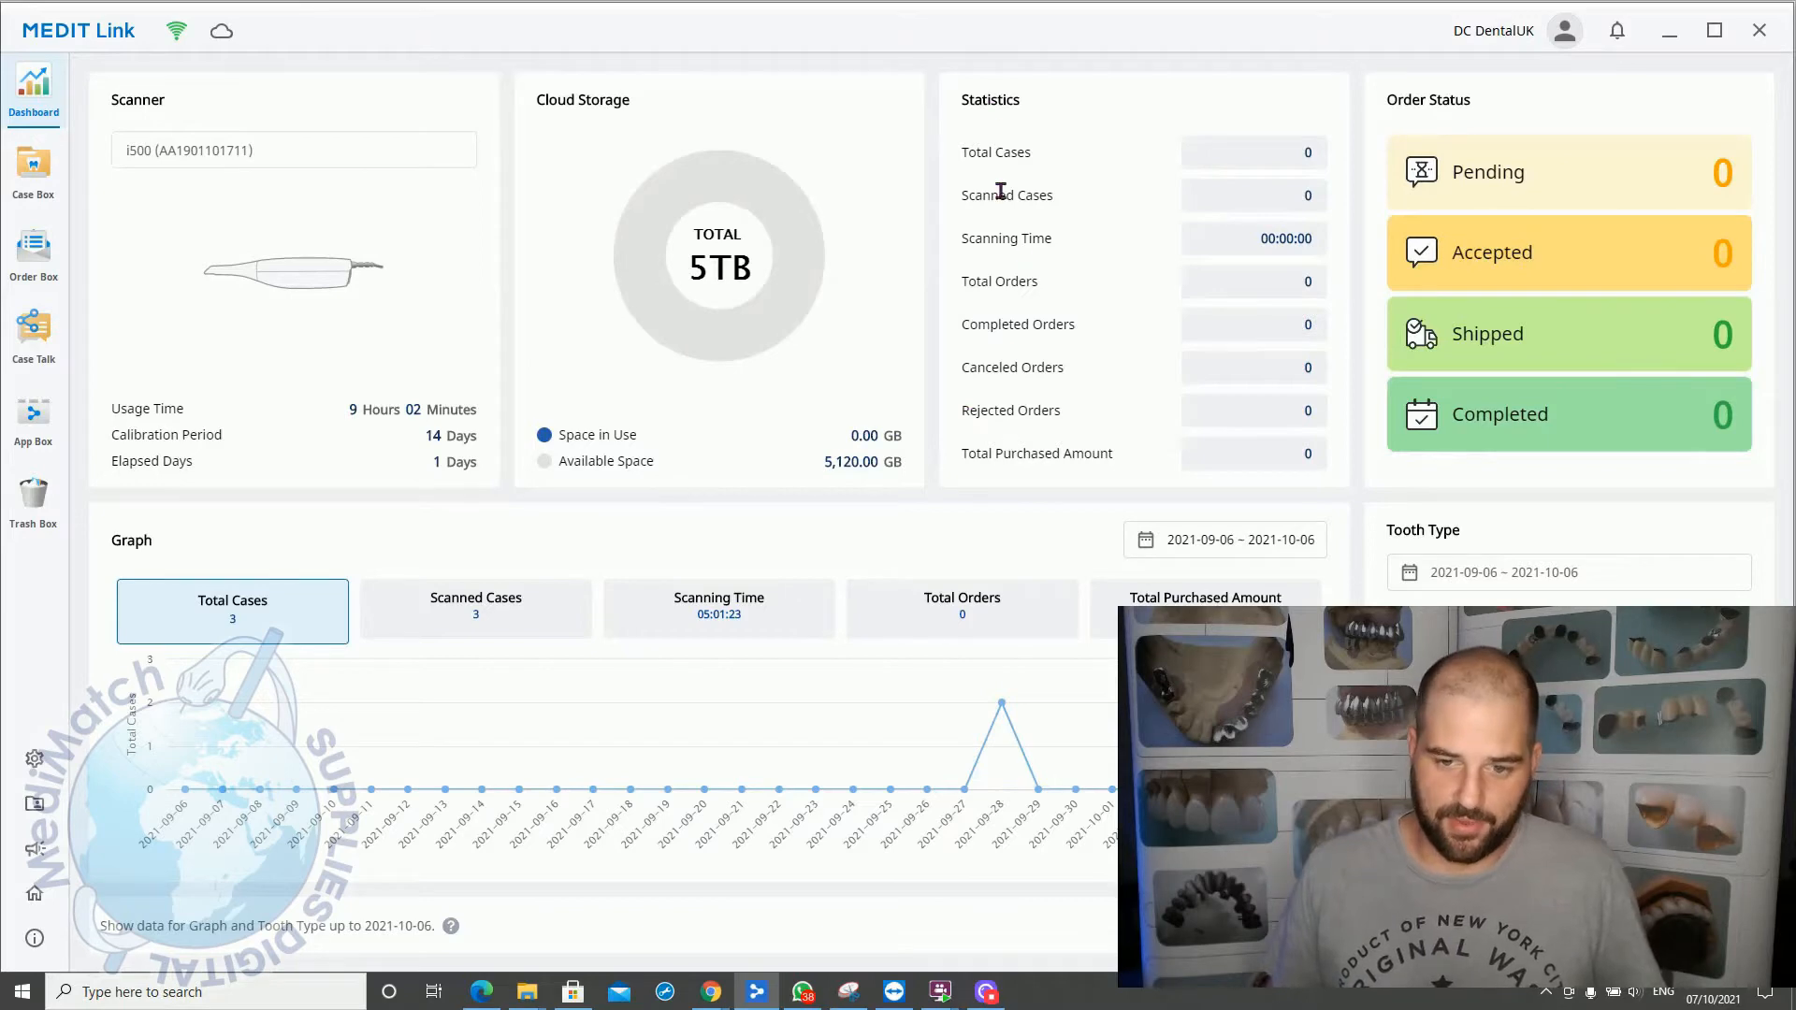
mouse_move(1140, 476)
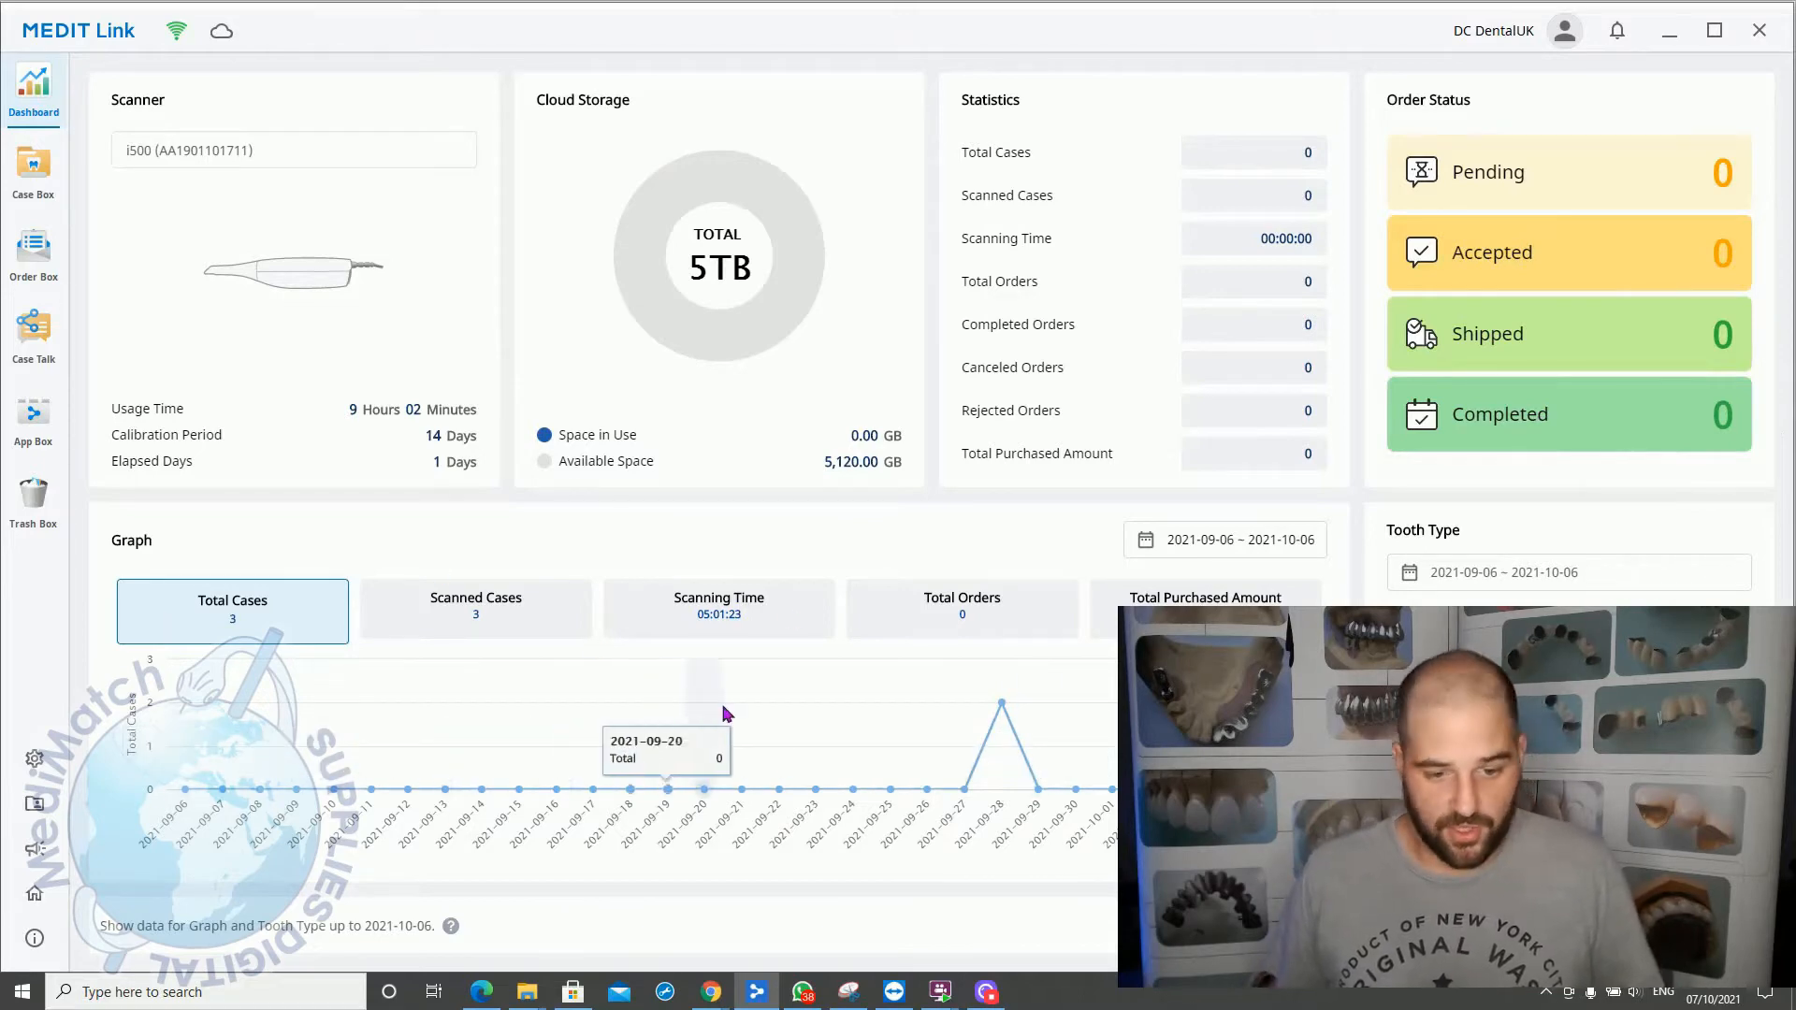
mouse_move(277, 795)
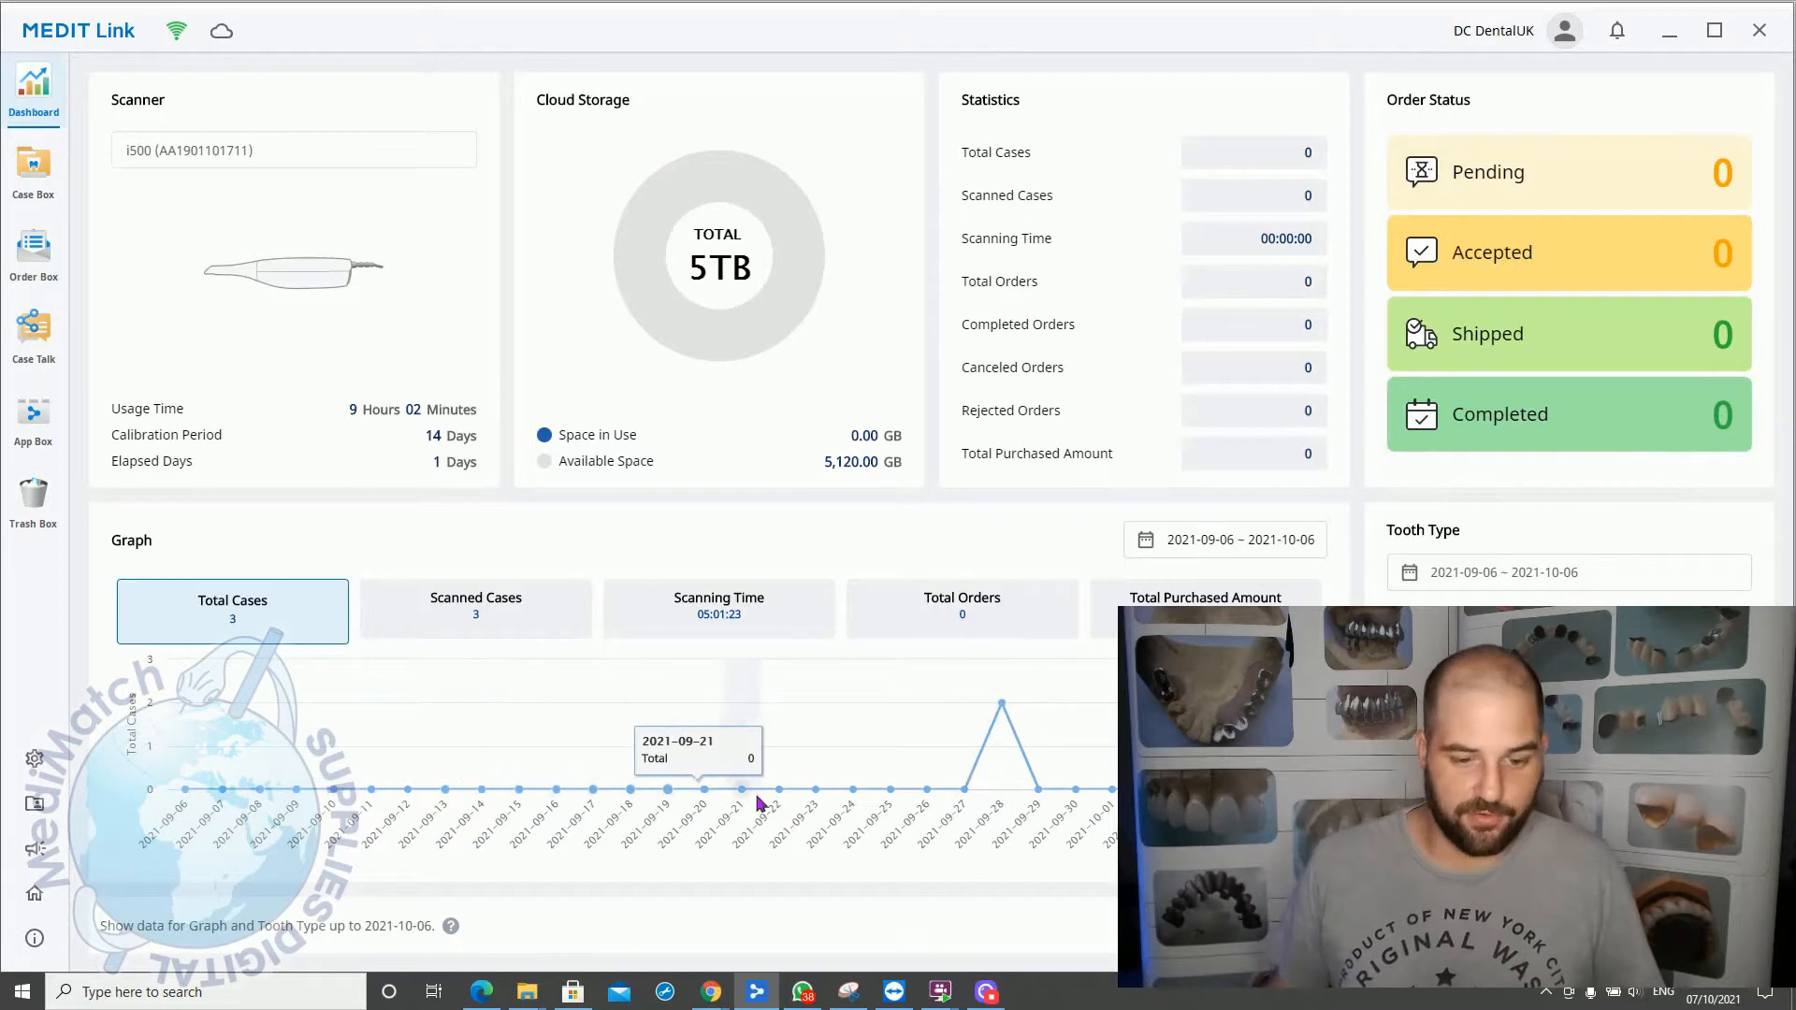
mouse_move(1082, 791)
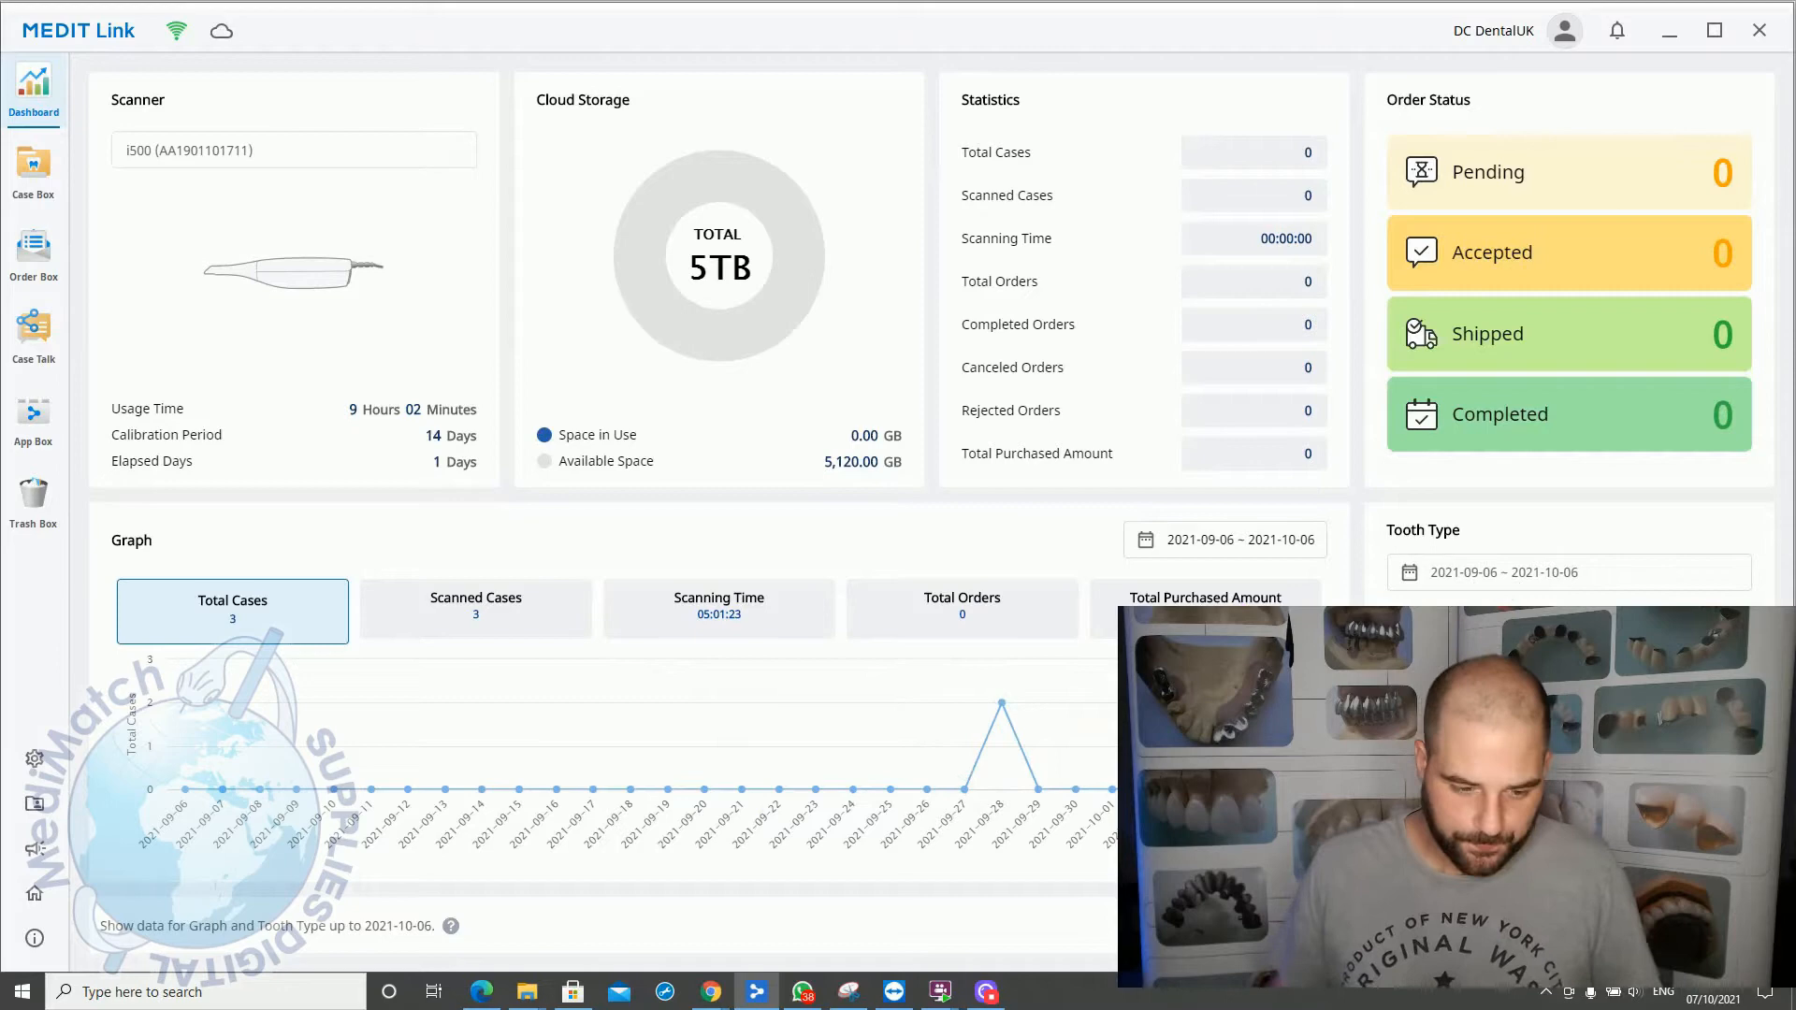
Step: Open the Case Box, which lists zero cases
click(34, 172)
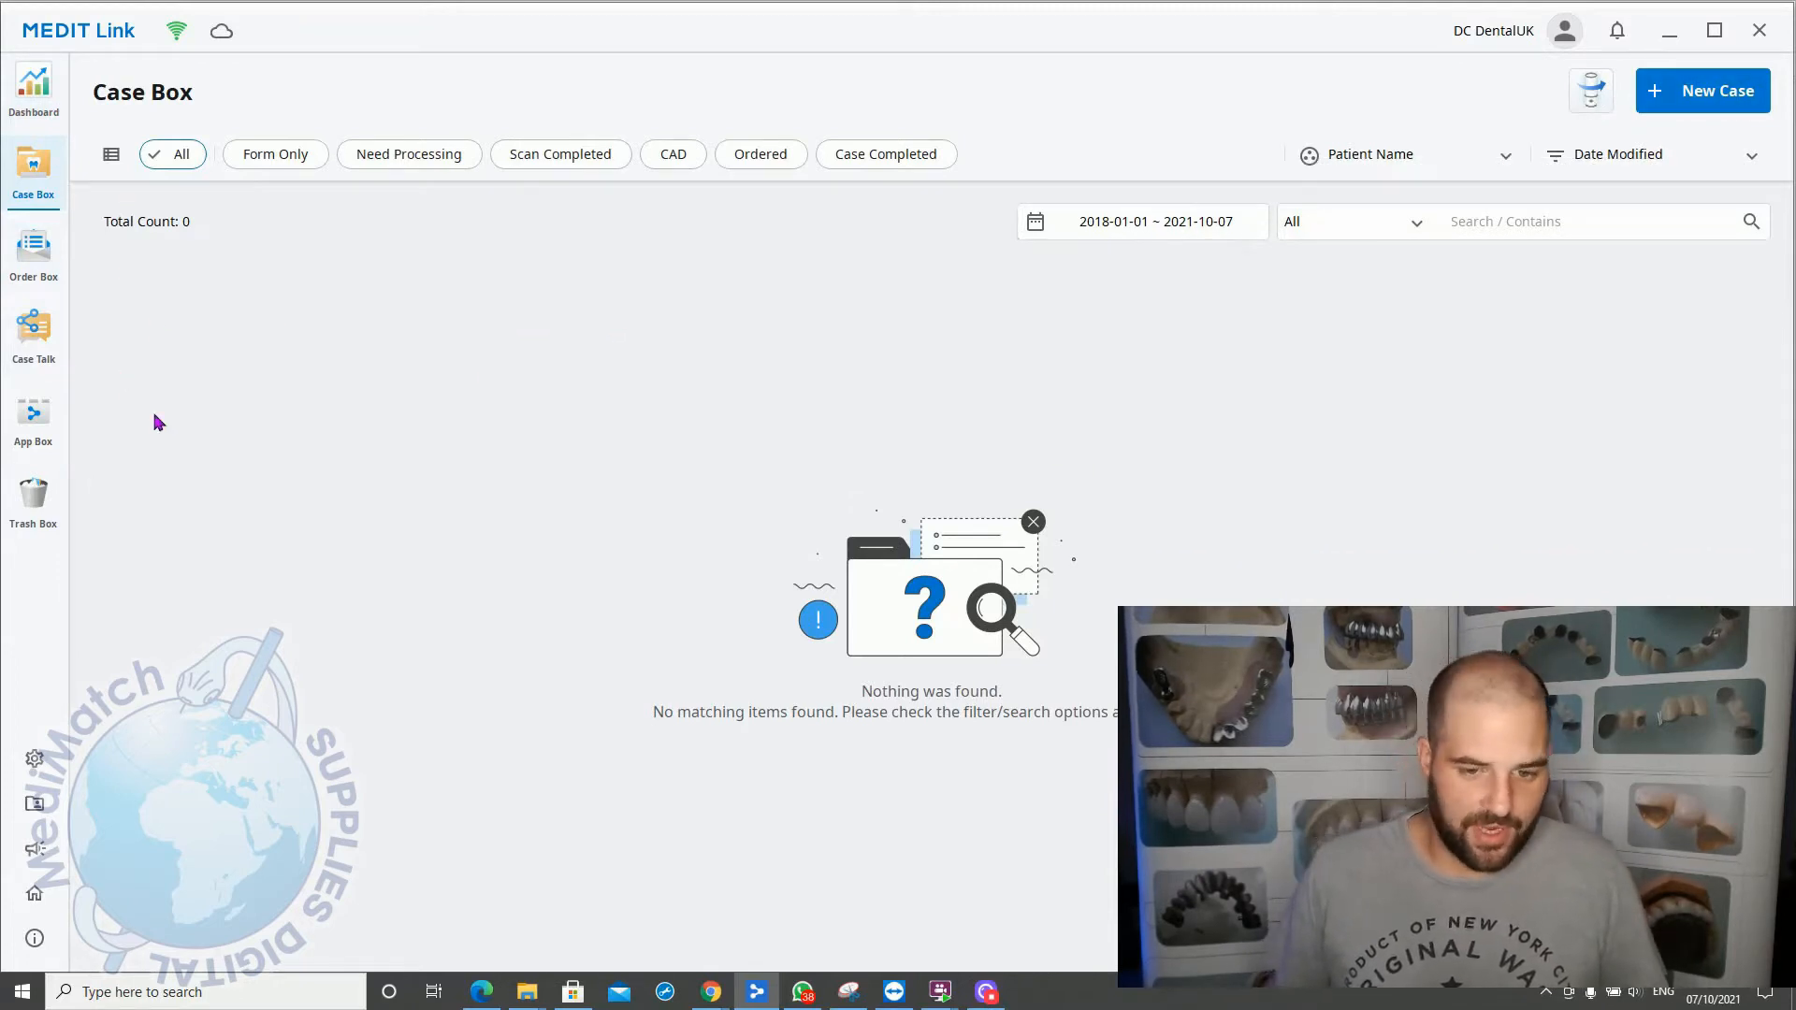
mouse_move(194, 899)
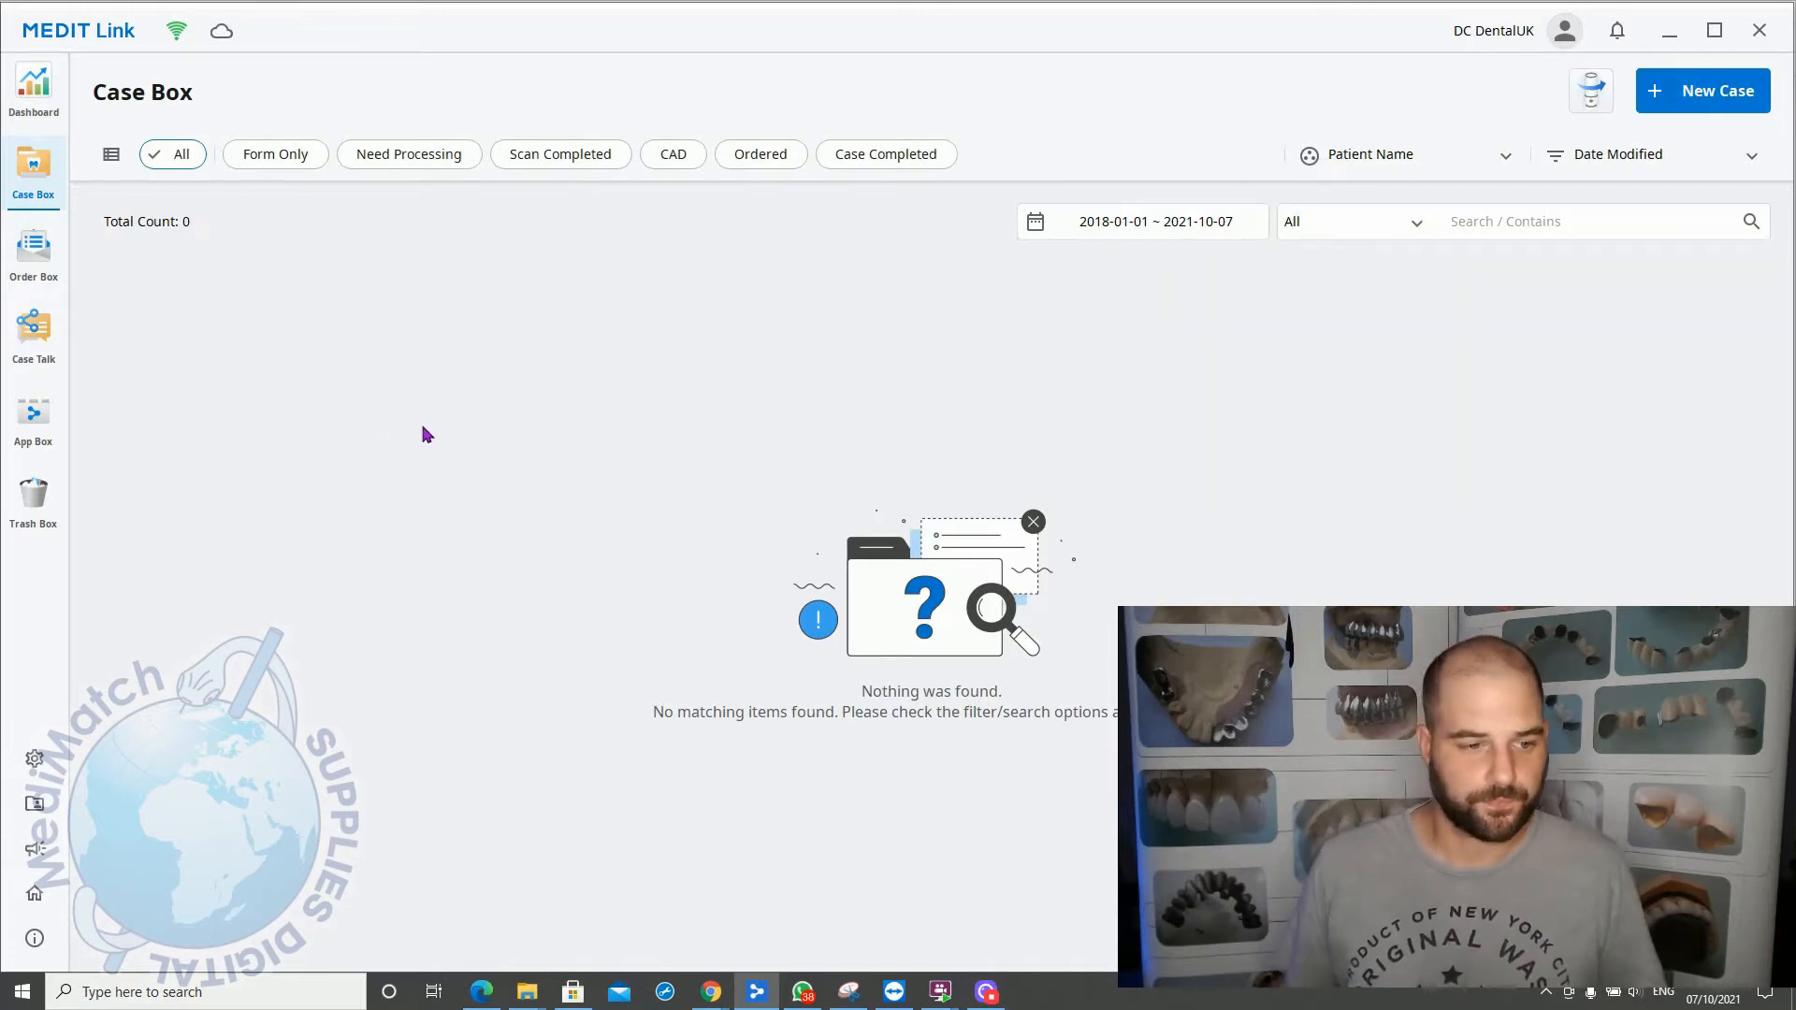
Step: View the empty Order Box with zero orders, revisiting Case Box before heading to Case Talk
click(34, 251)
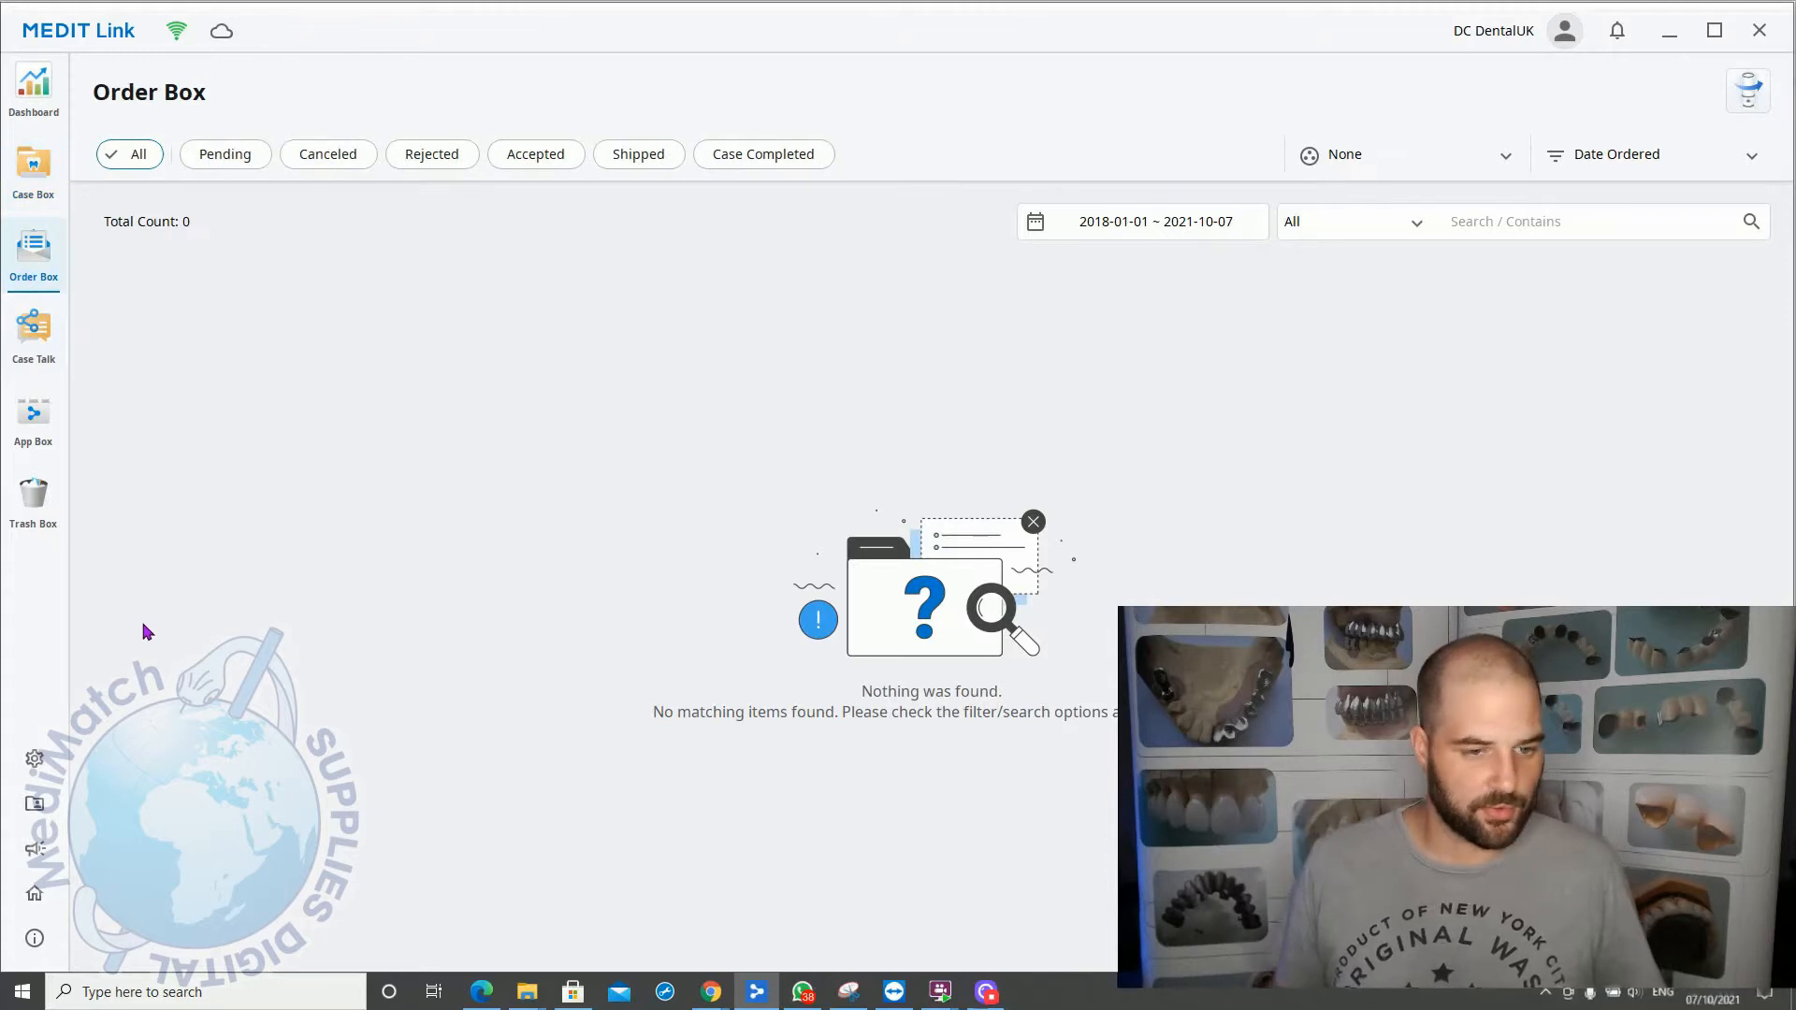
mouse_move(236, 229)
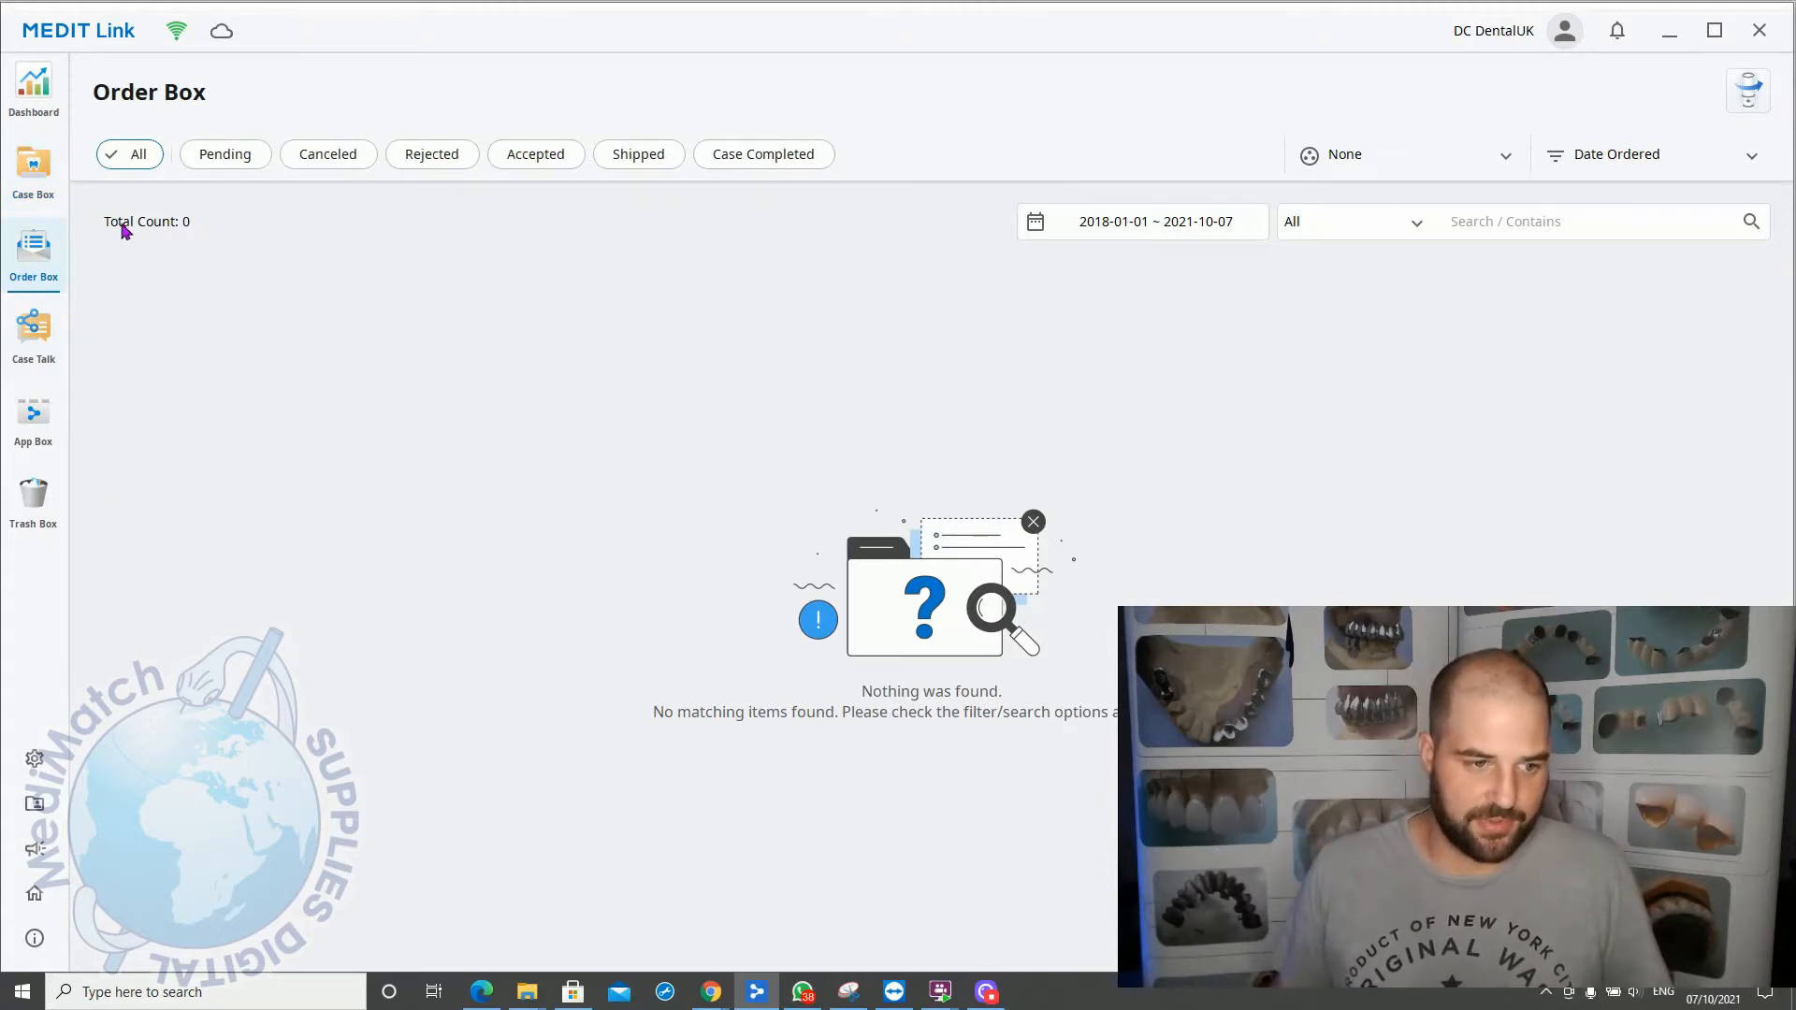
click(34, 172)
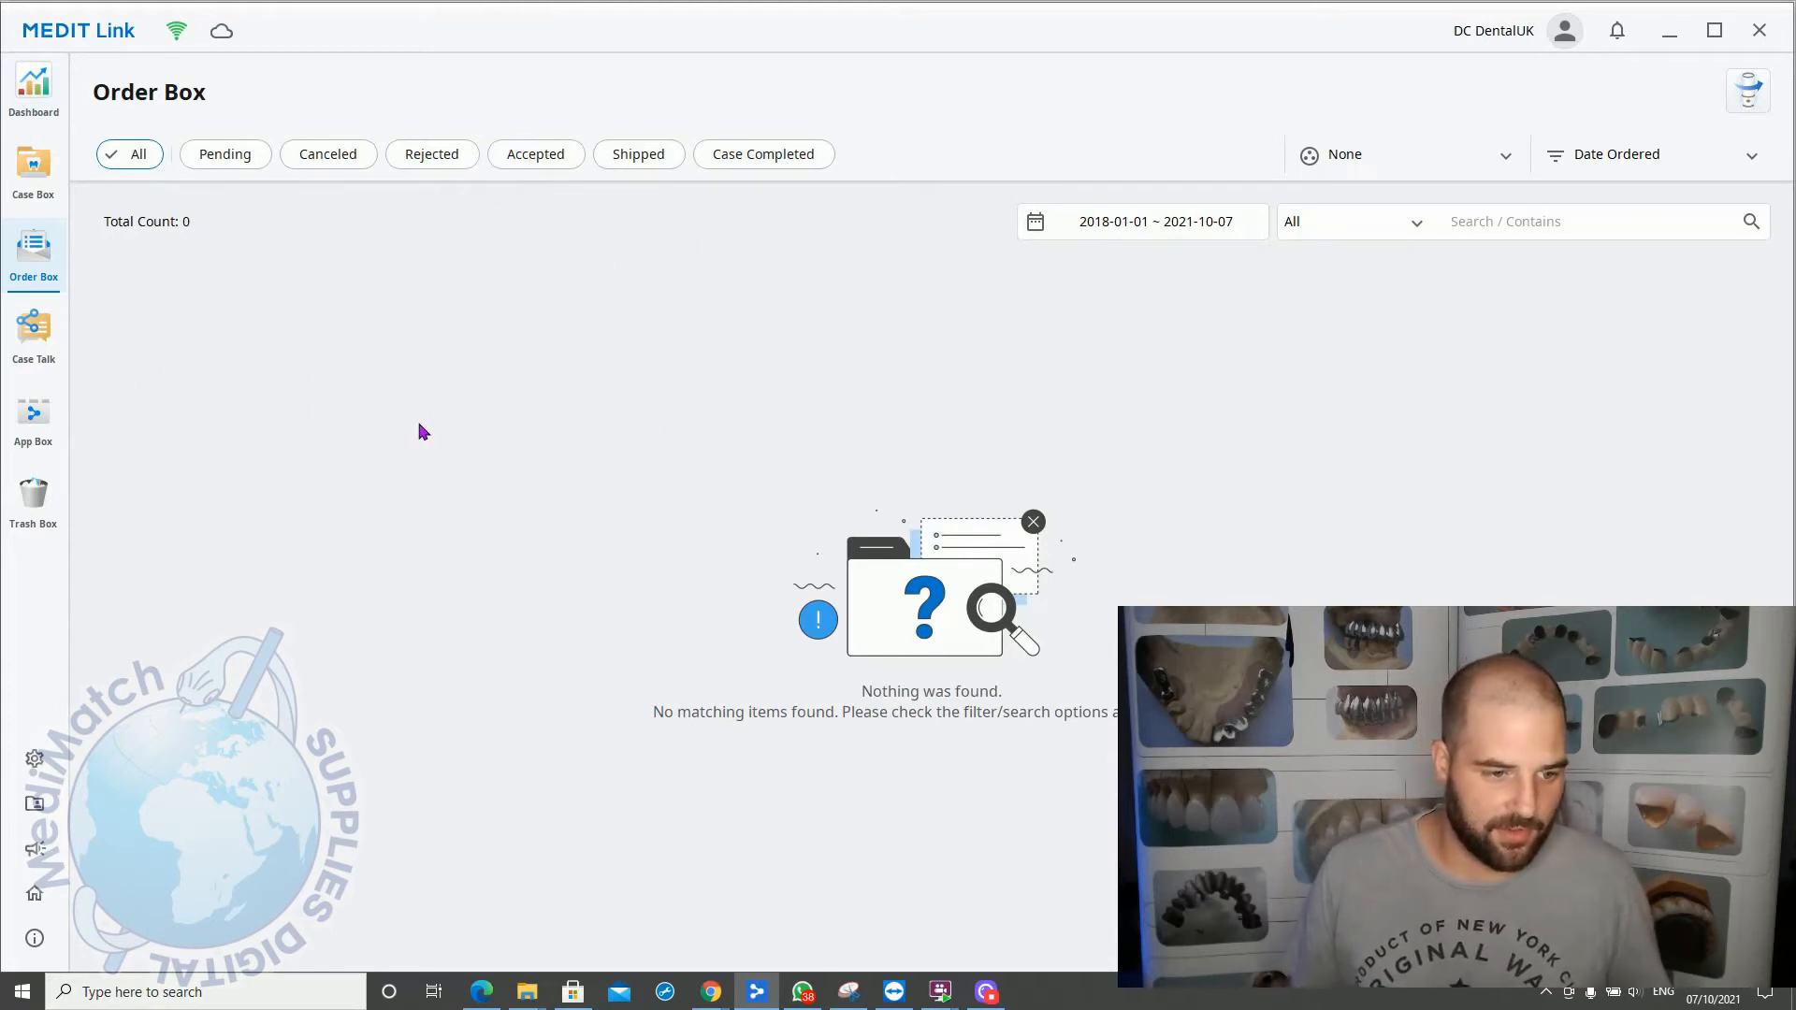
click(34, 332)
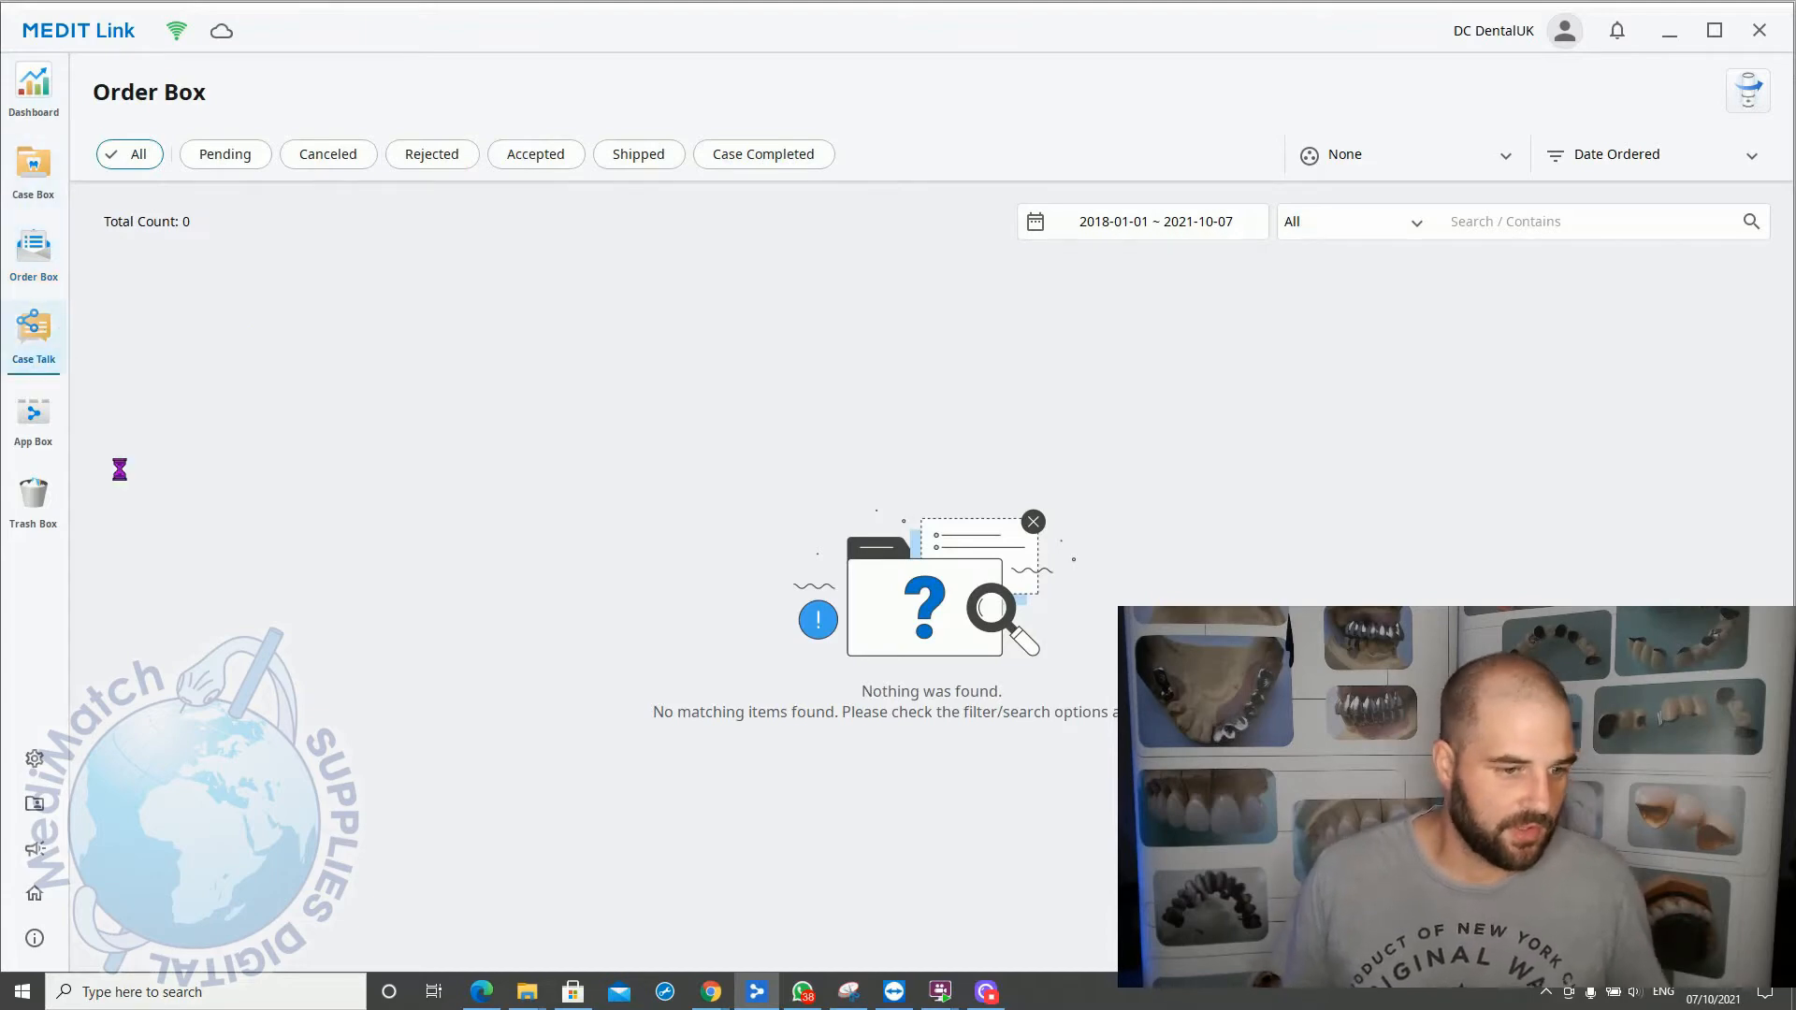
Step: Open the Case Talk page, which has no conversations
click(34, 336)
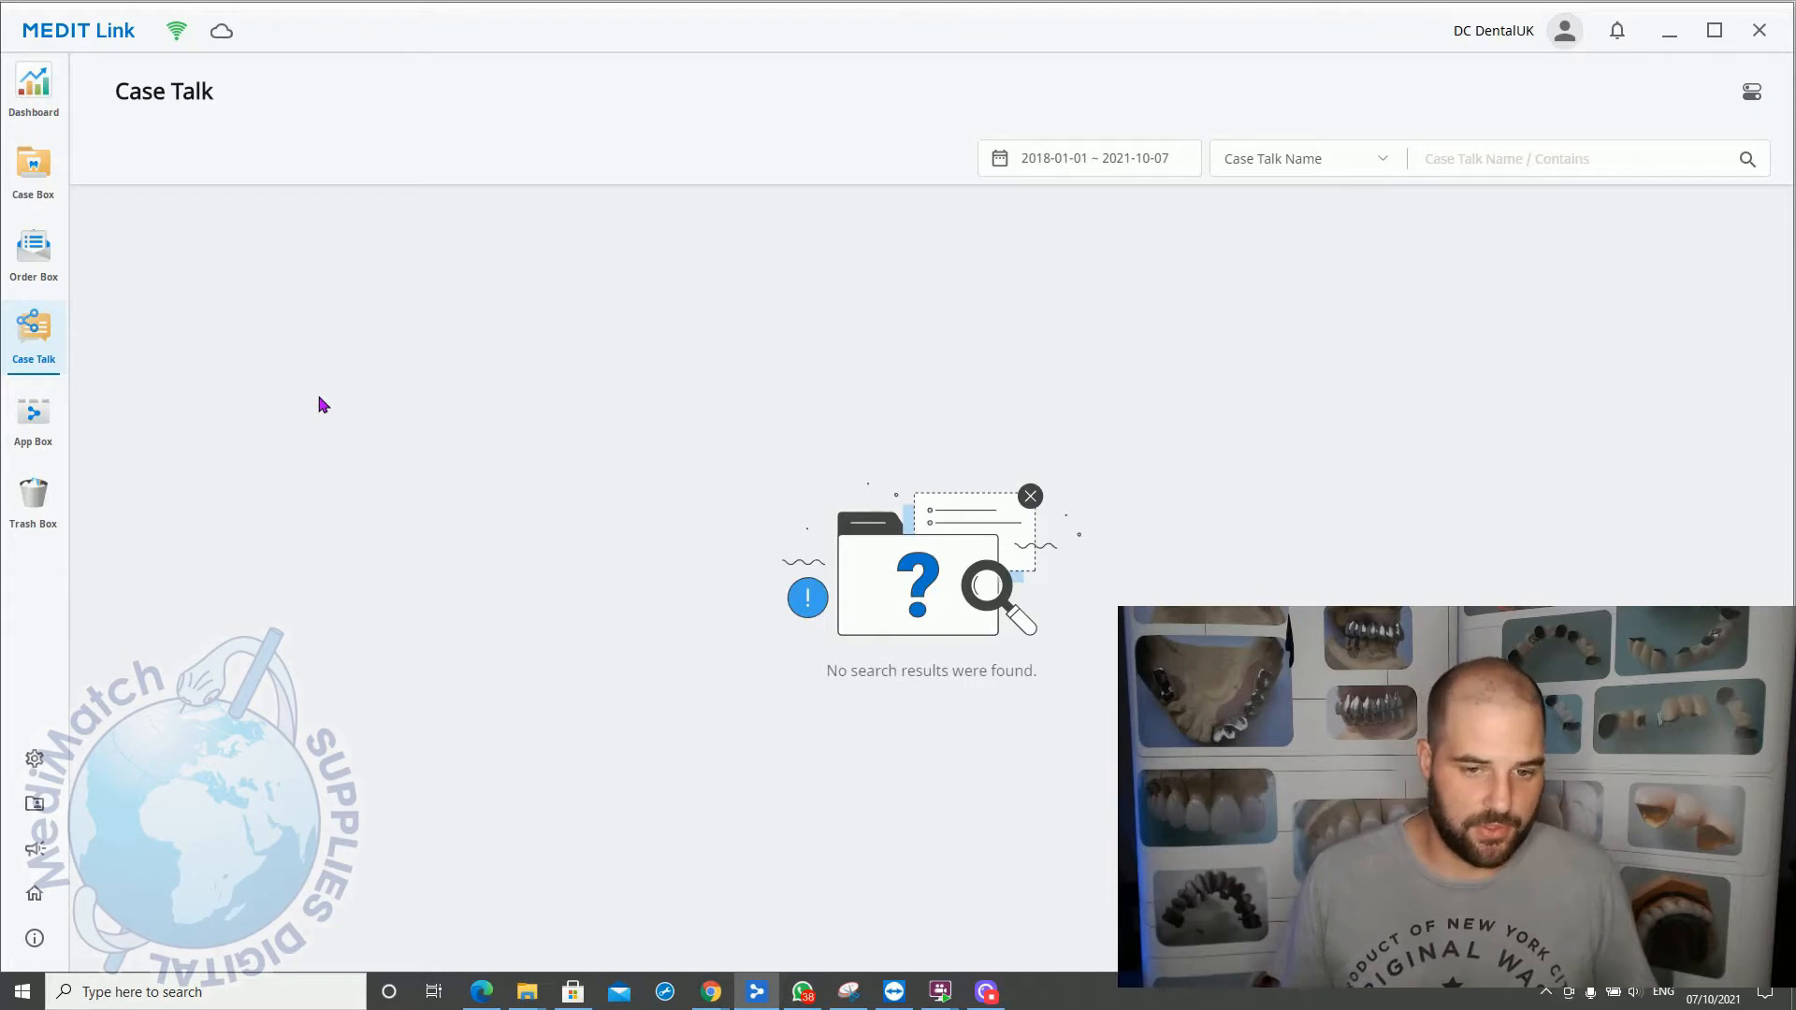
mouse_move(754, 556)
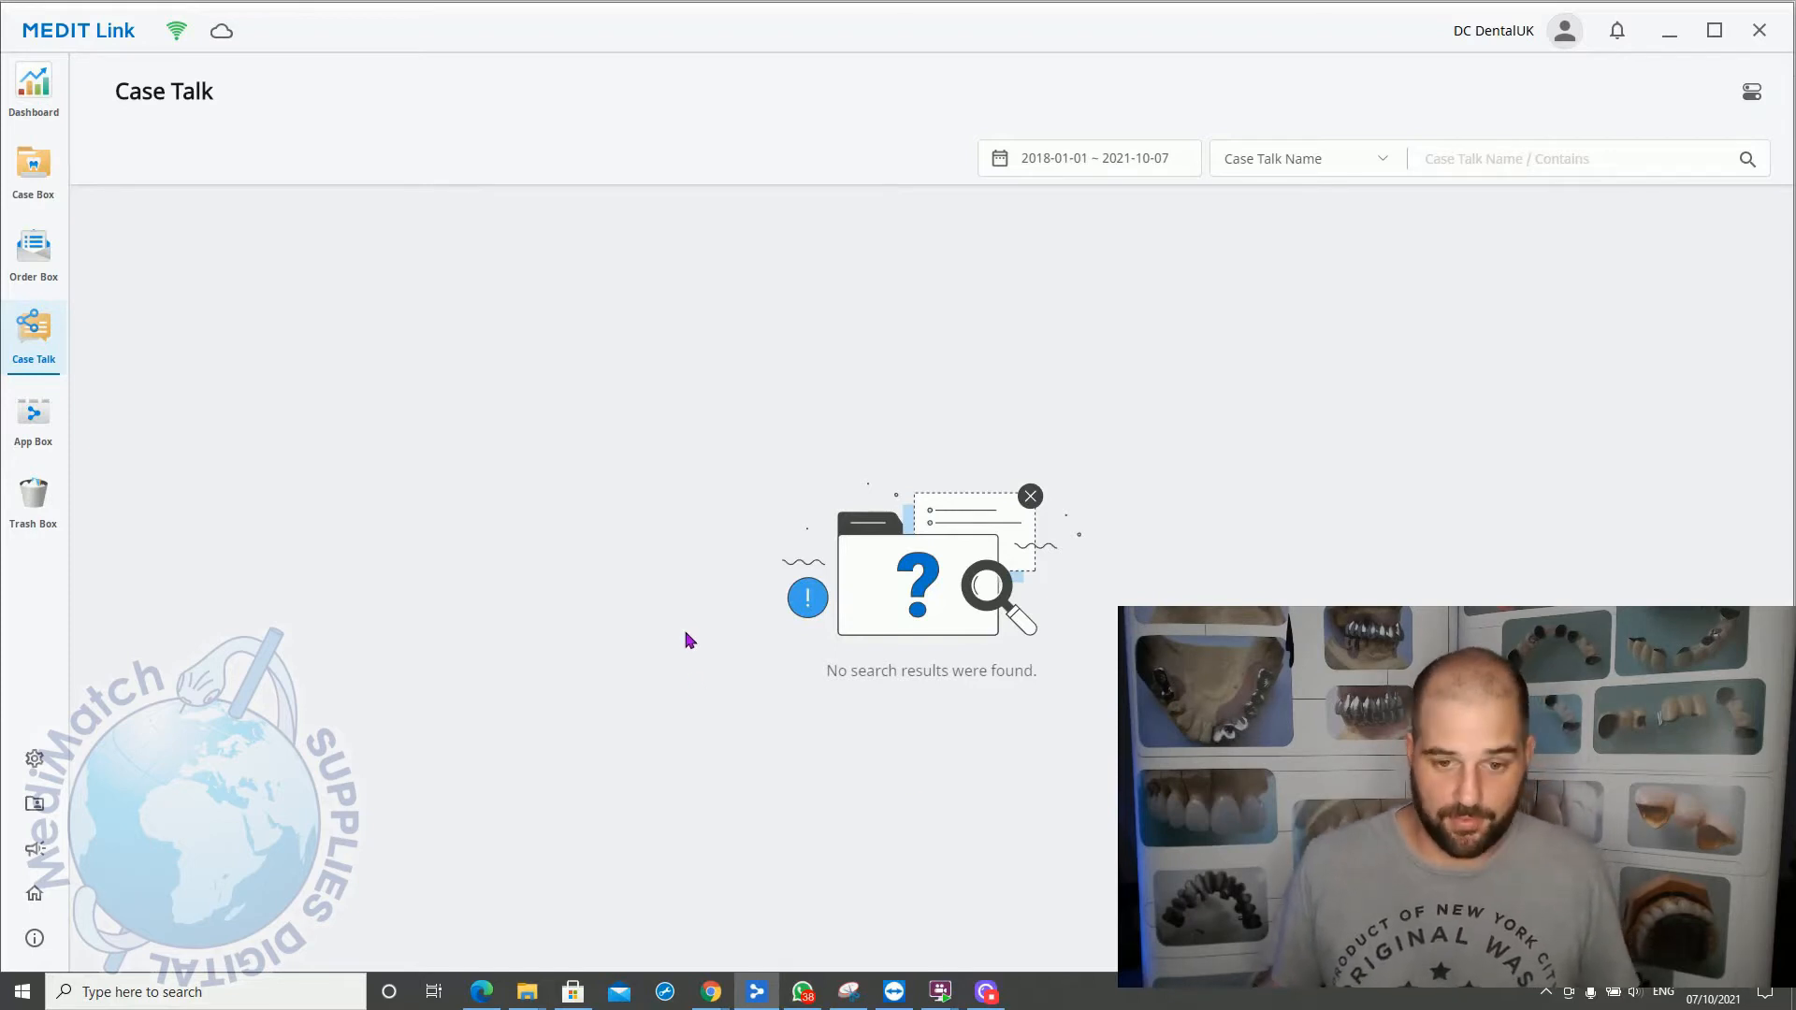
mouse_move(700, 519)
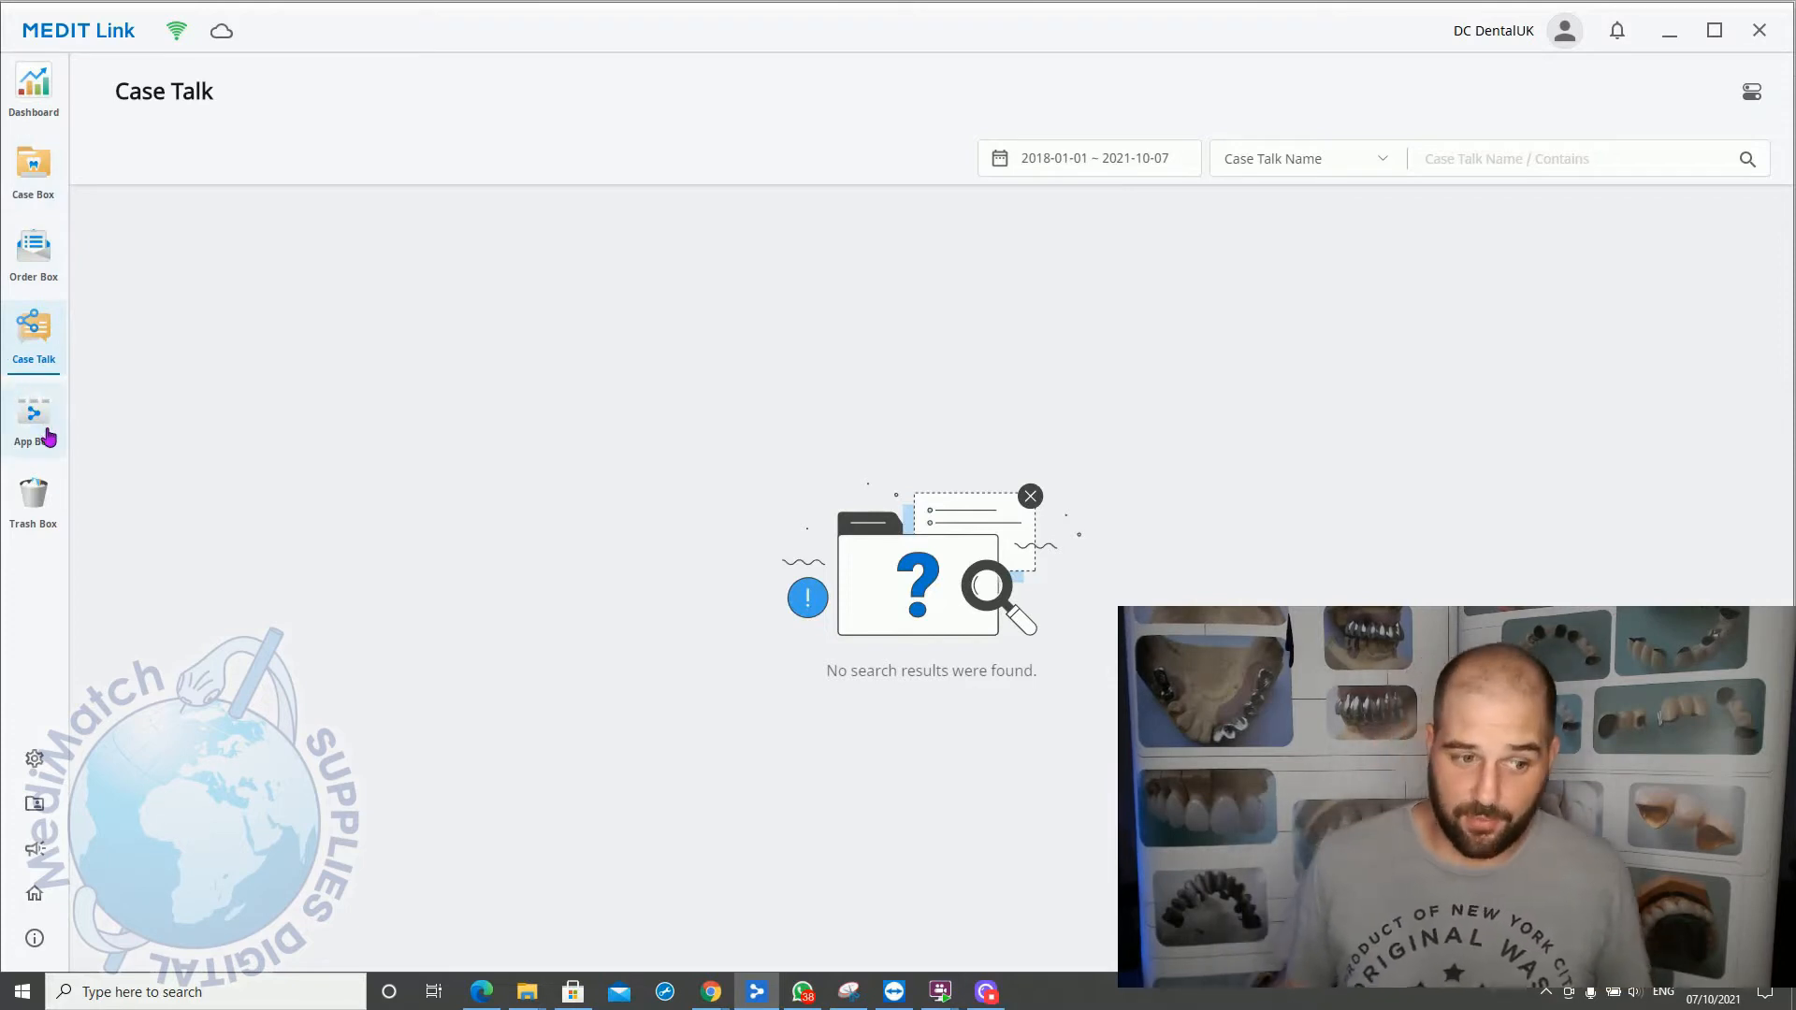
mouse_move(33, 418)
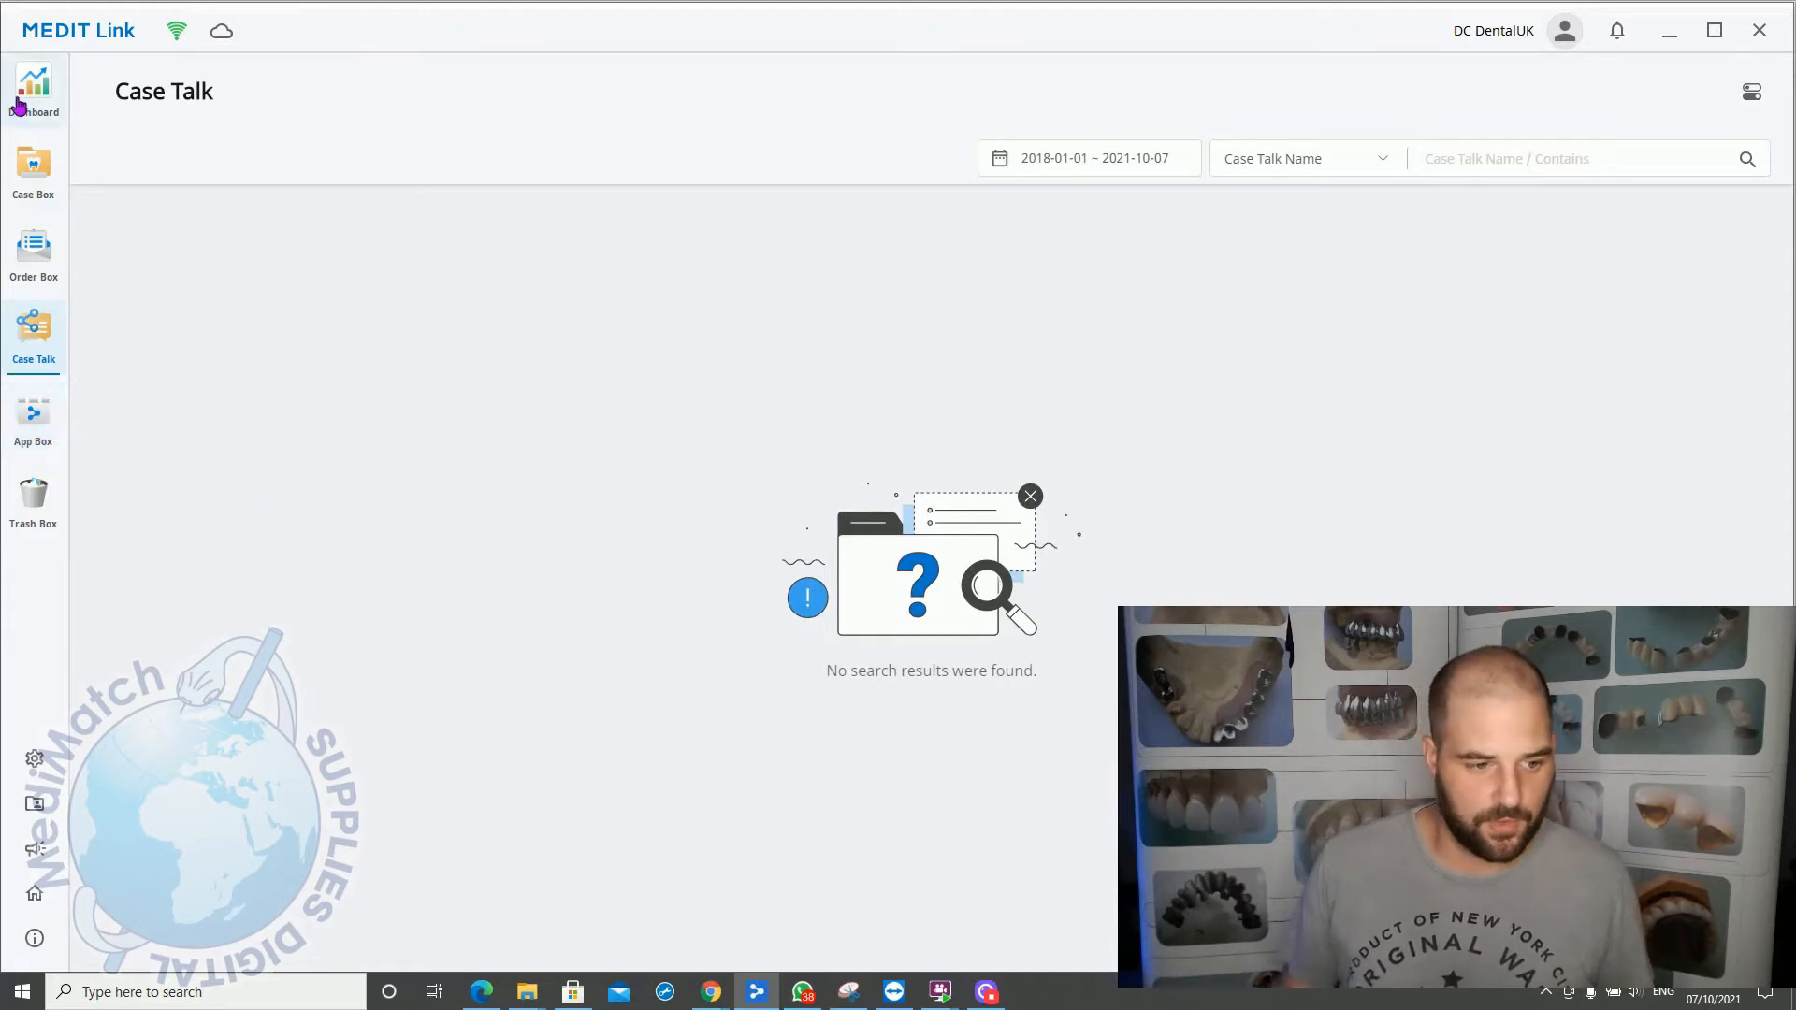
Step: Scroll through the App Box app catalogue, then open the empty Trash Box
click(33, 422)
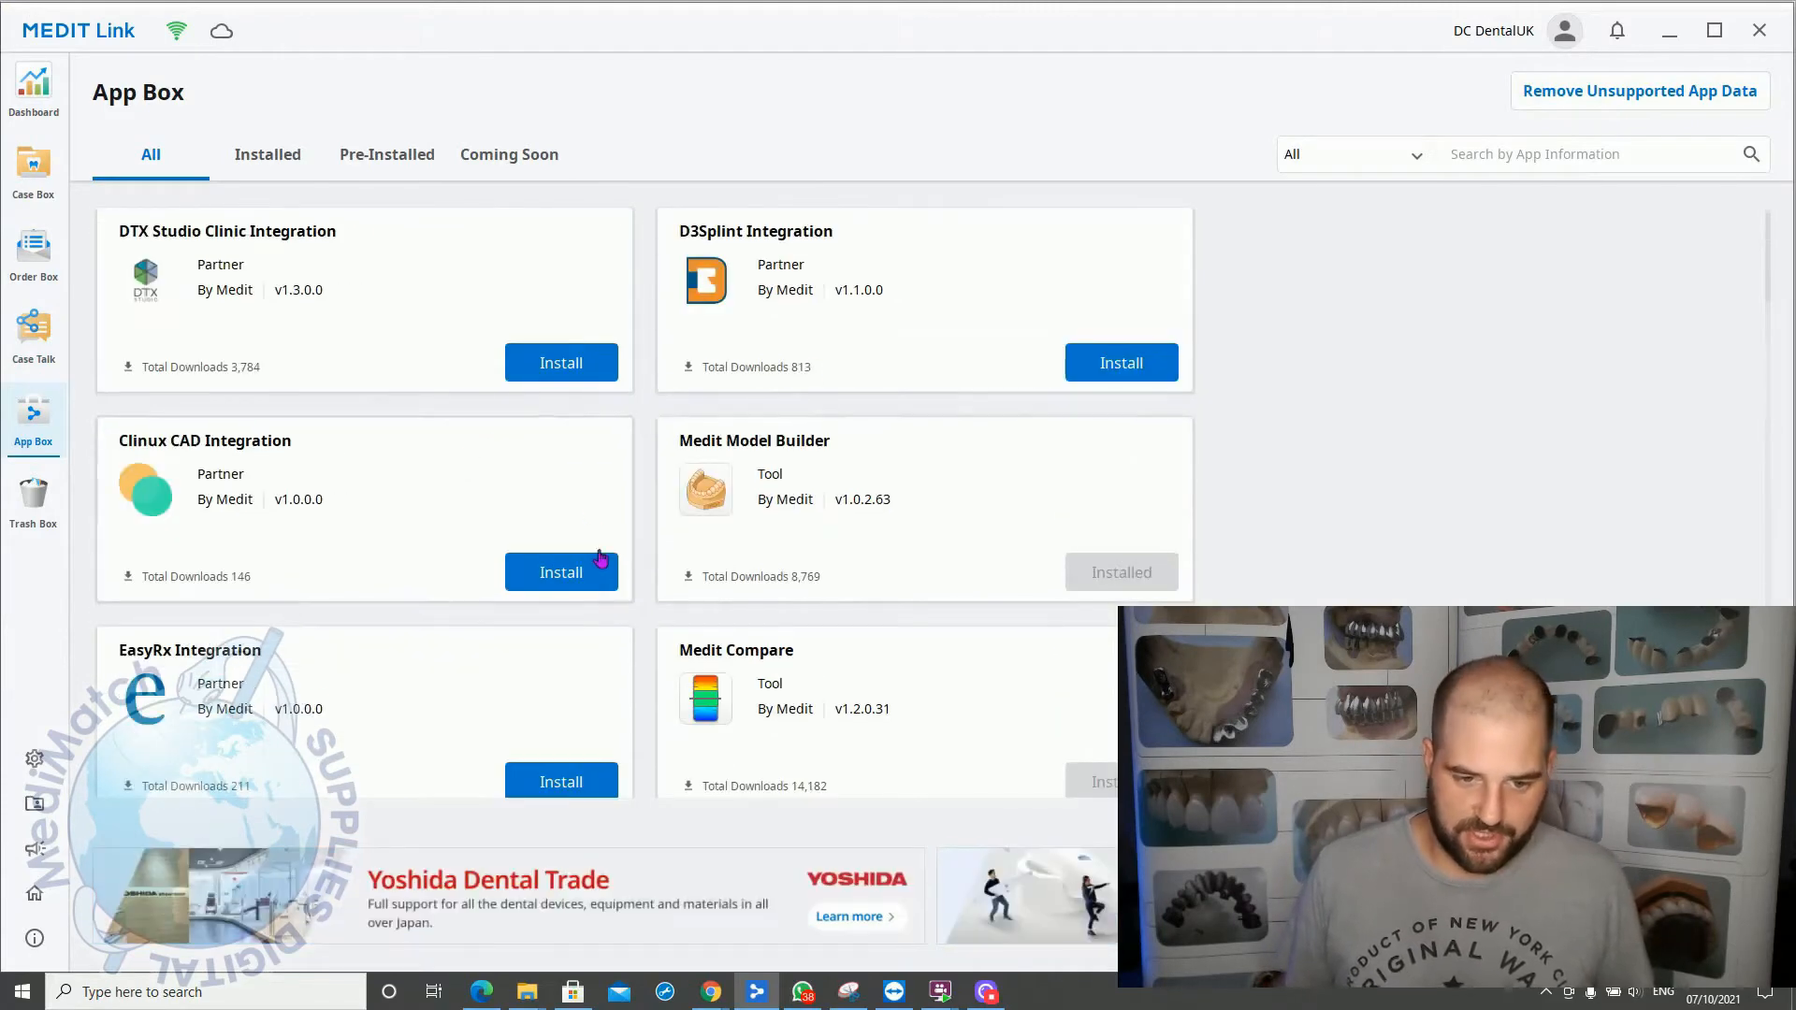
mouse_move(90, 550)
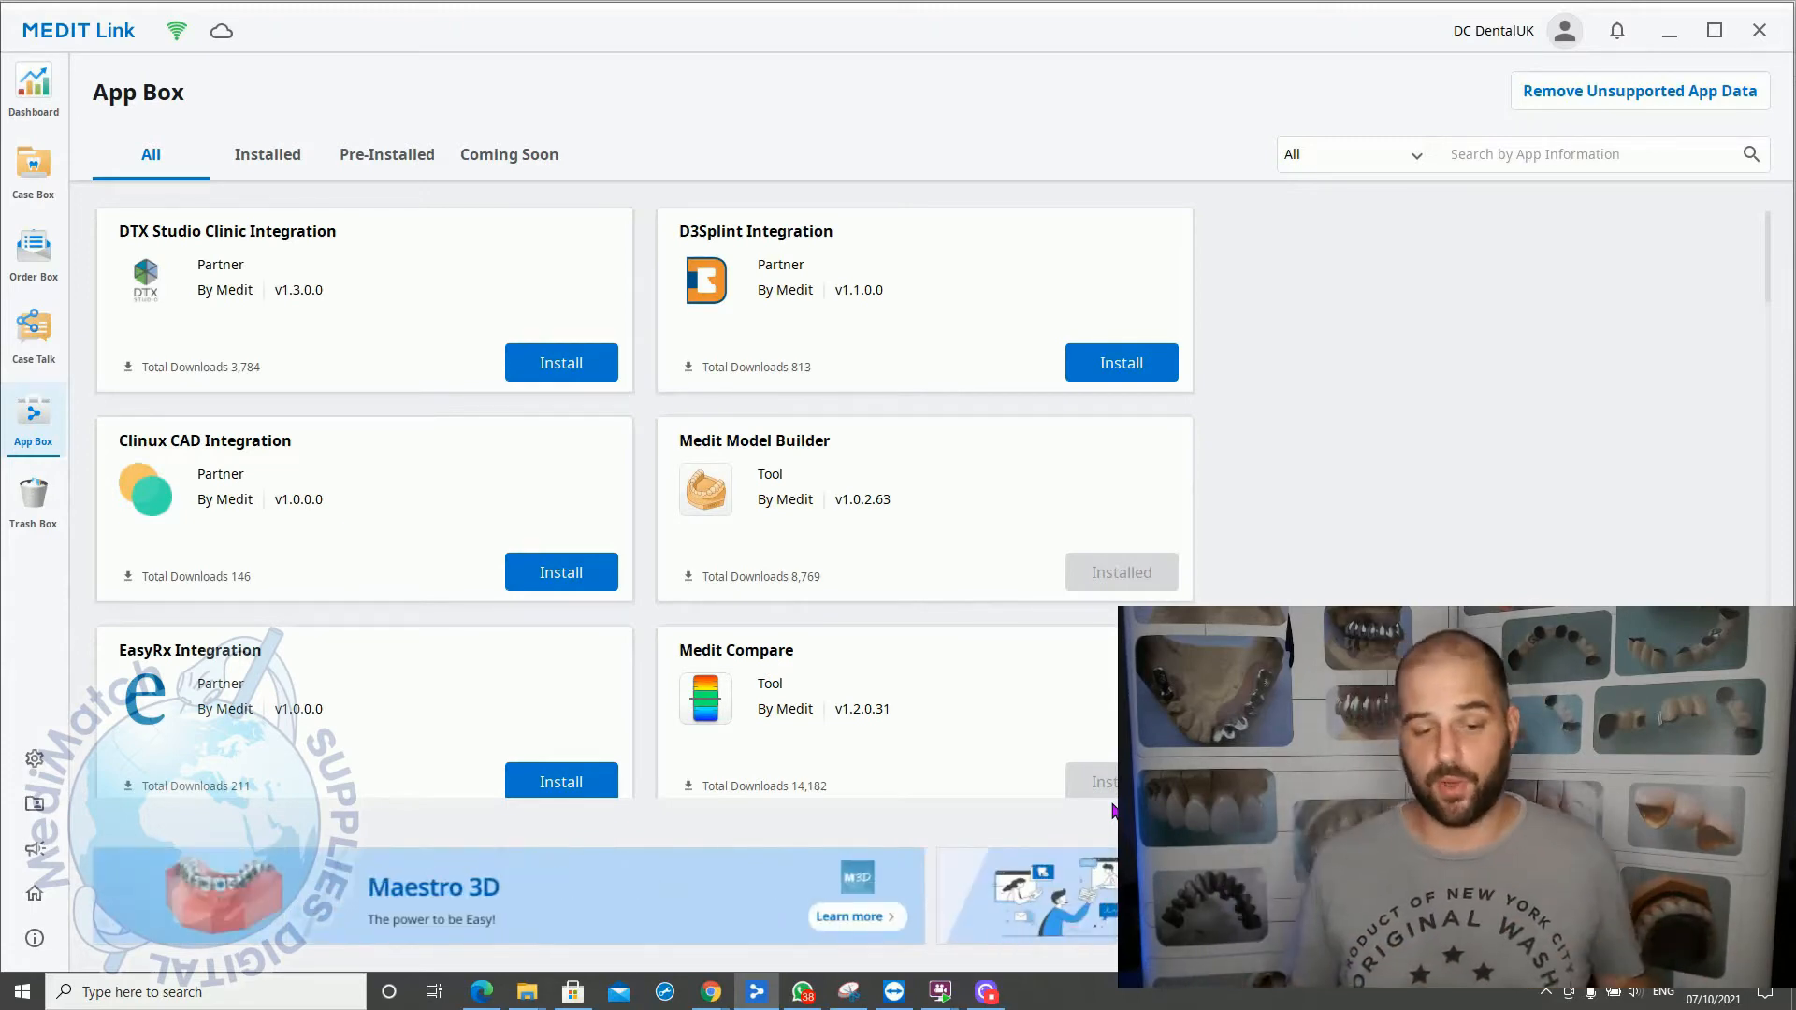
scroll(down, 3)
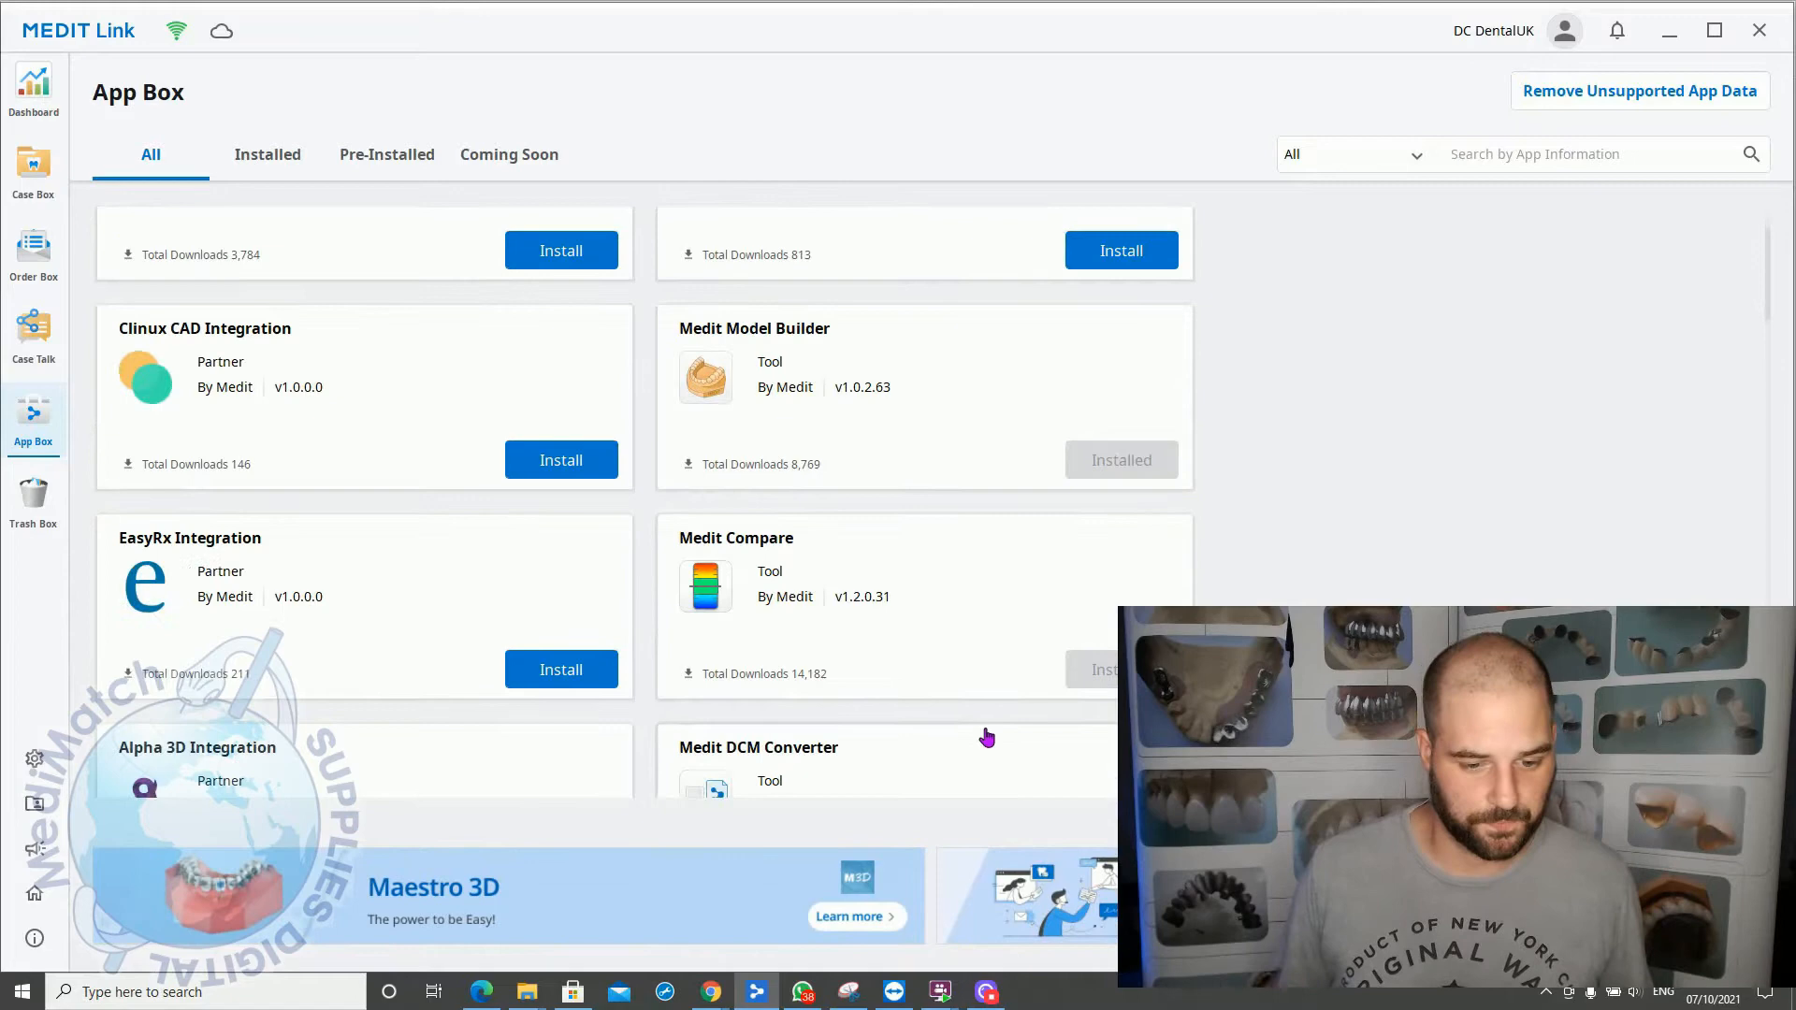
scroll(down, 3)
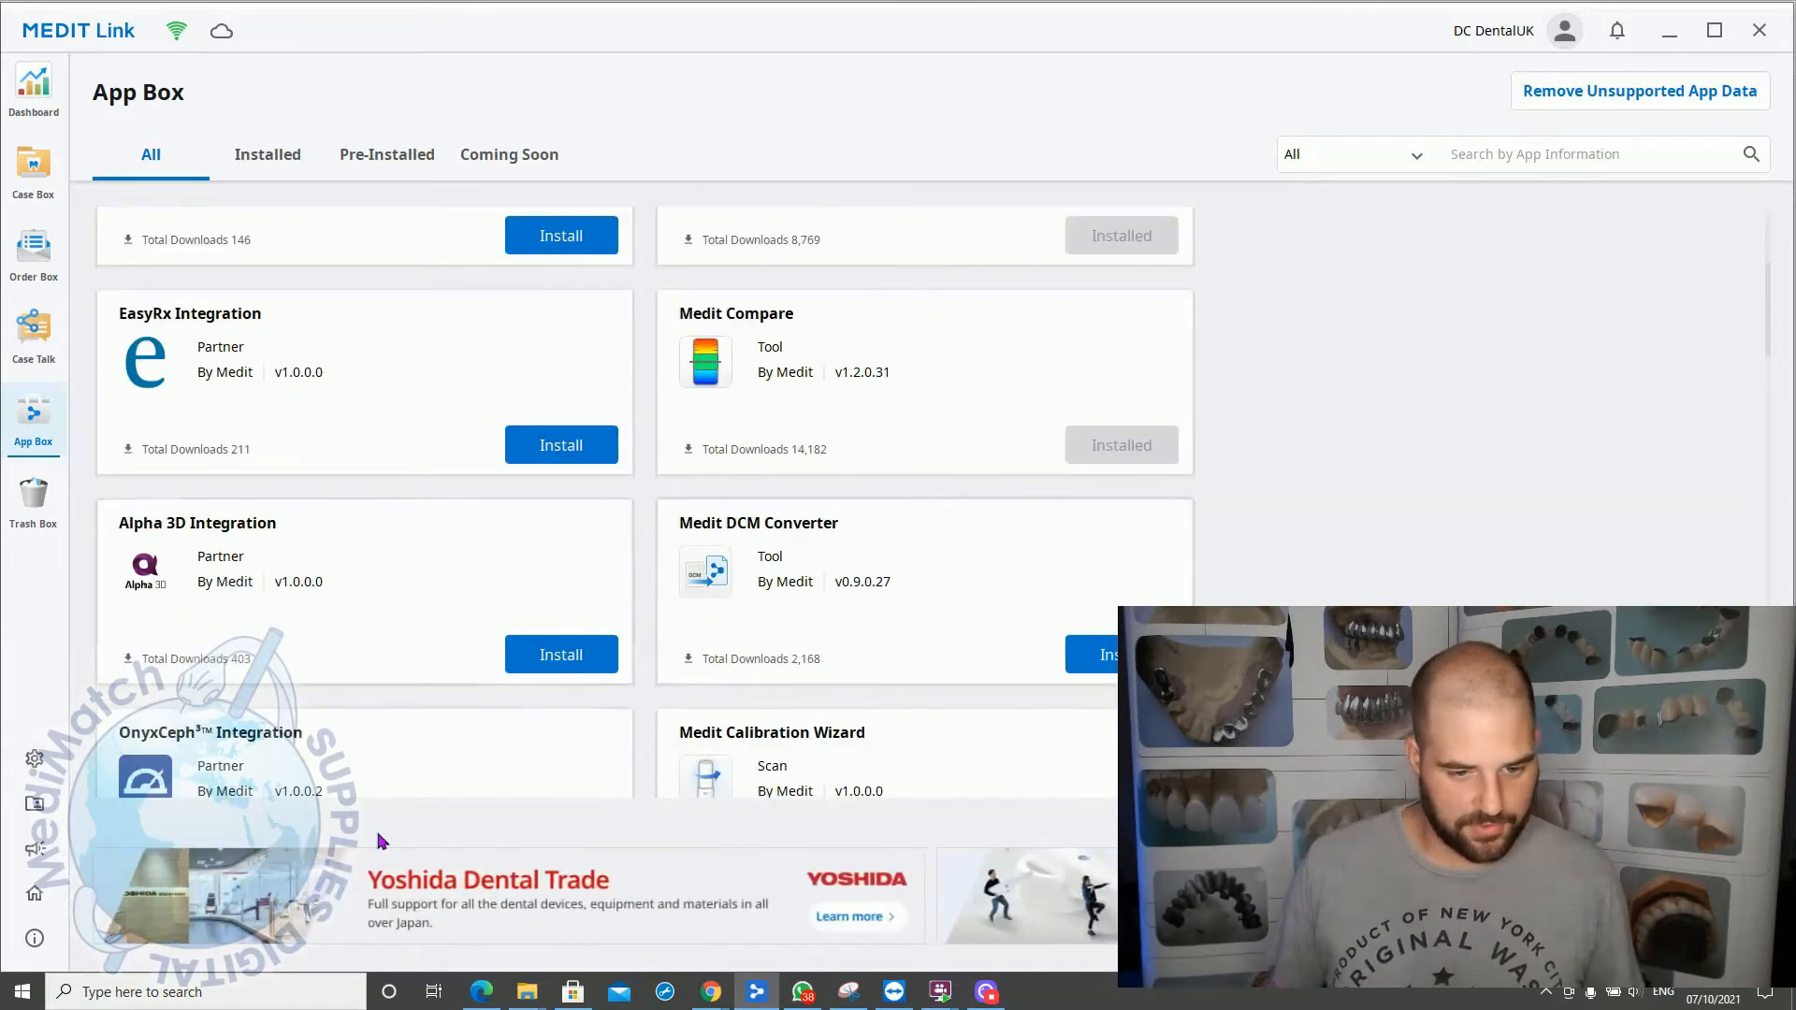
scroll(down, 3)
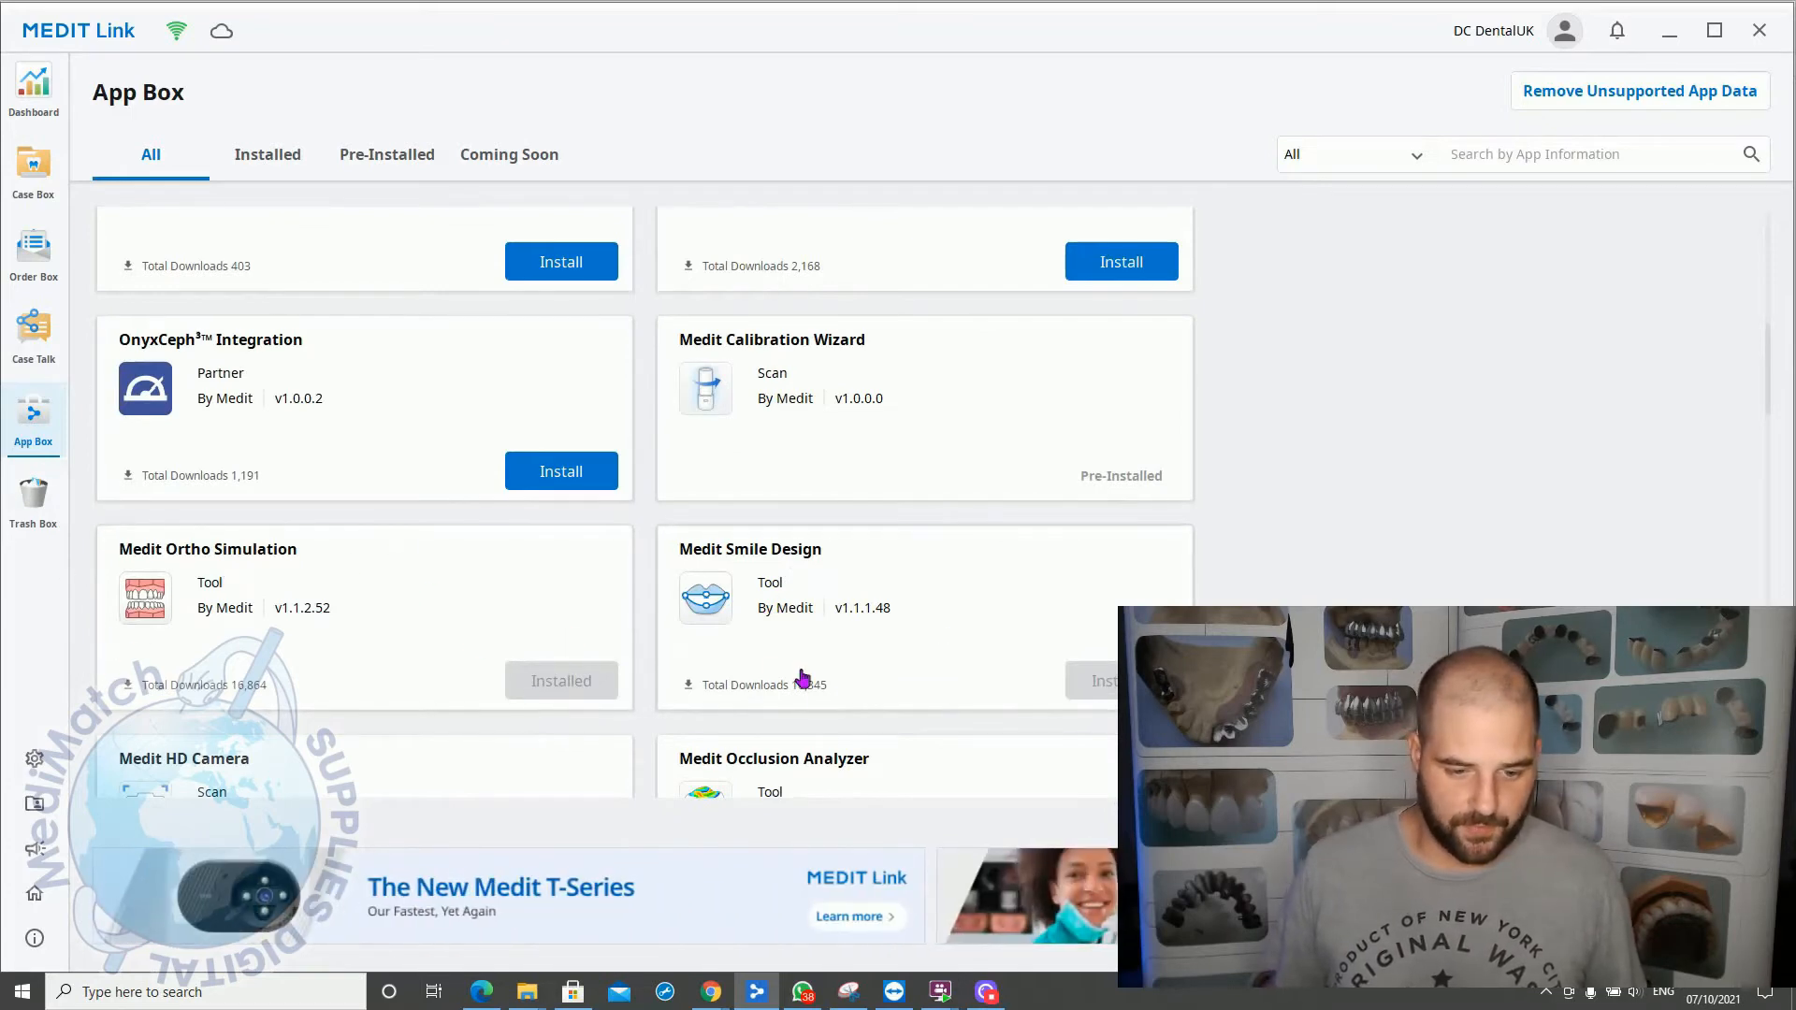
scroll(down, 3)
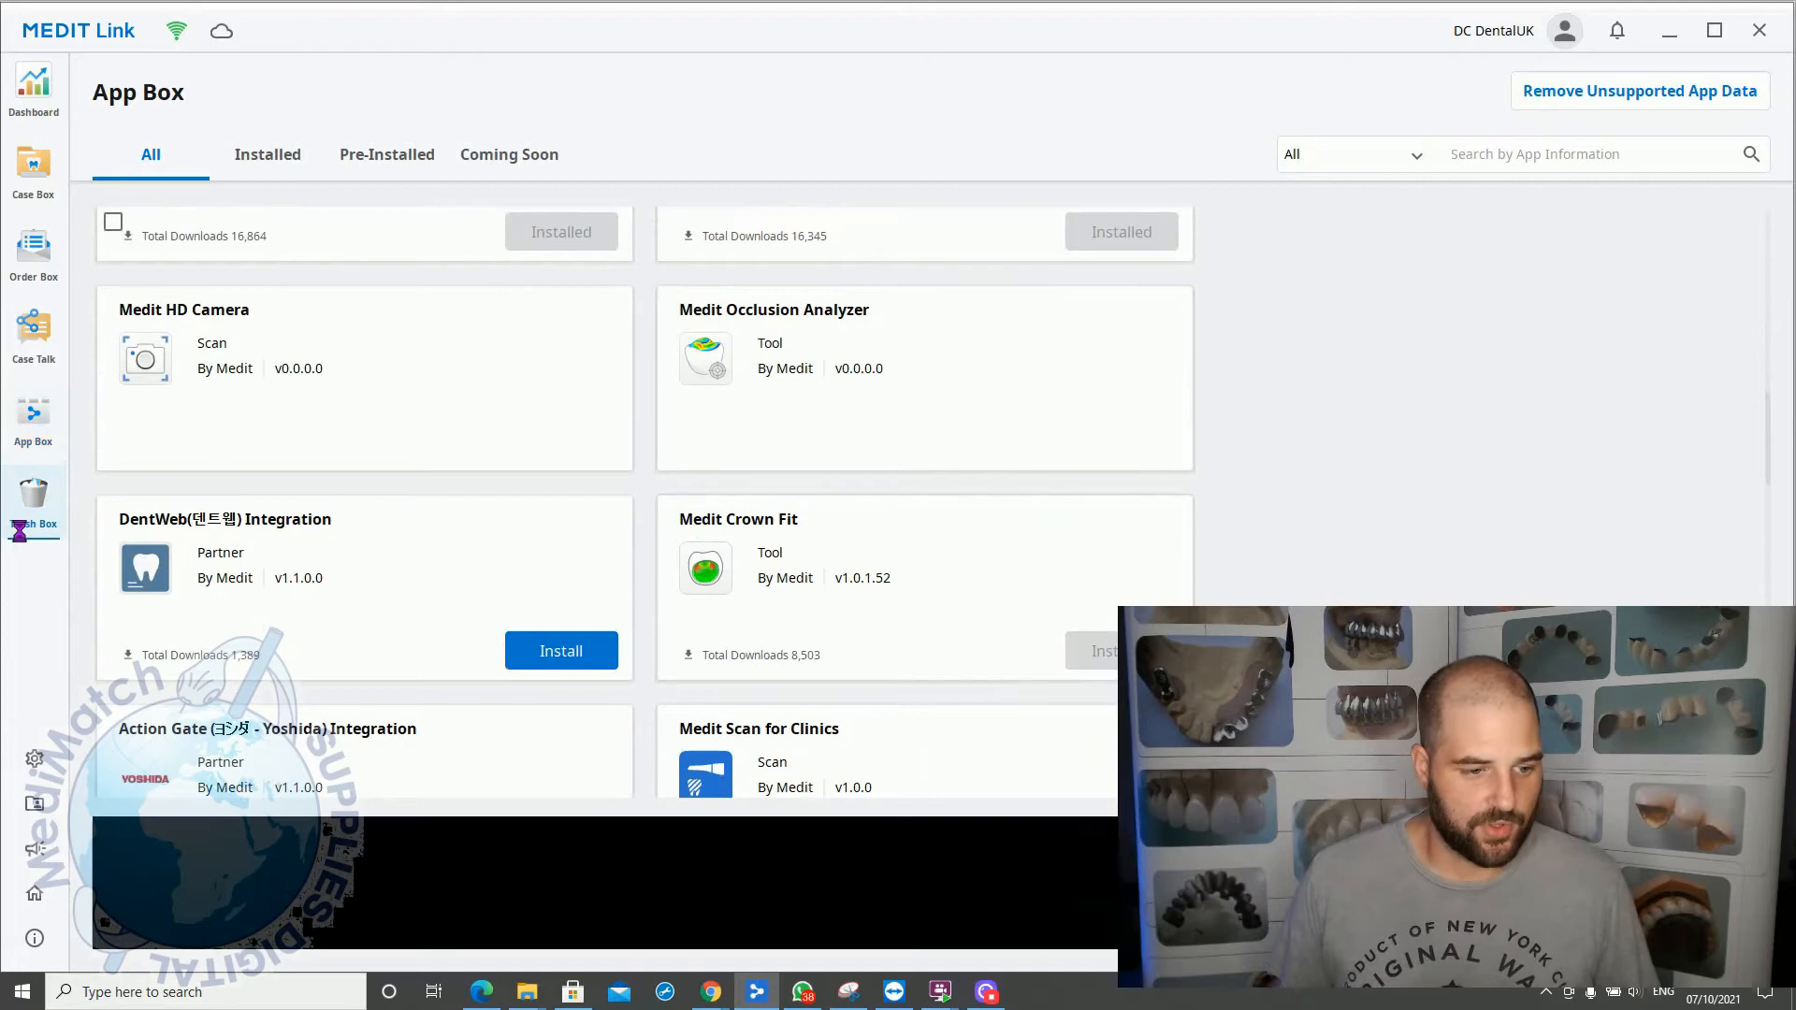
click(33, 504)
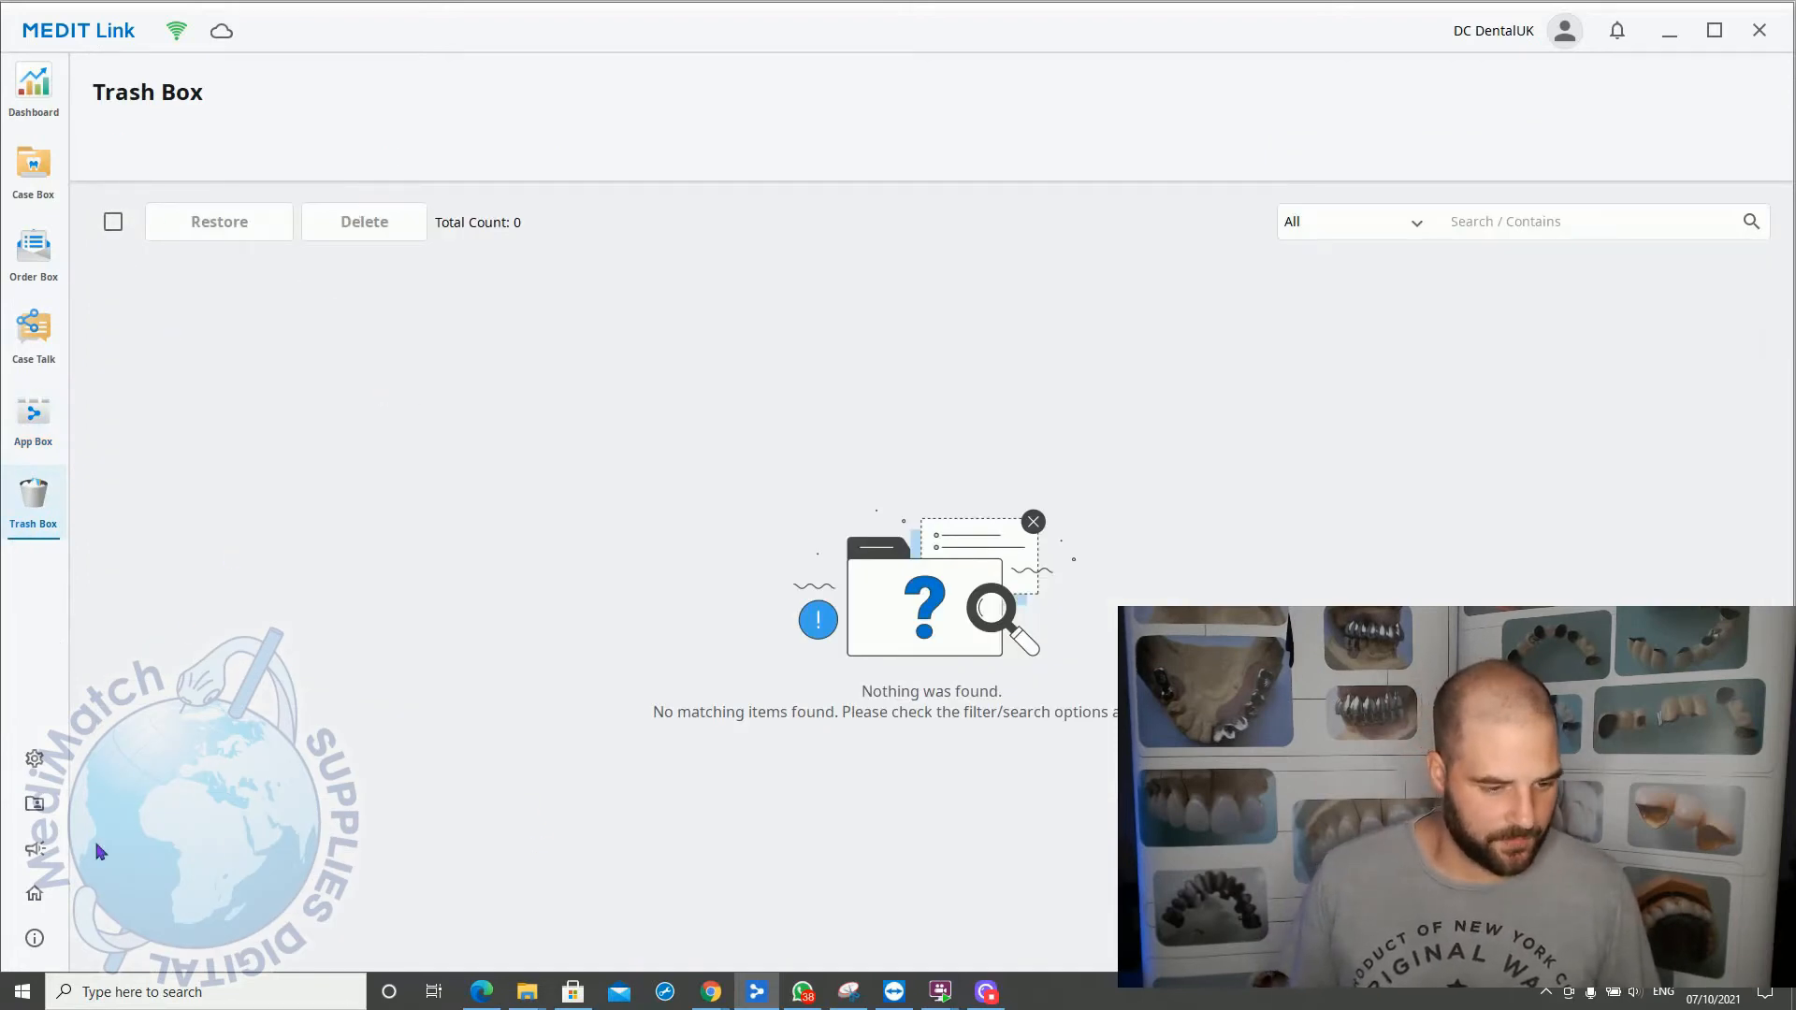
Step: In Settings, view Storage Management, Set Connected Program, Export Options, then Case Converting Tool
click(34, 758)
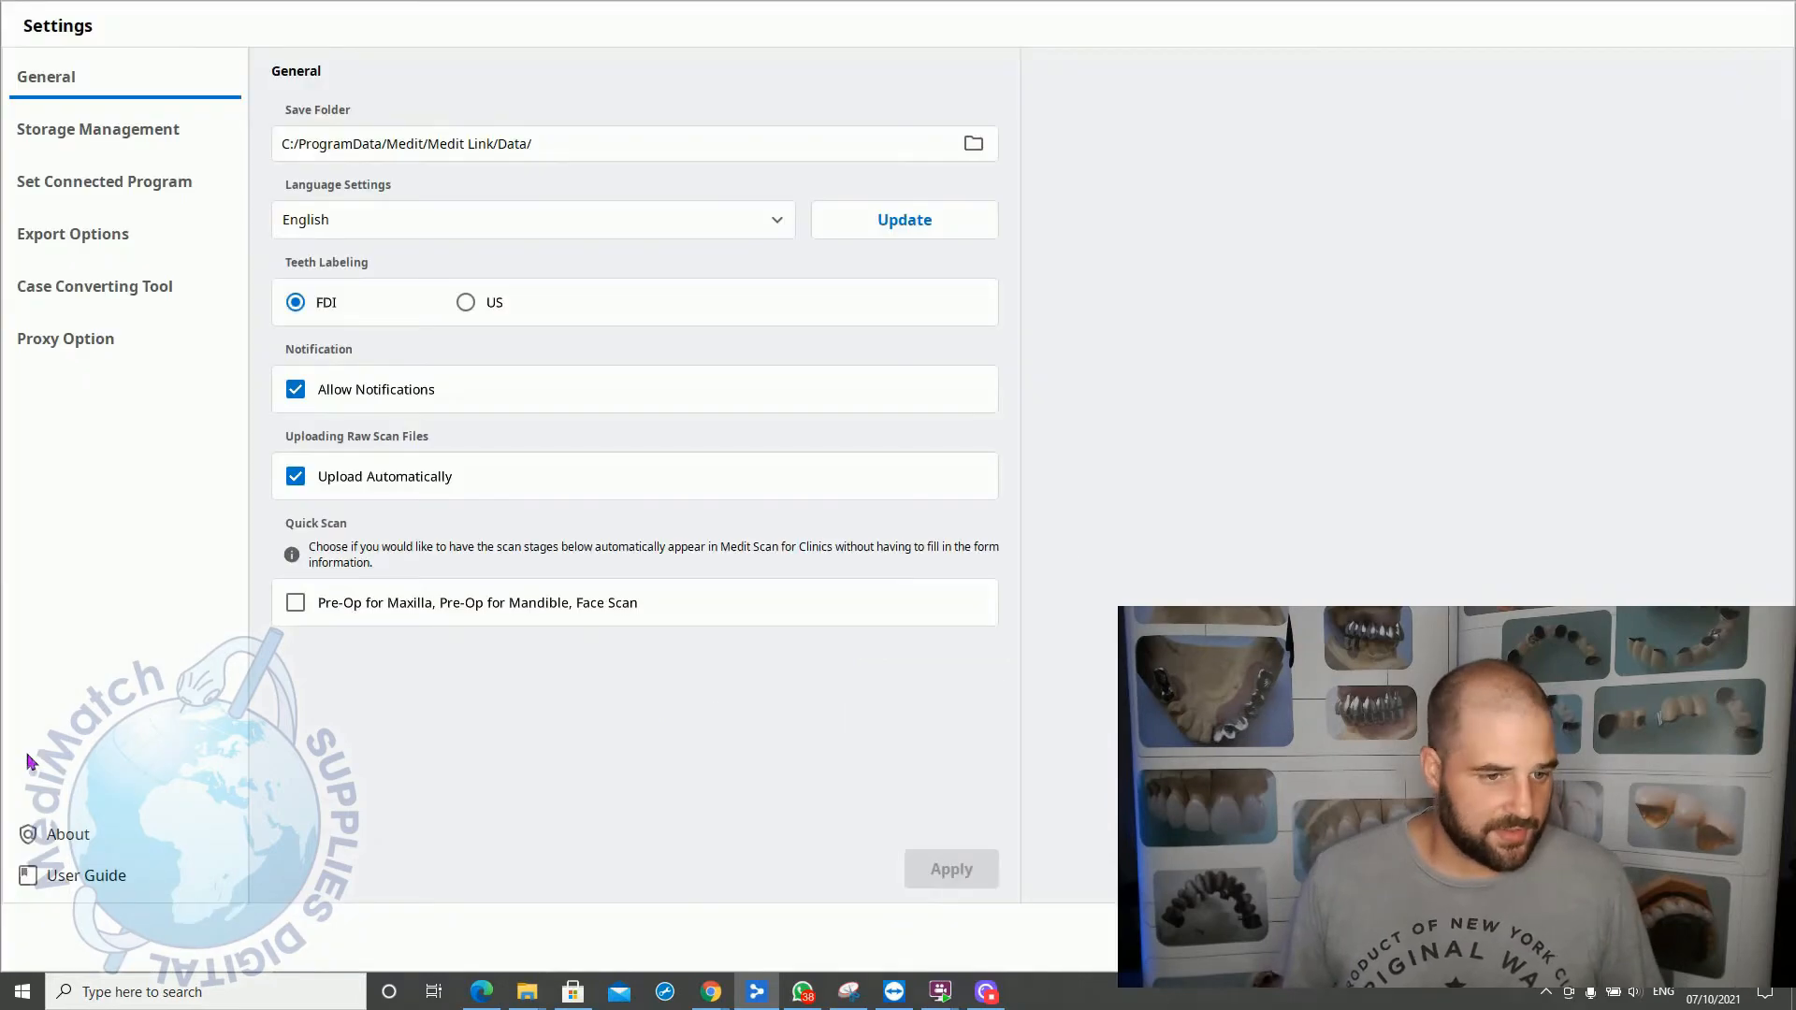
mouse_move(366, 729)
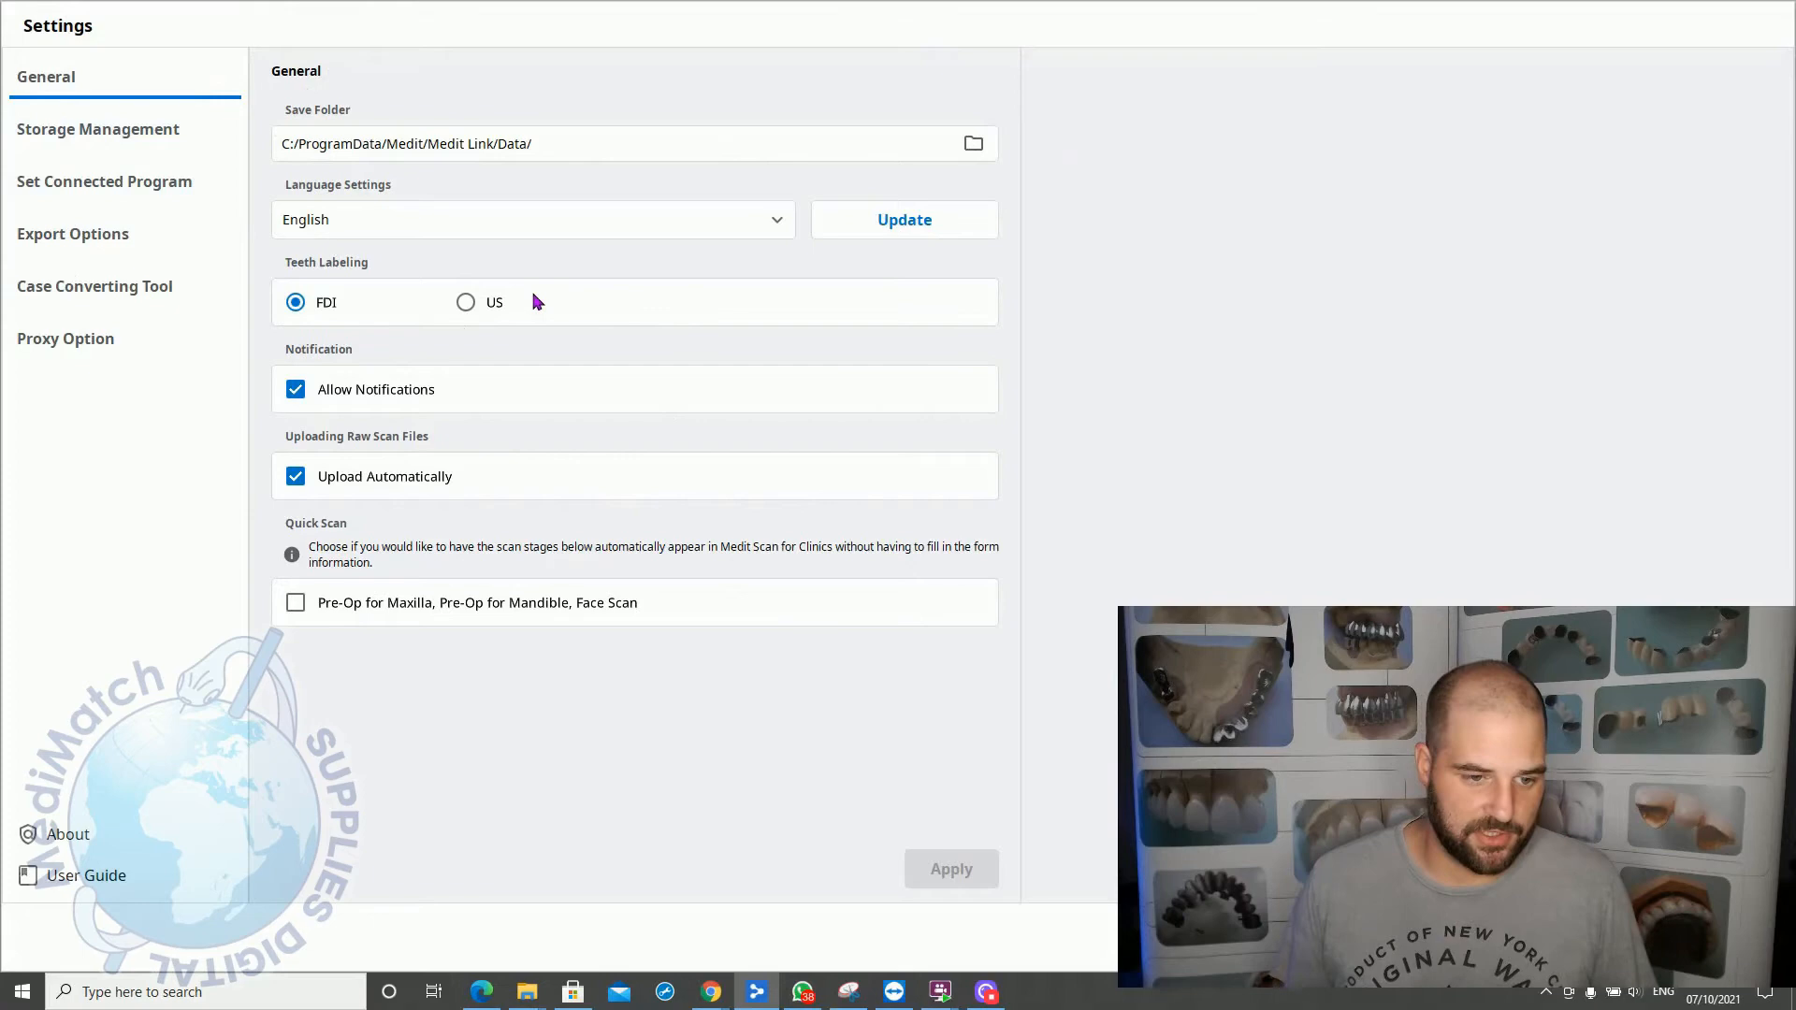
click(97, 128)
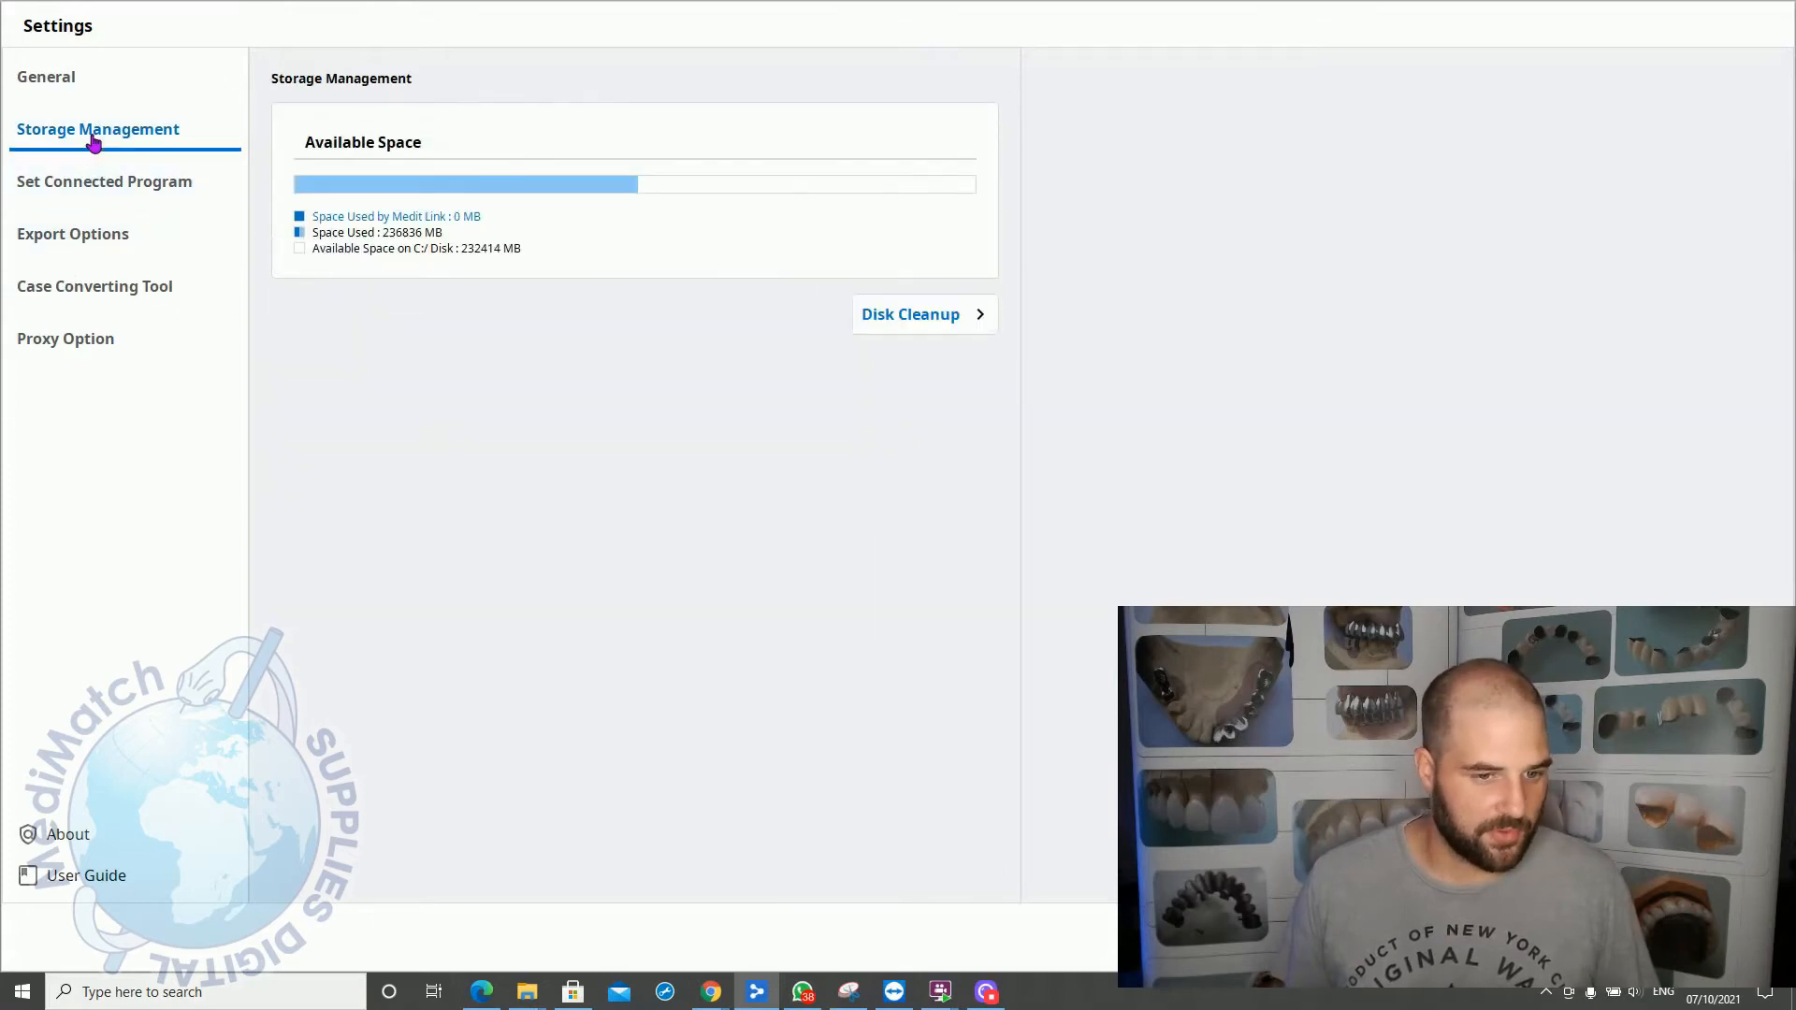
mouse_move(104, 181)
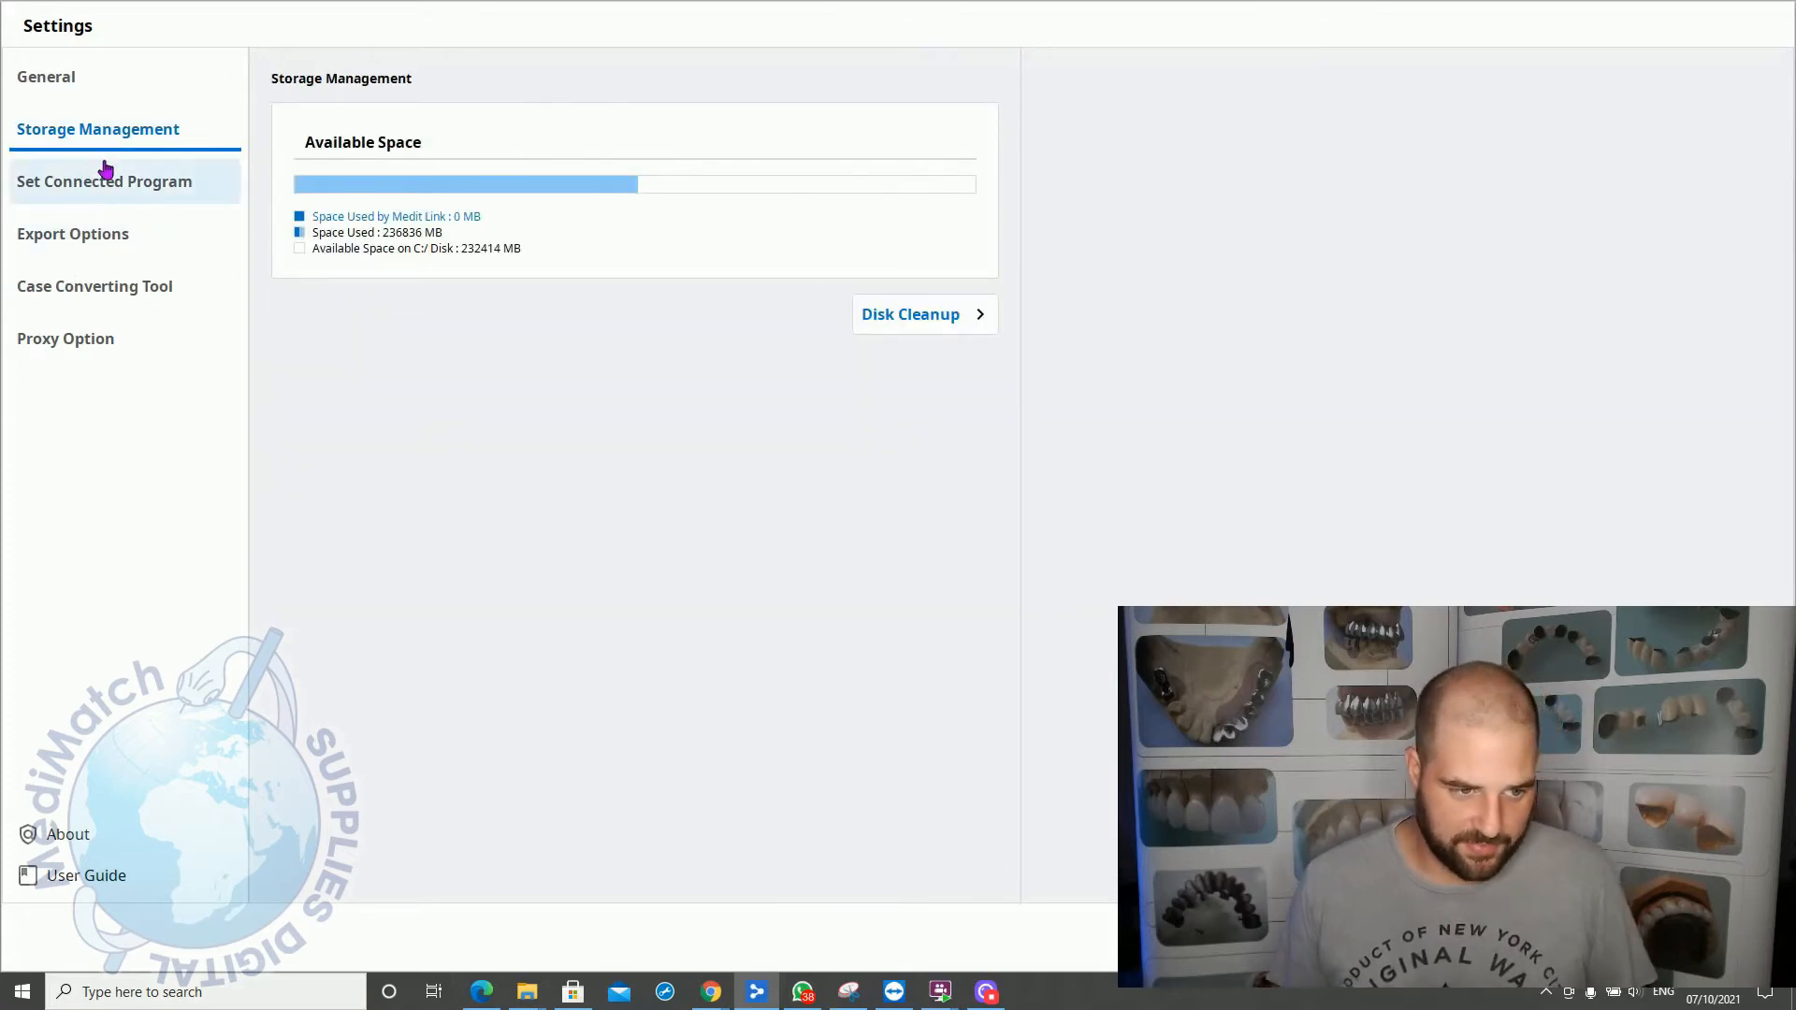
mouse_move(157, 210)
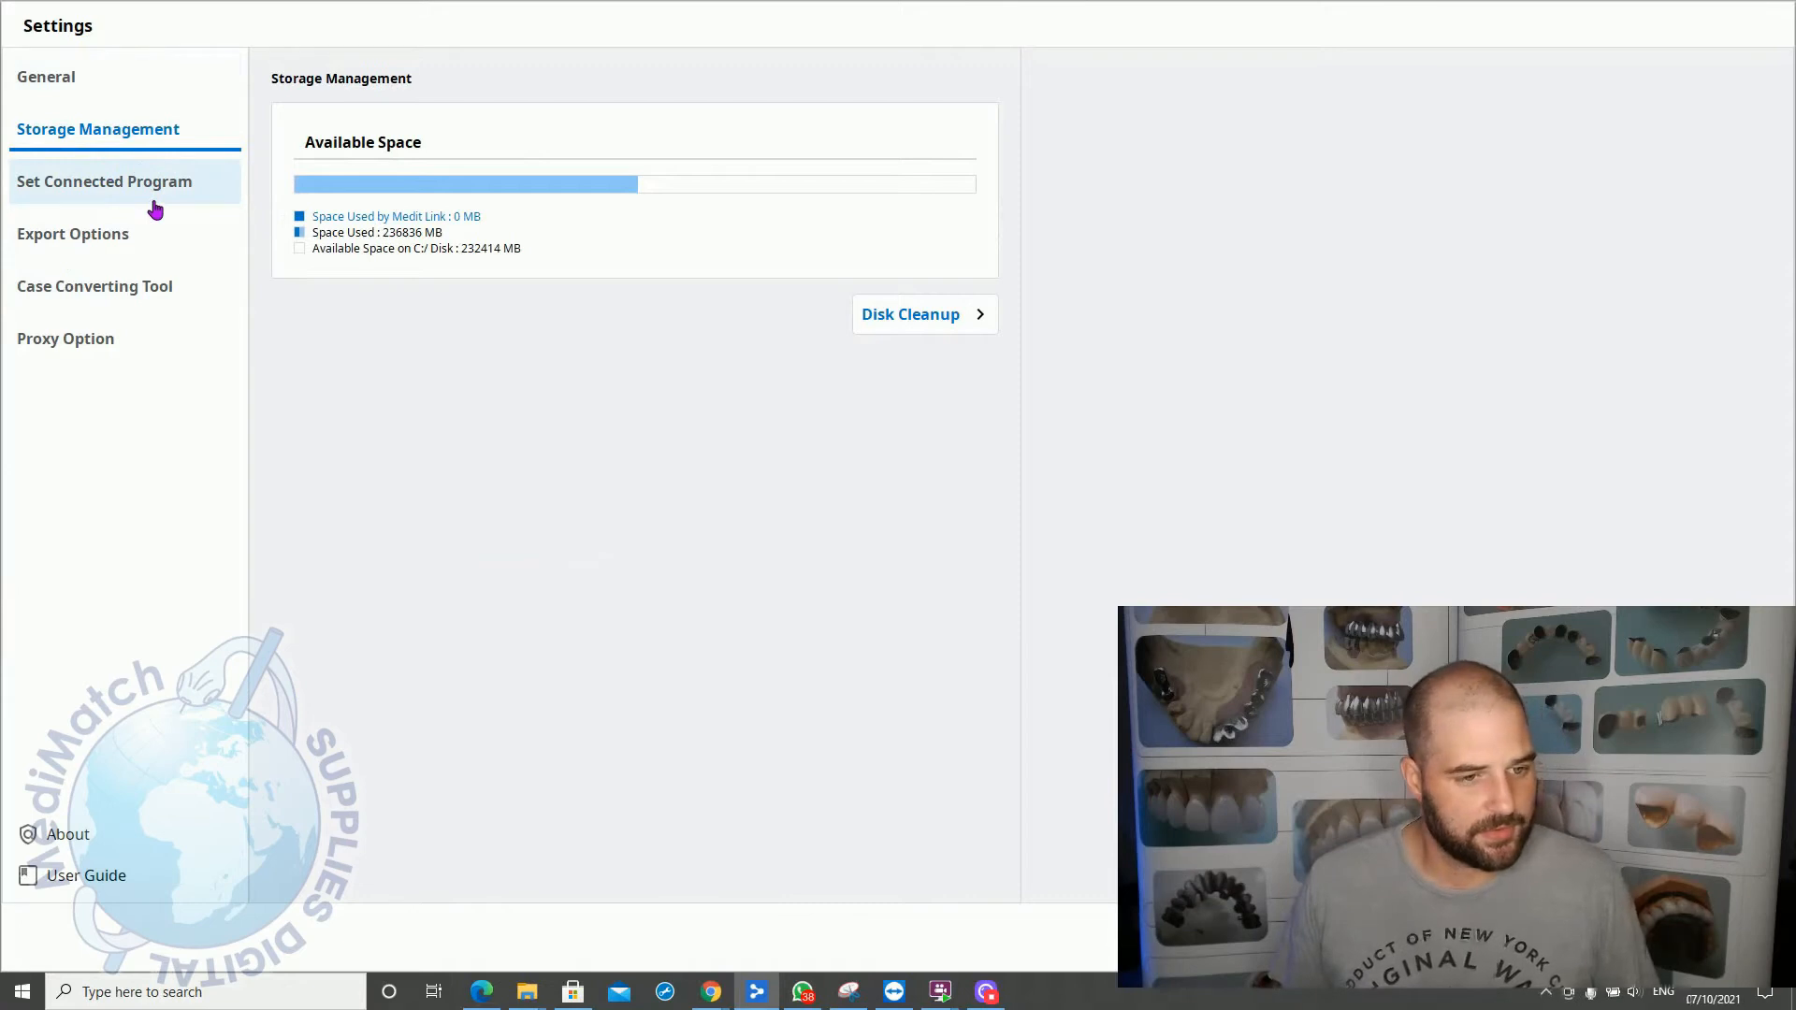
click(104, 181)
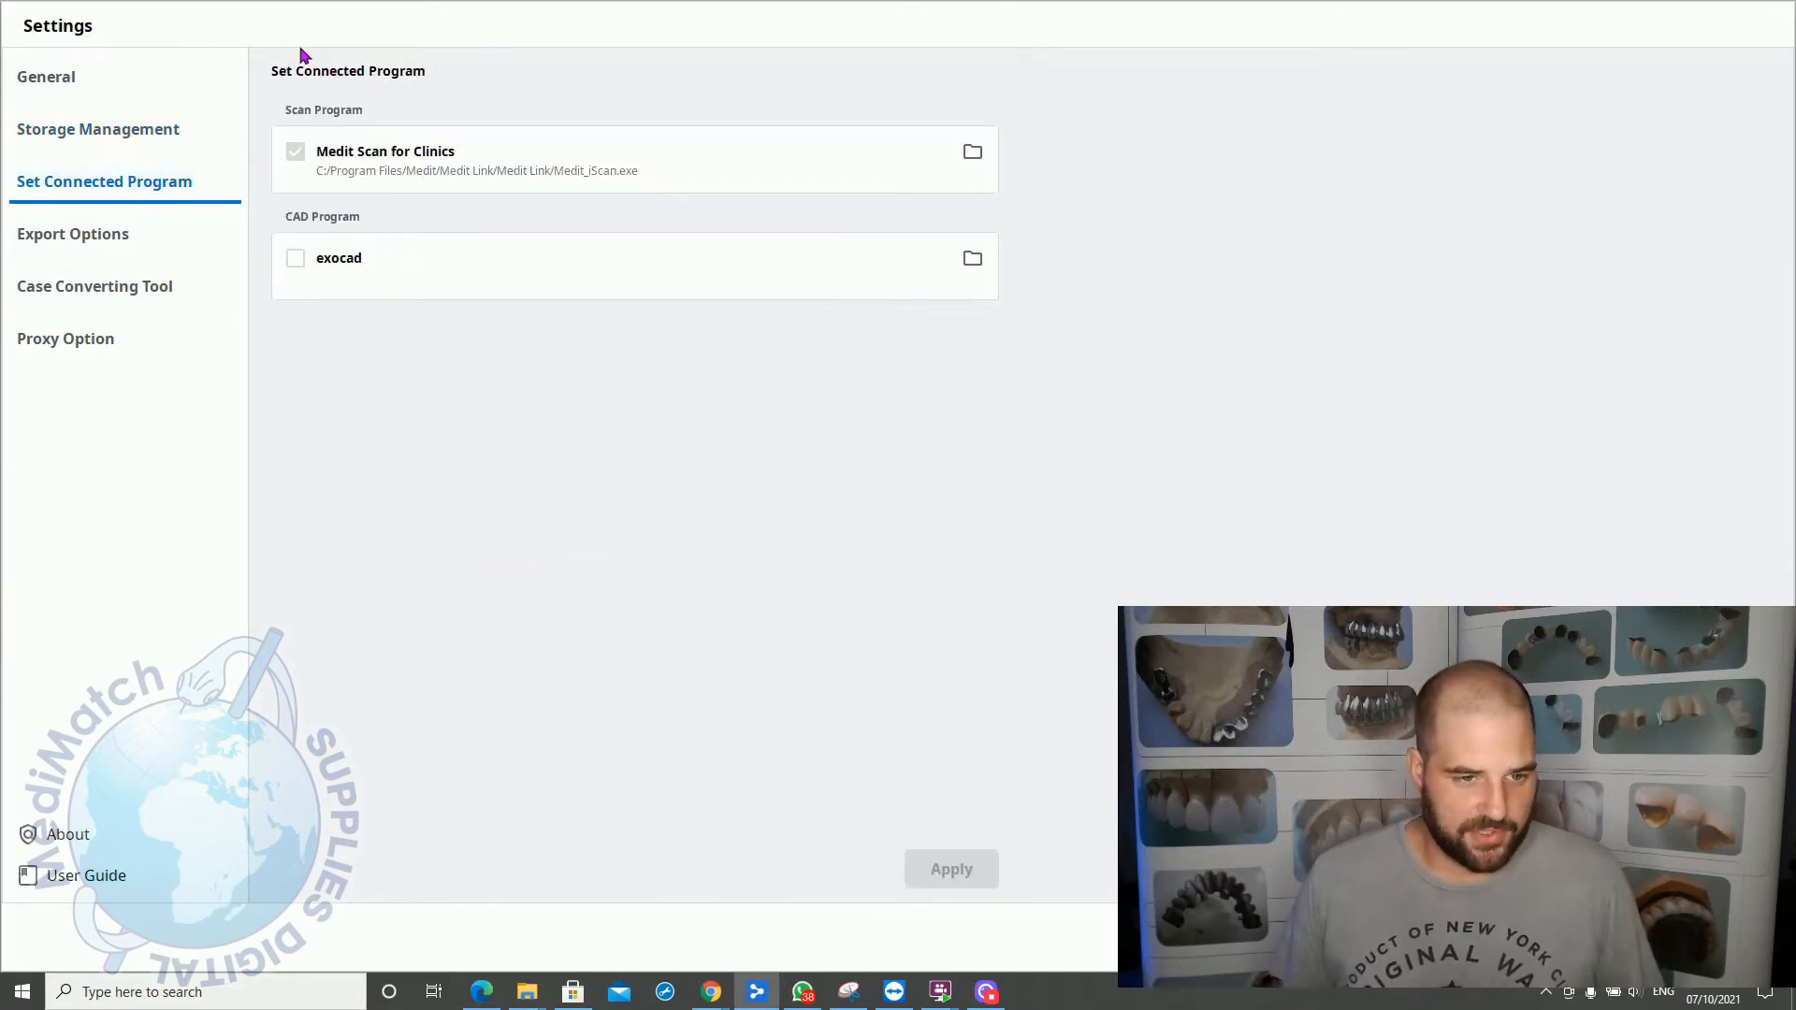
mouse_move(367, 100)
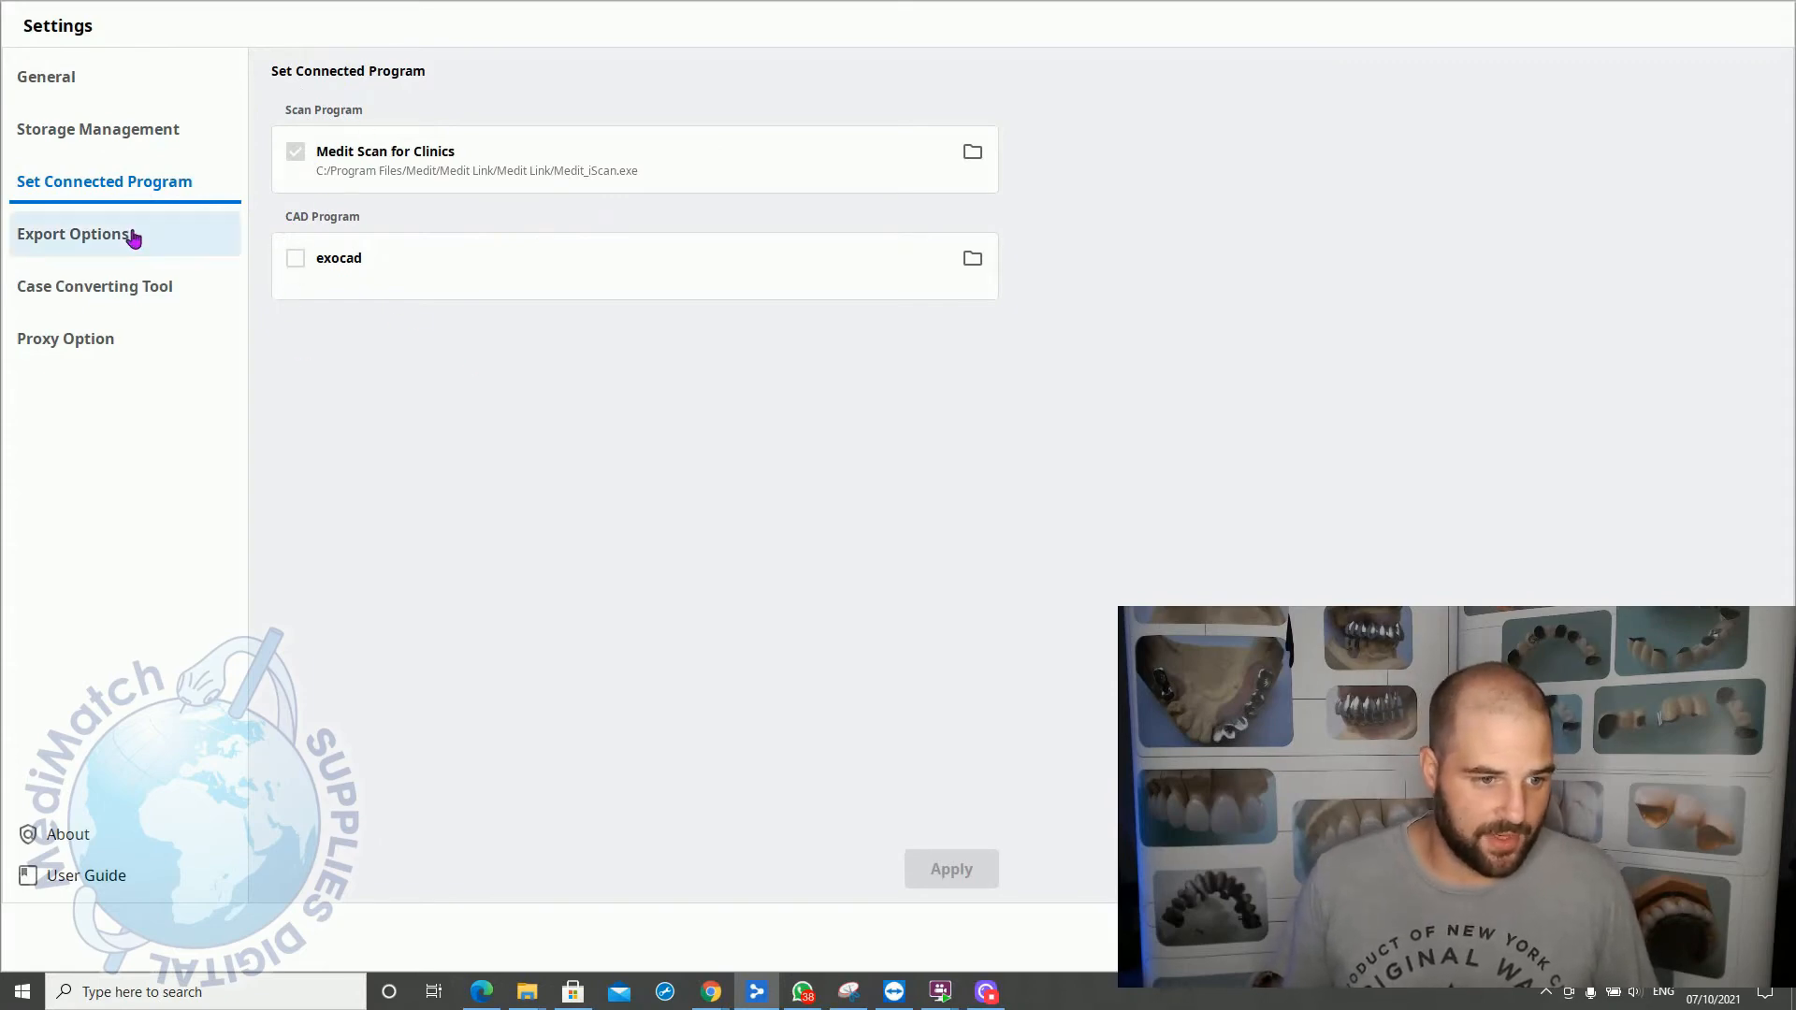
click(76, 234)
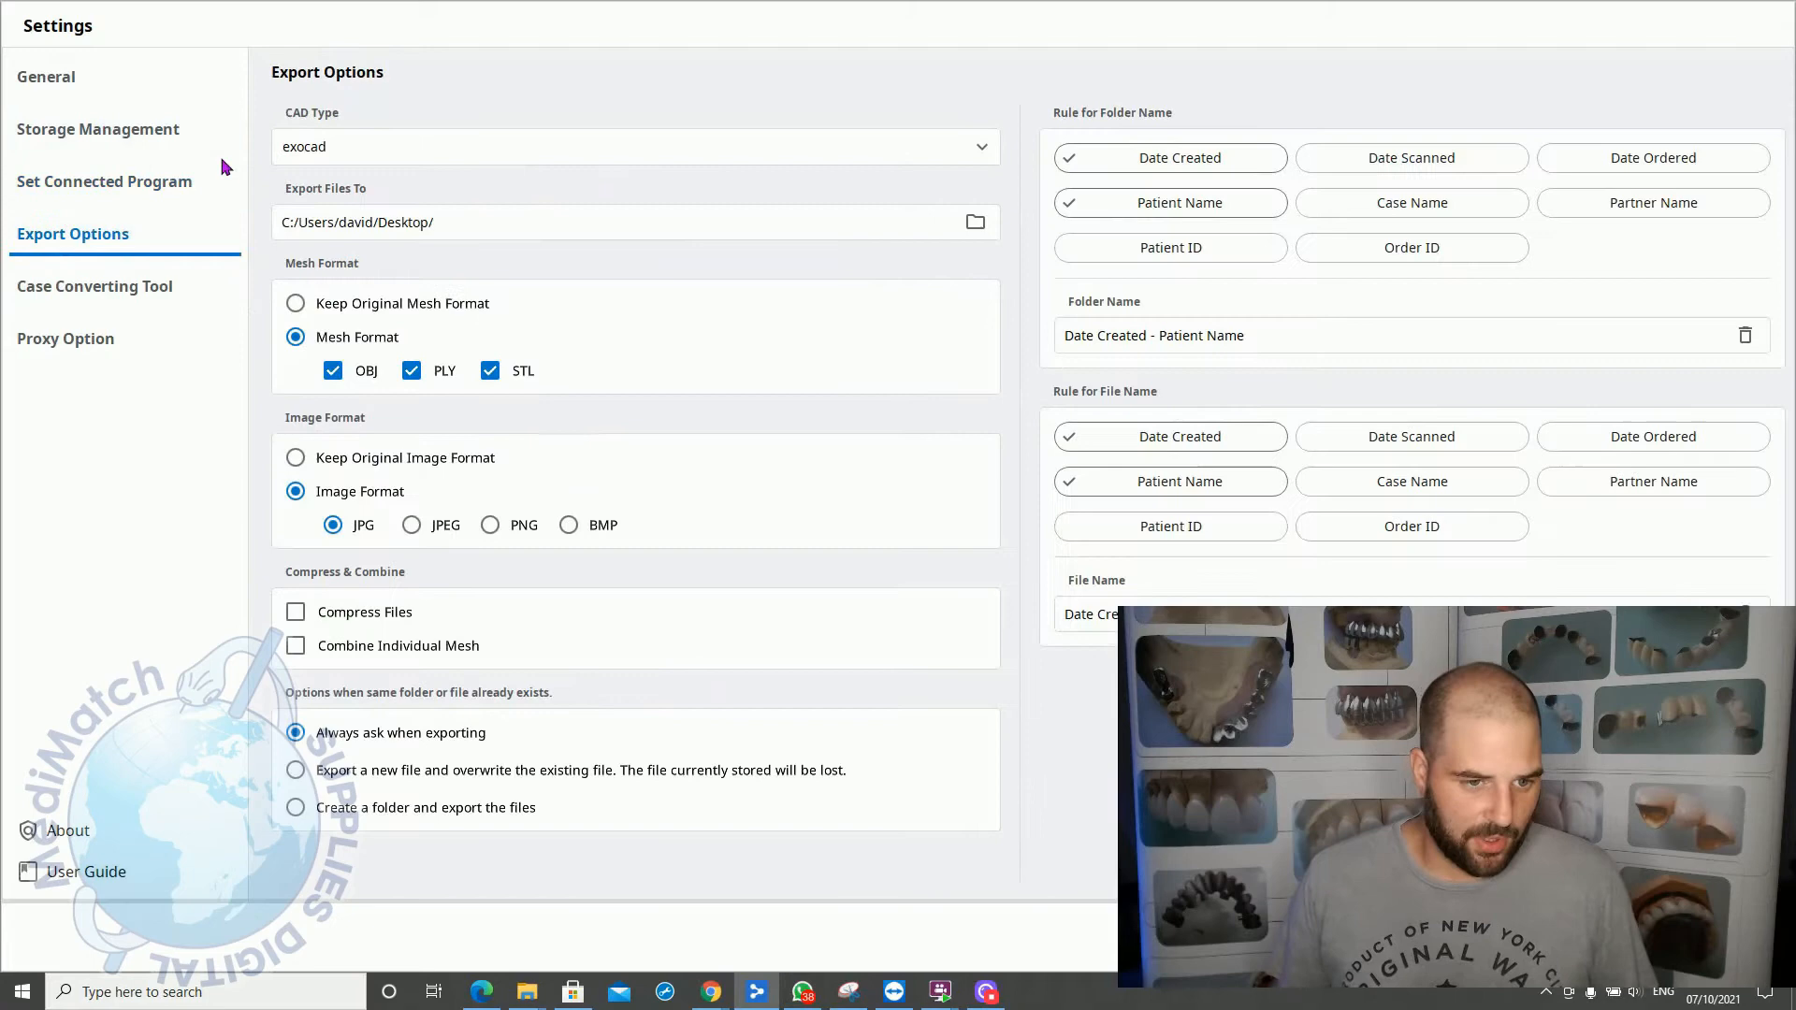
mouse_move(356, 47)
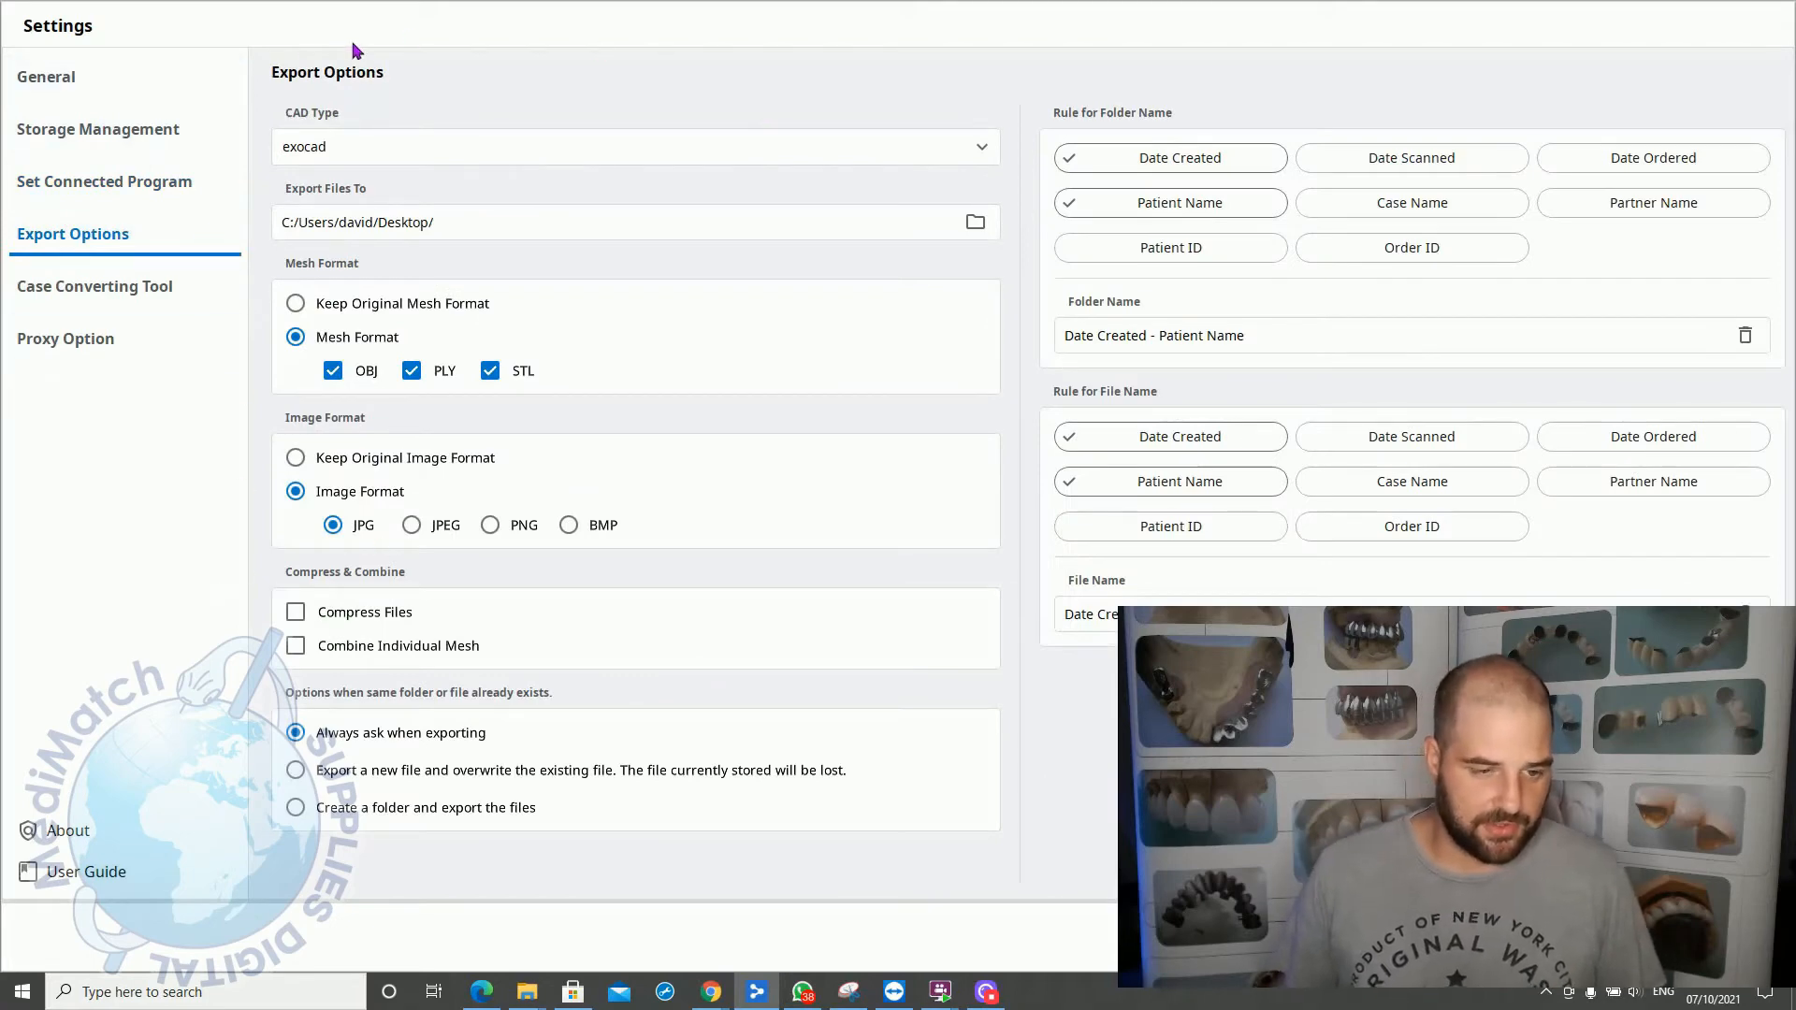
mouse_move(606, 413)
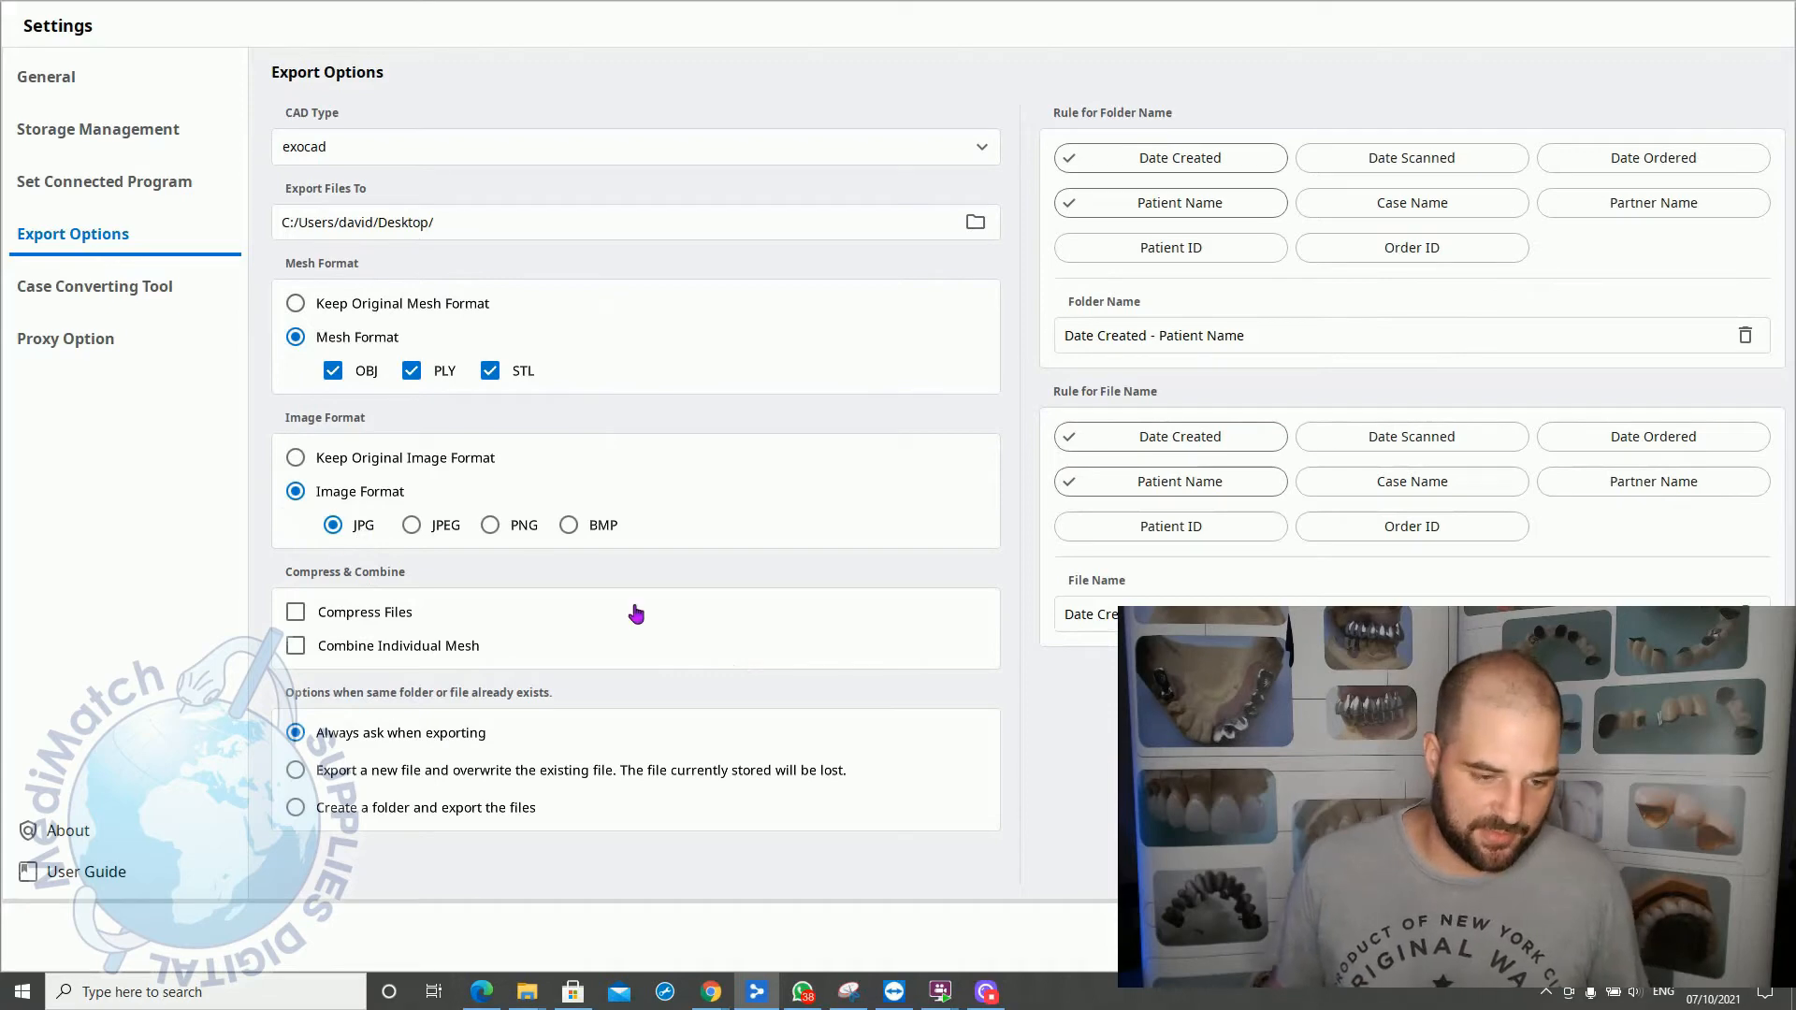
click(93, 285)
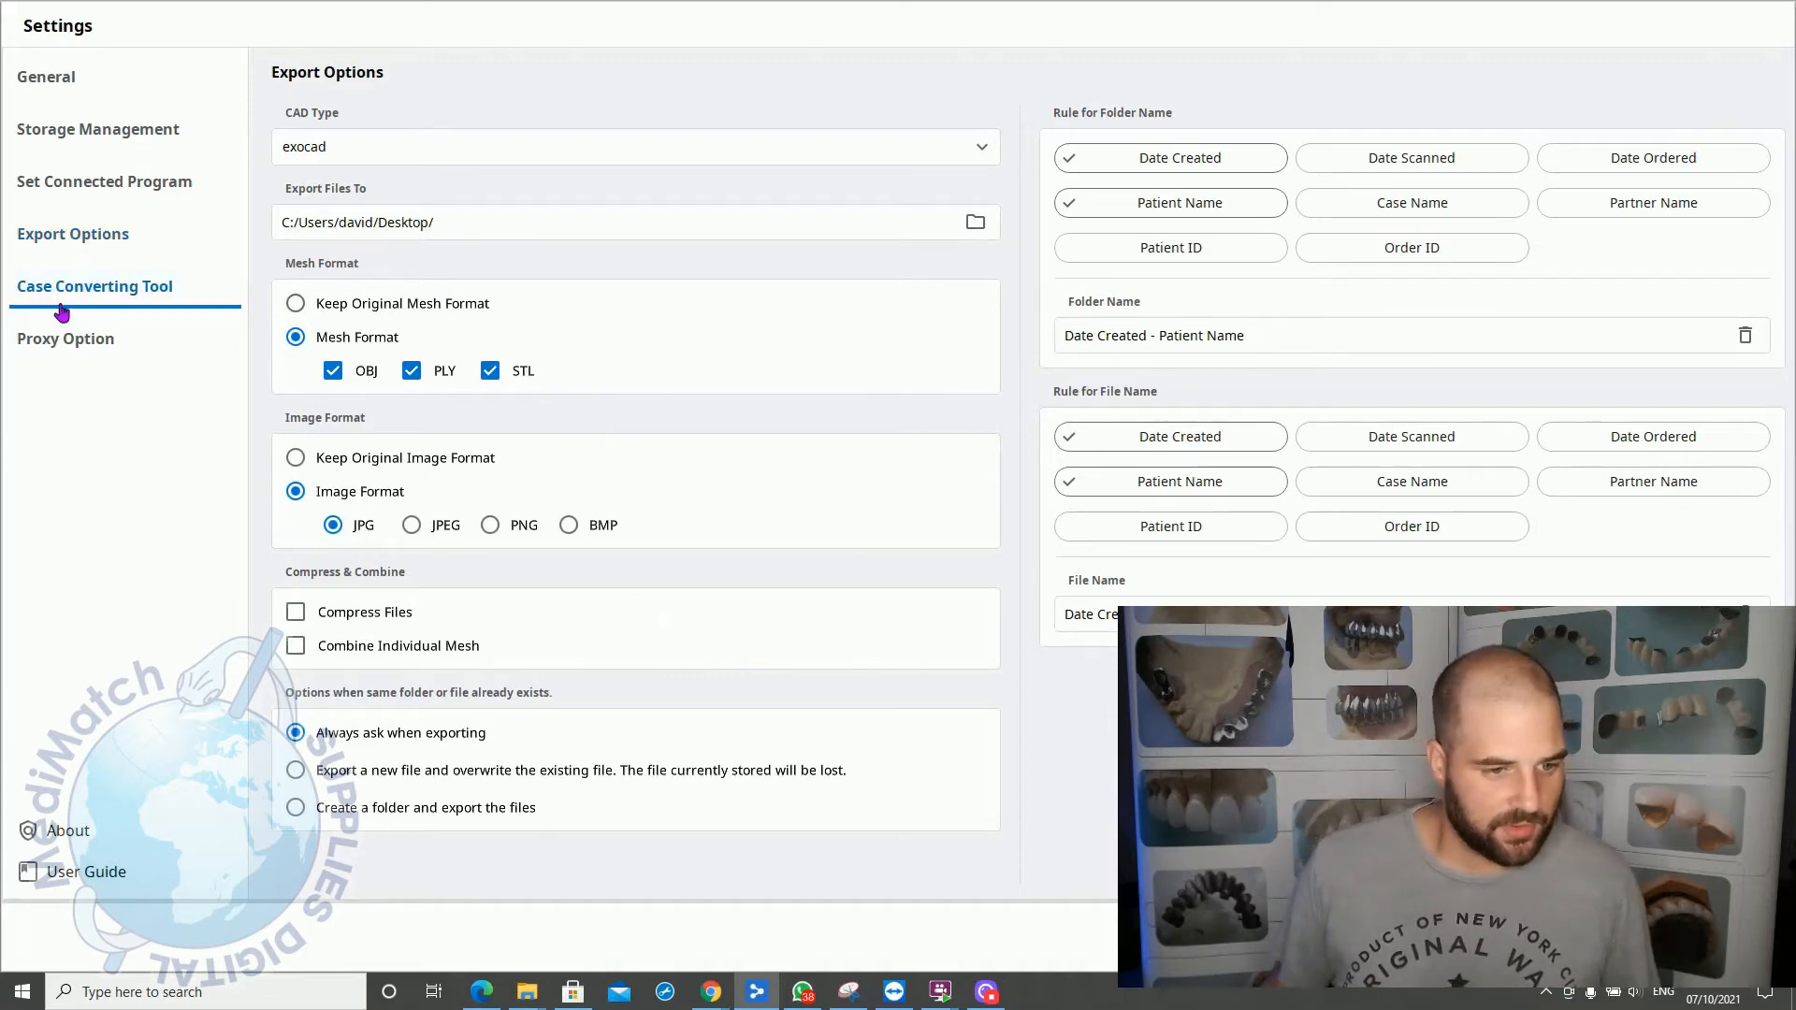
click(94, 285)
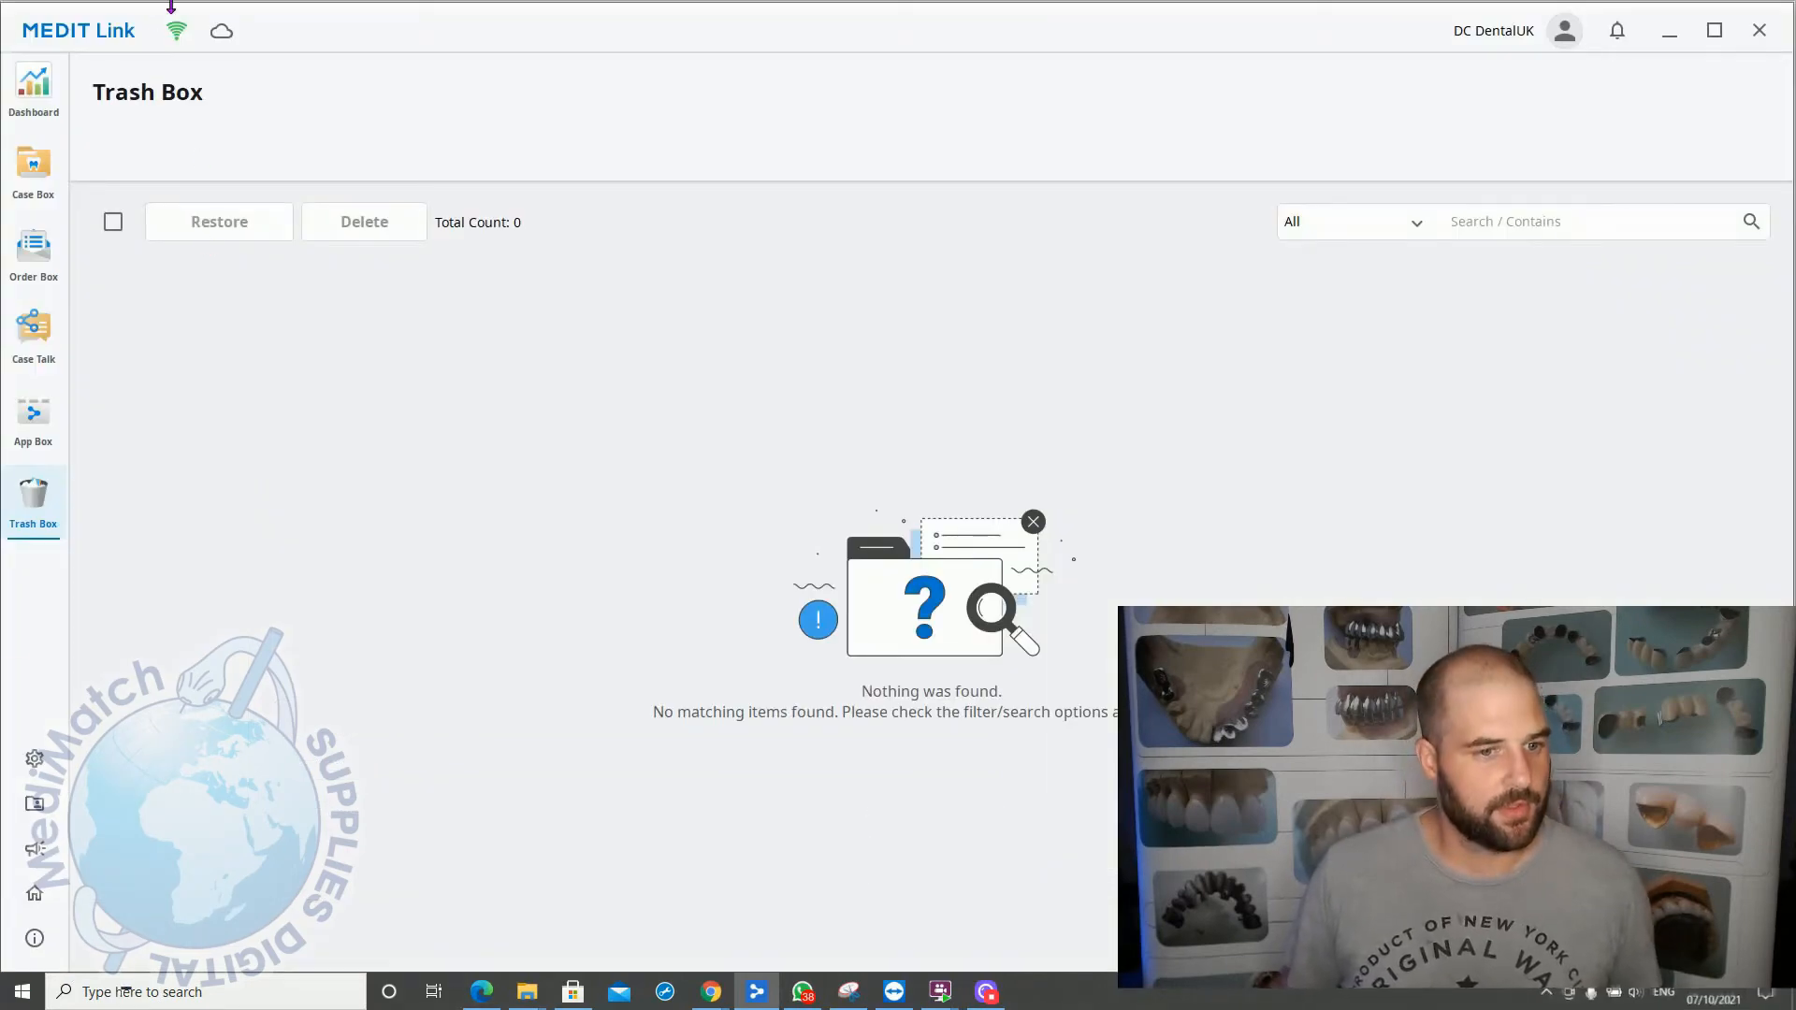
click(175, 30)
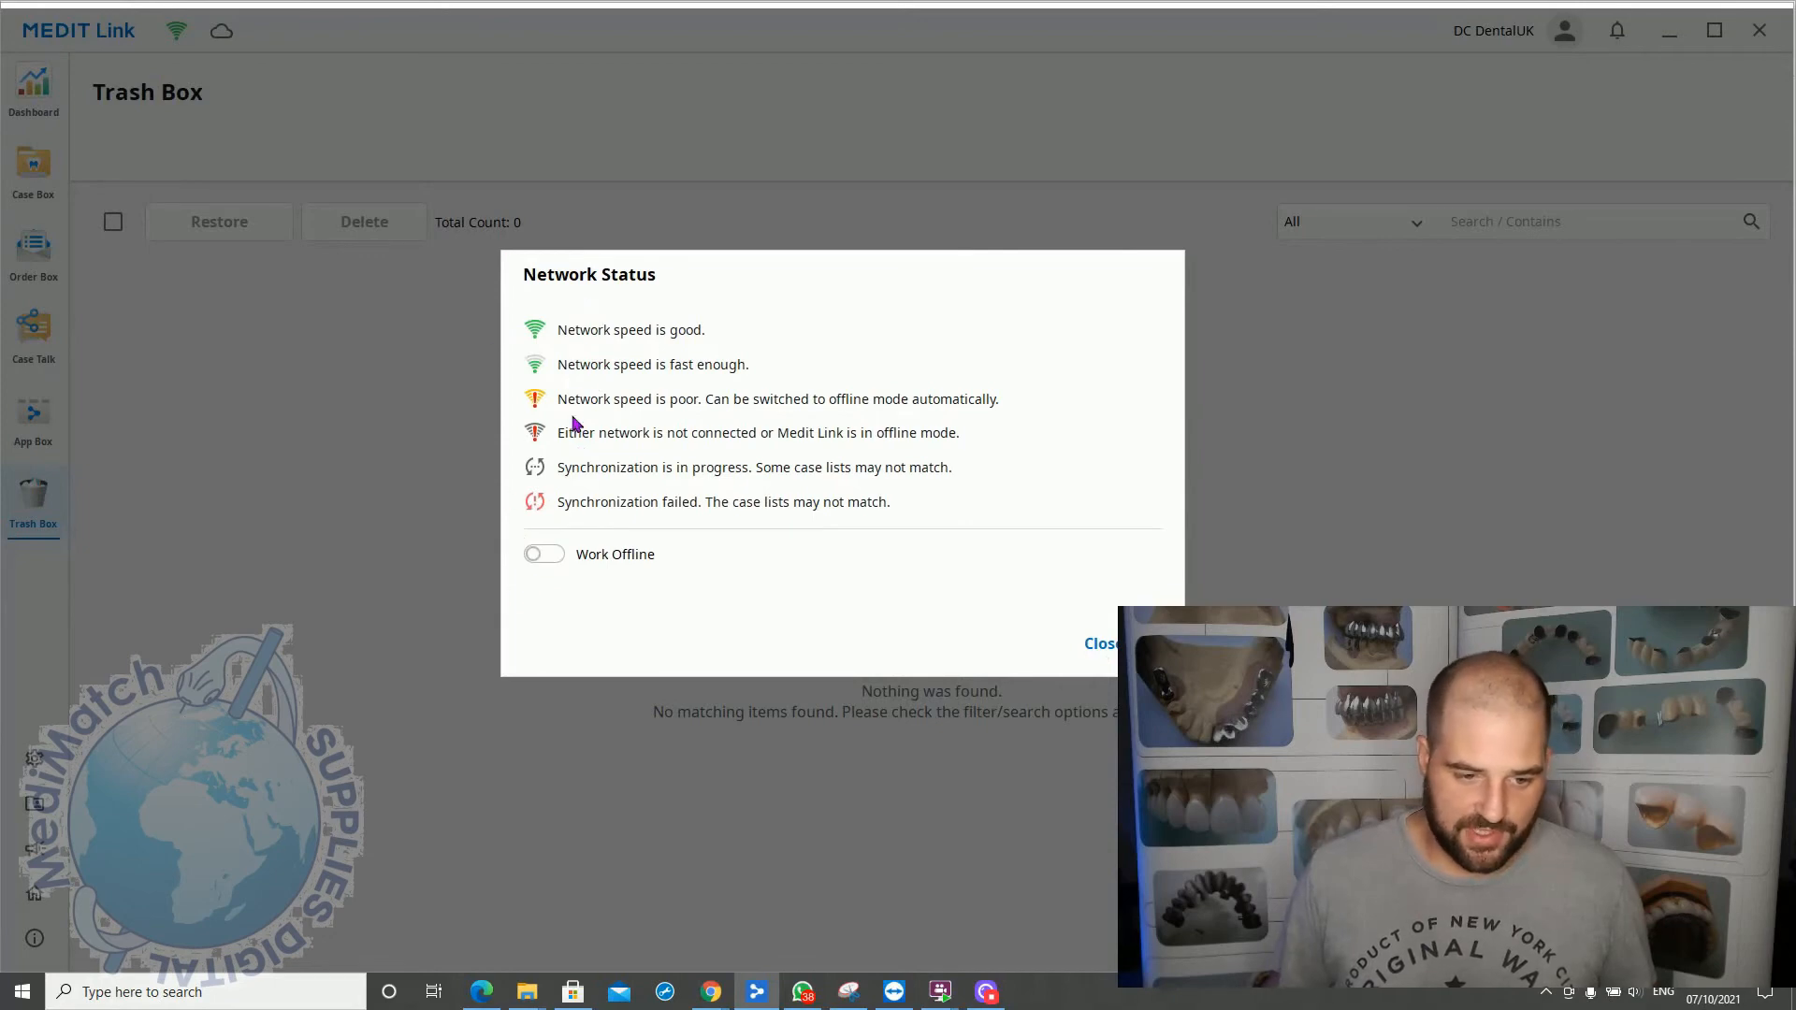
mouse_move(562, 453)
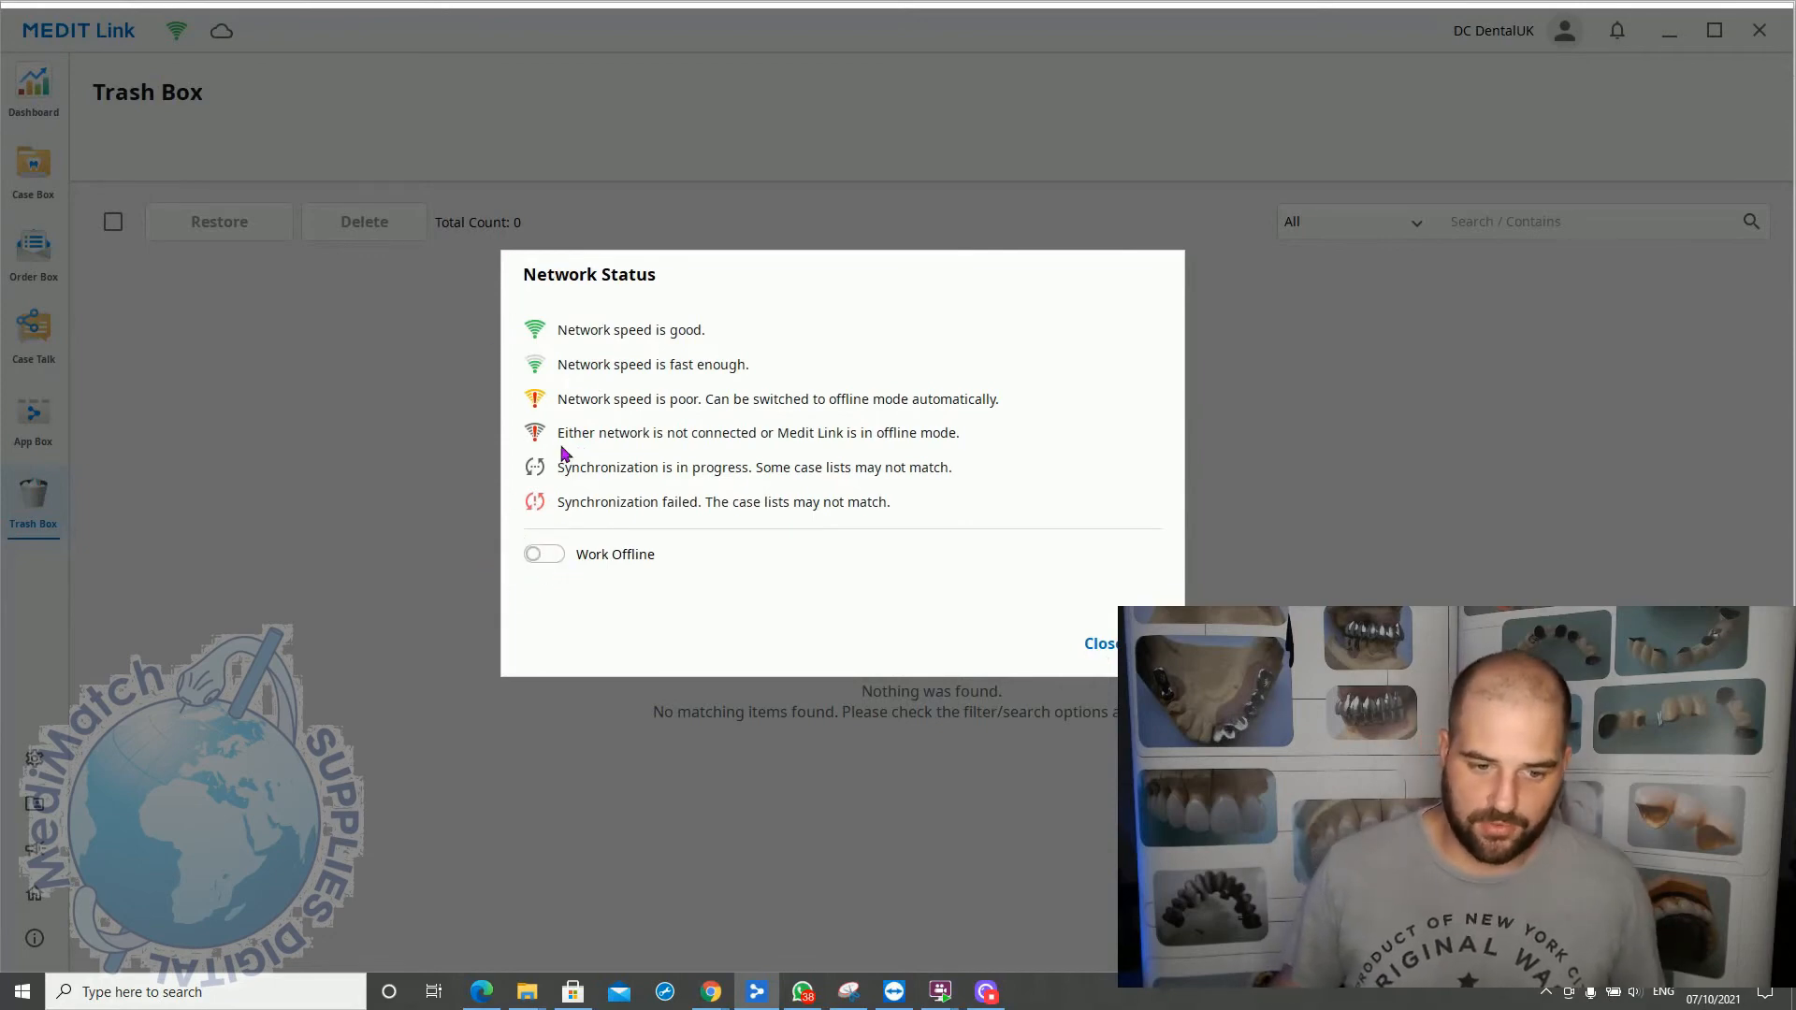
click(542, 555)
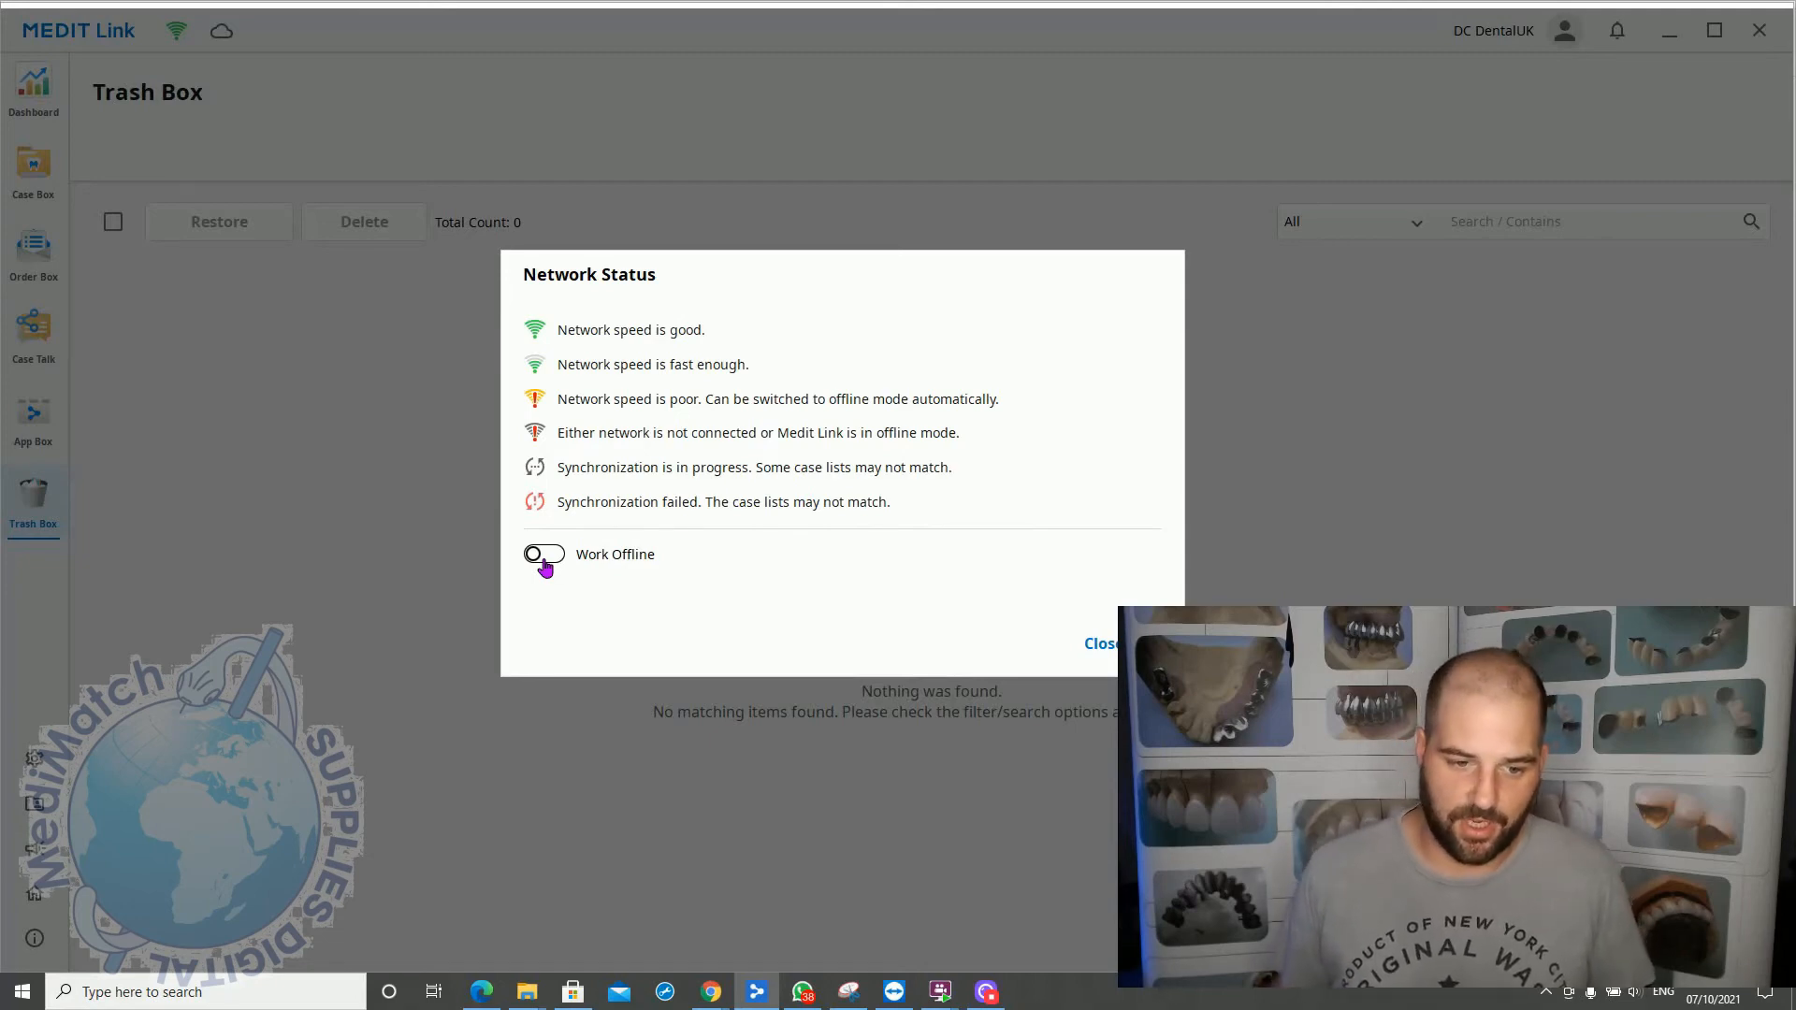
click(542, 555)
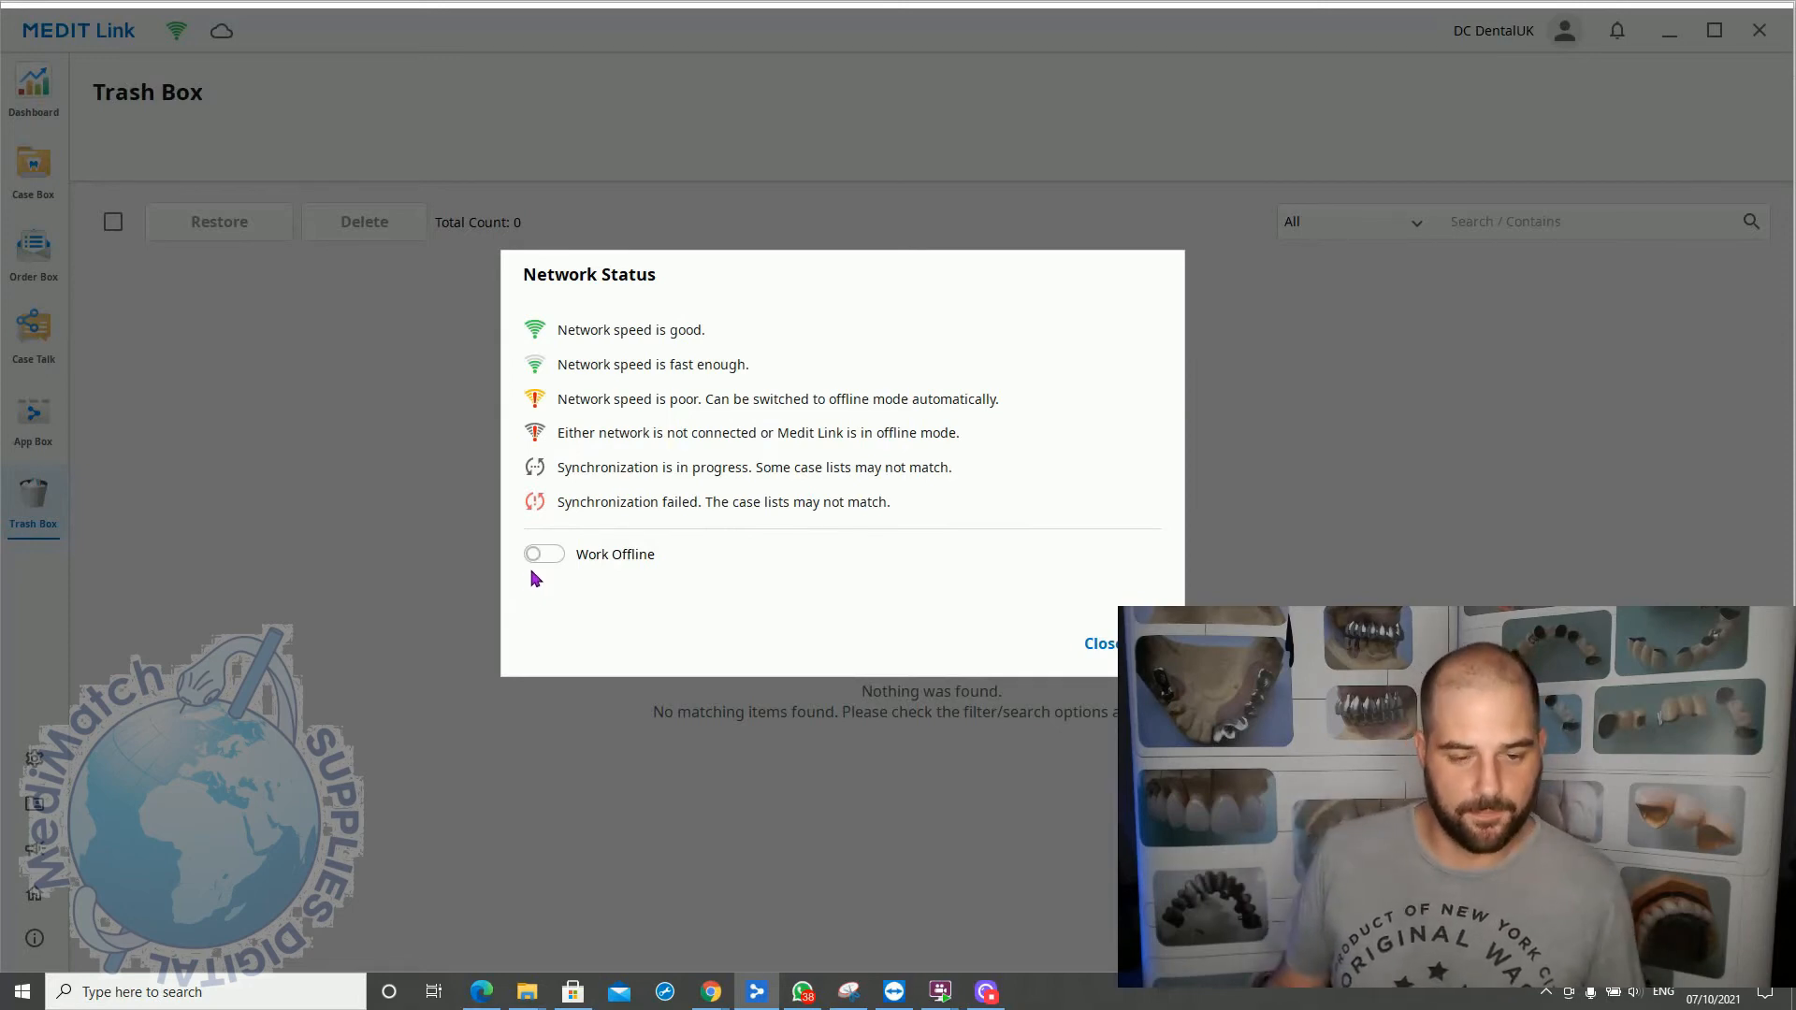
click(1101, 643)
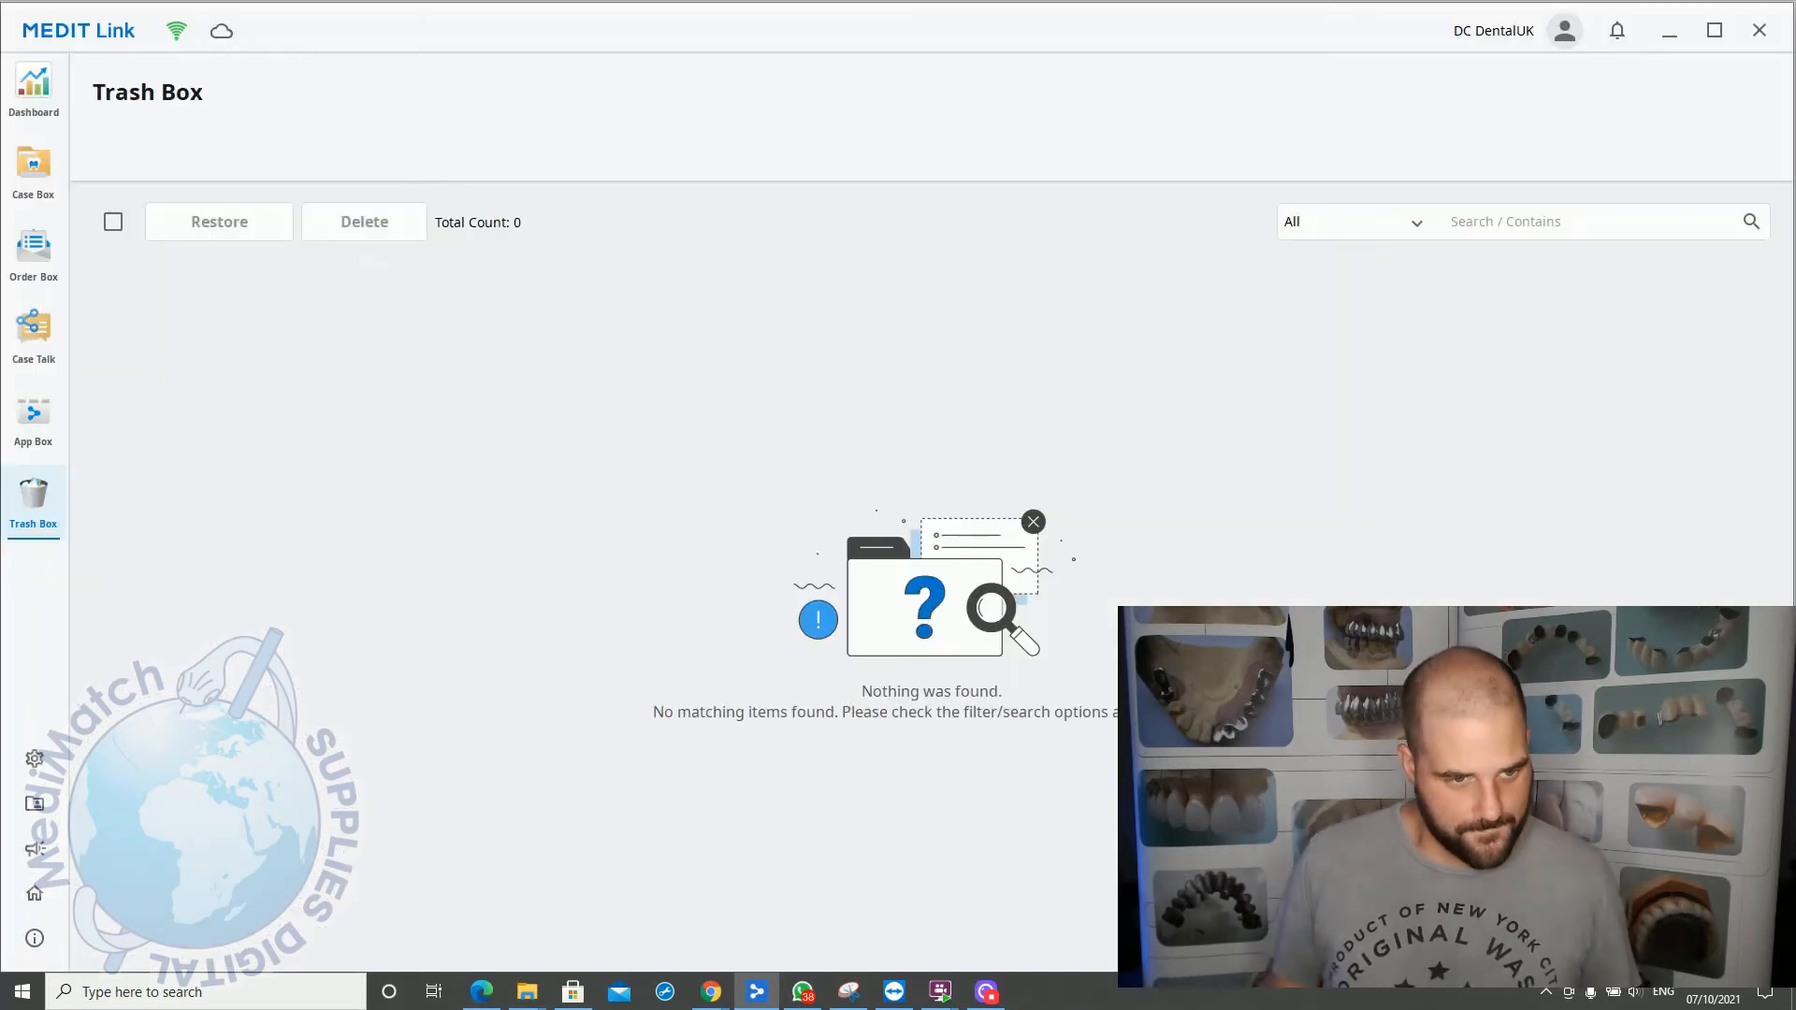
mouse_move(1469, 57)
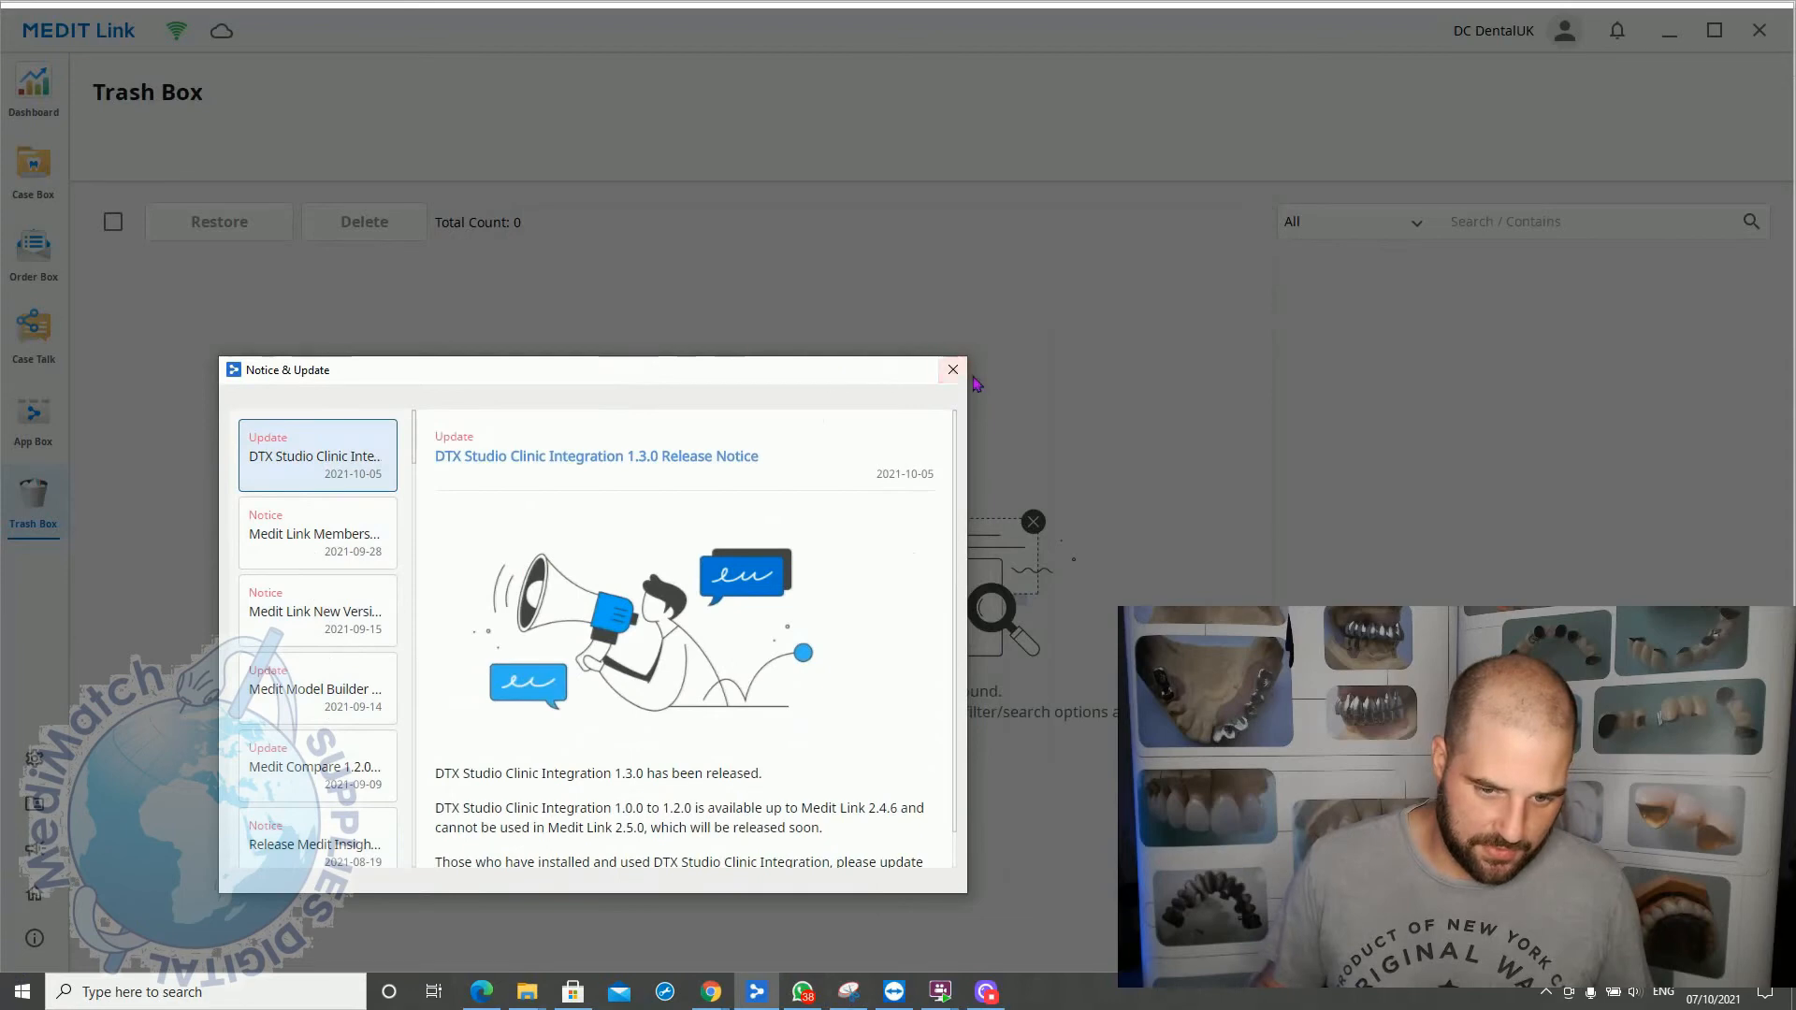
click(950, 371)
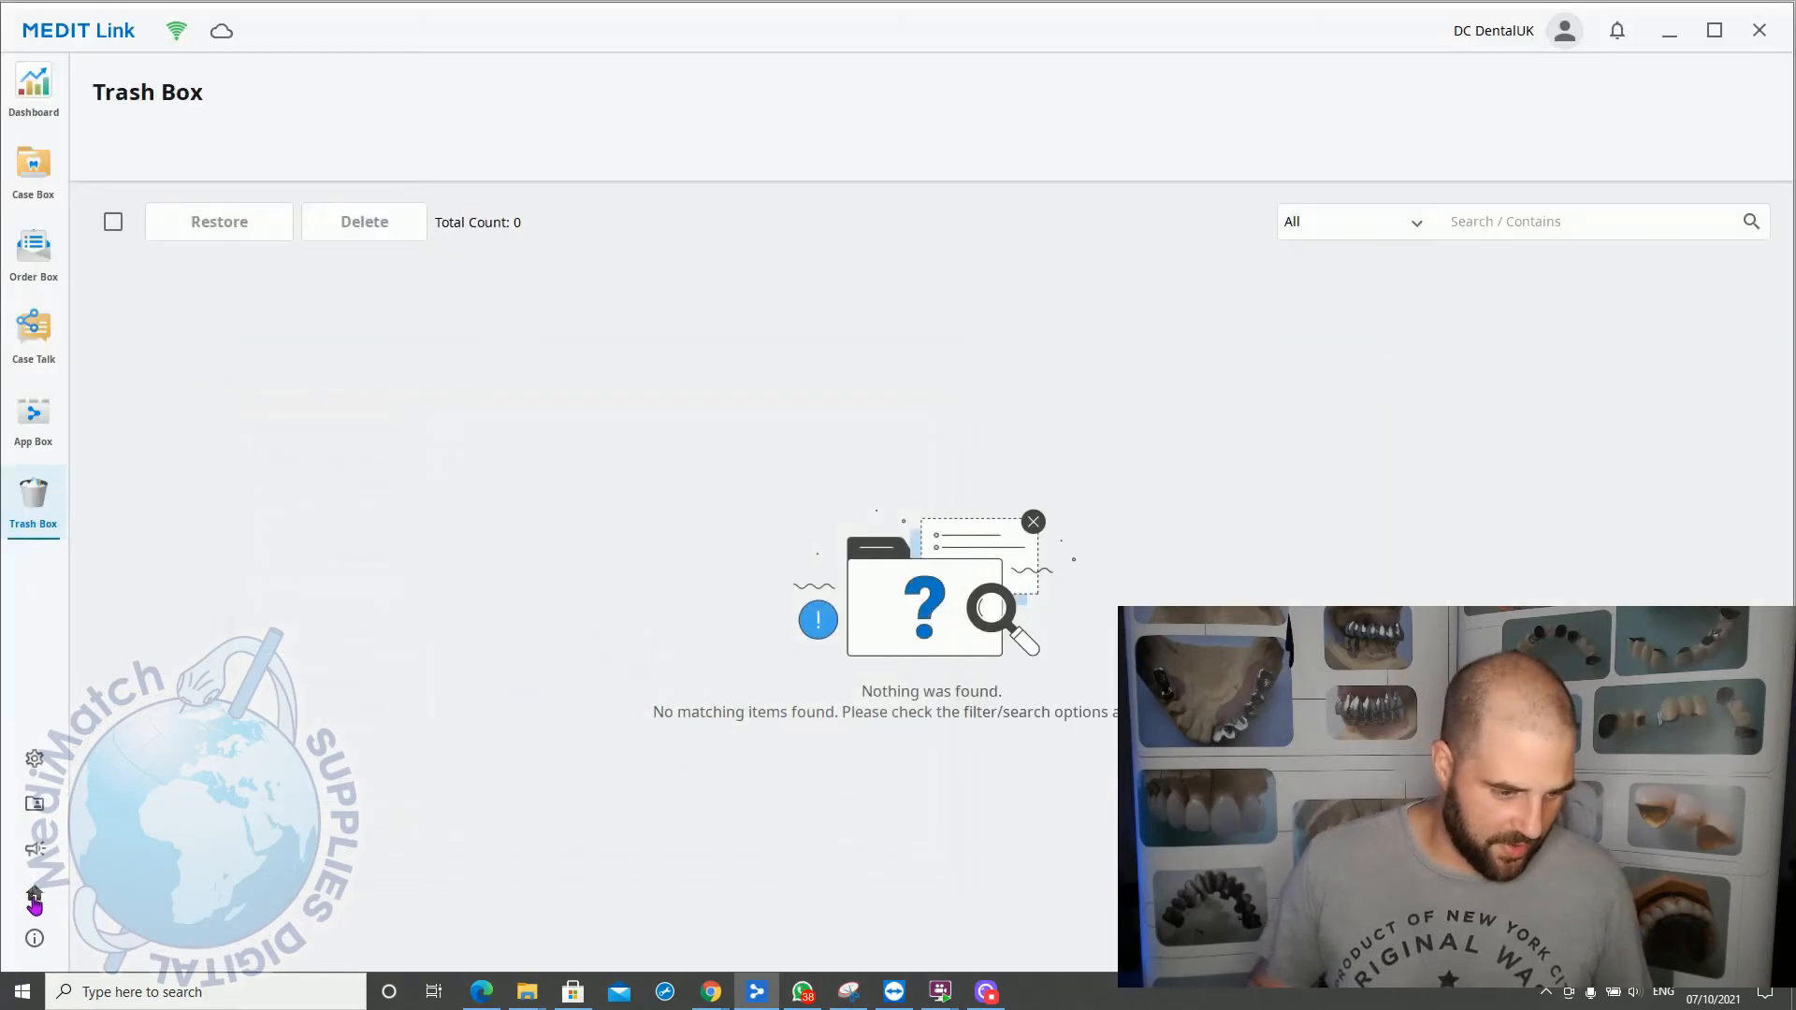
mouse_move(34, 898)
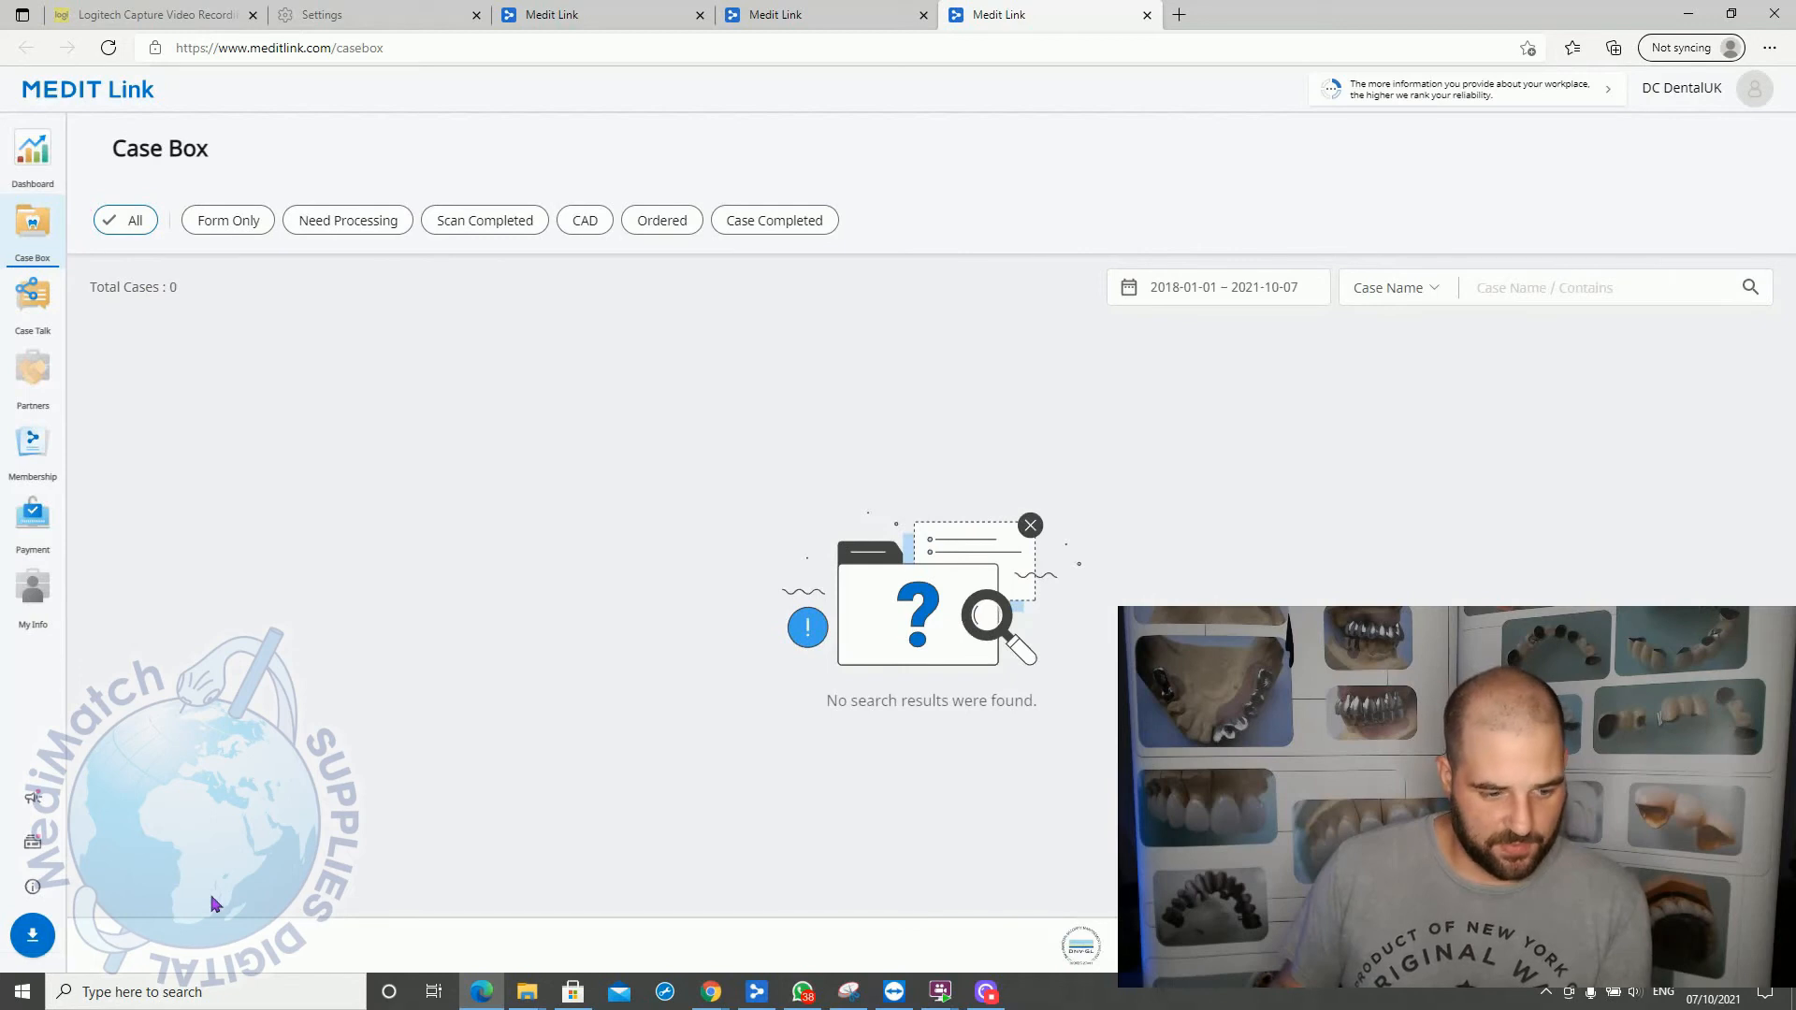
mouse_move(167, 347)
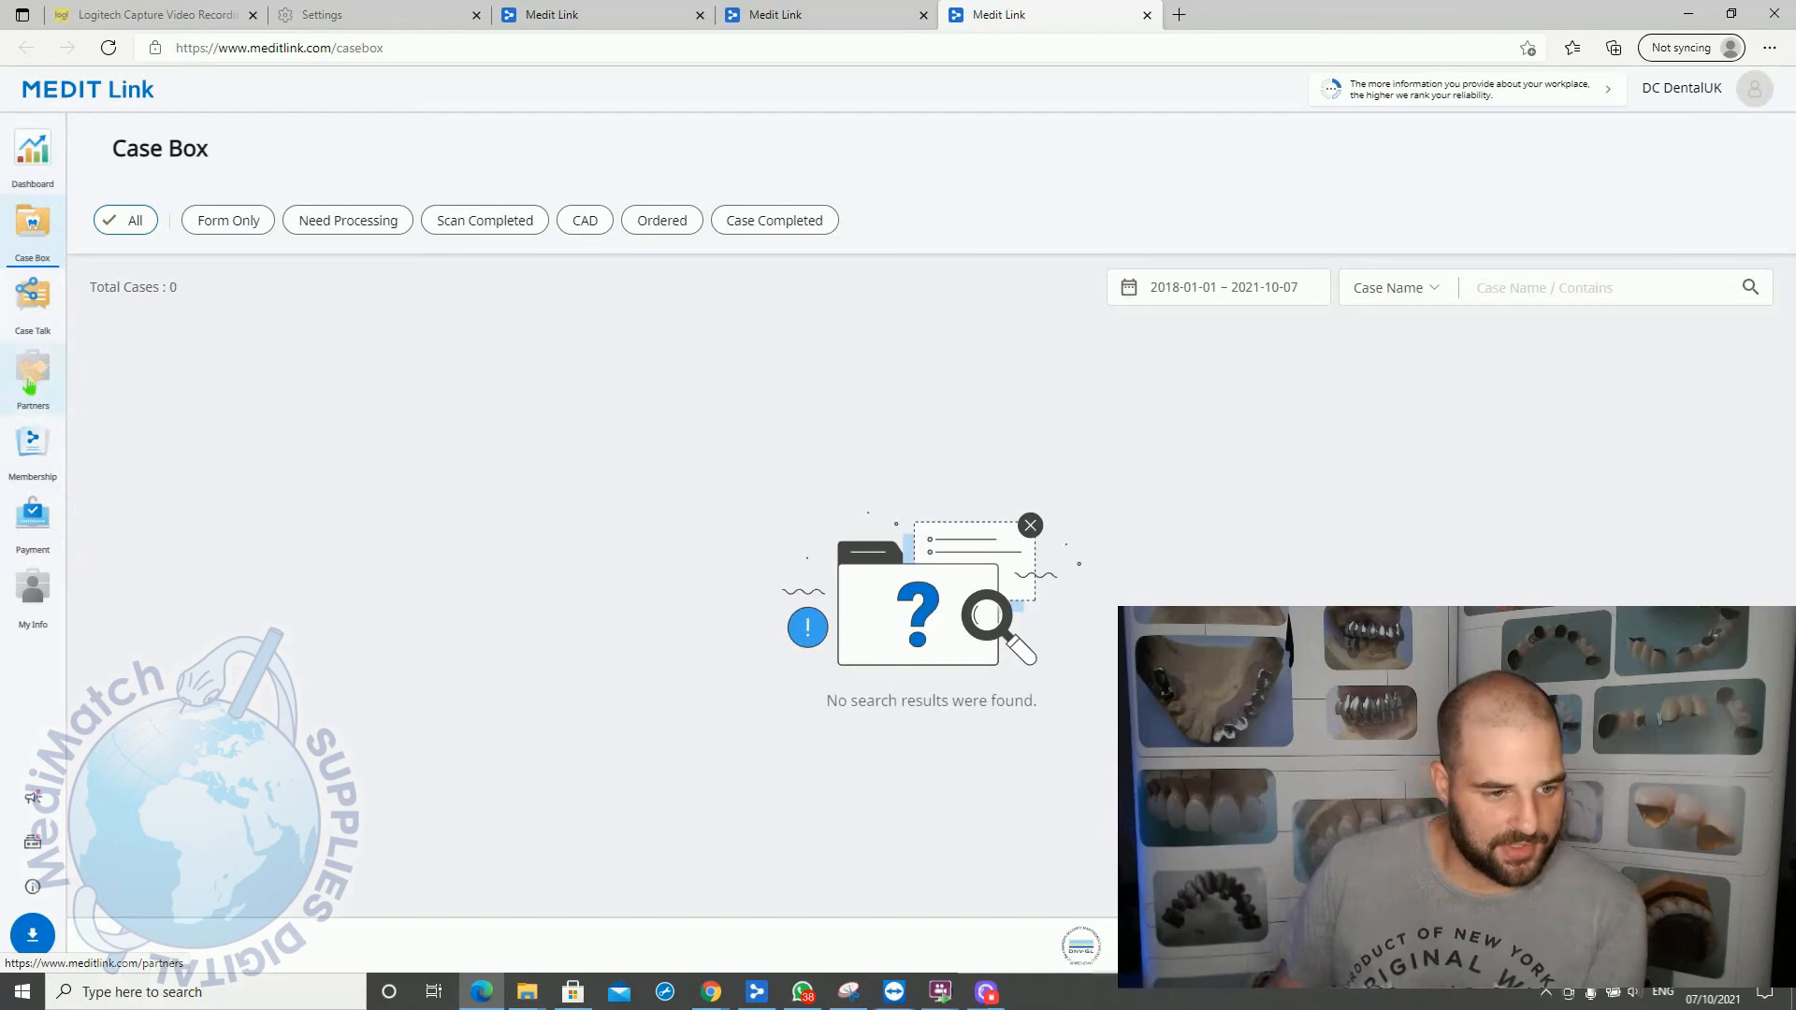
Step: Open the portal's Partners page with its lab search panel and map
click(32, 382)
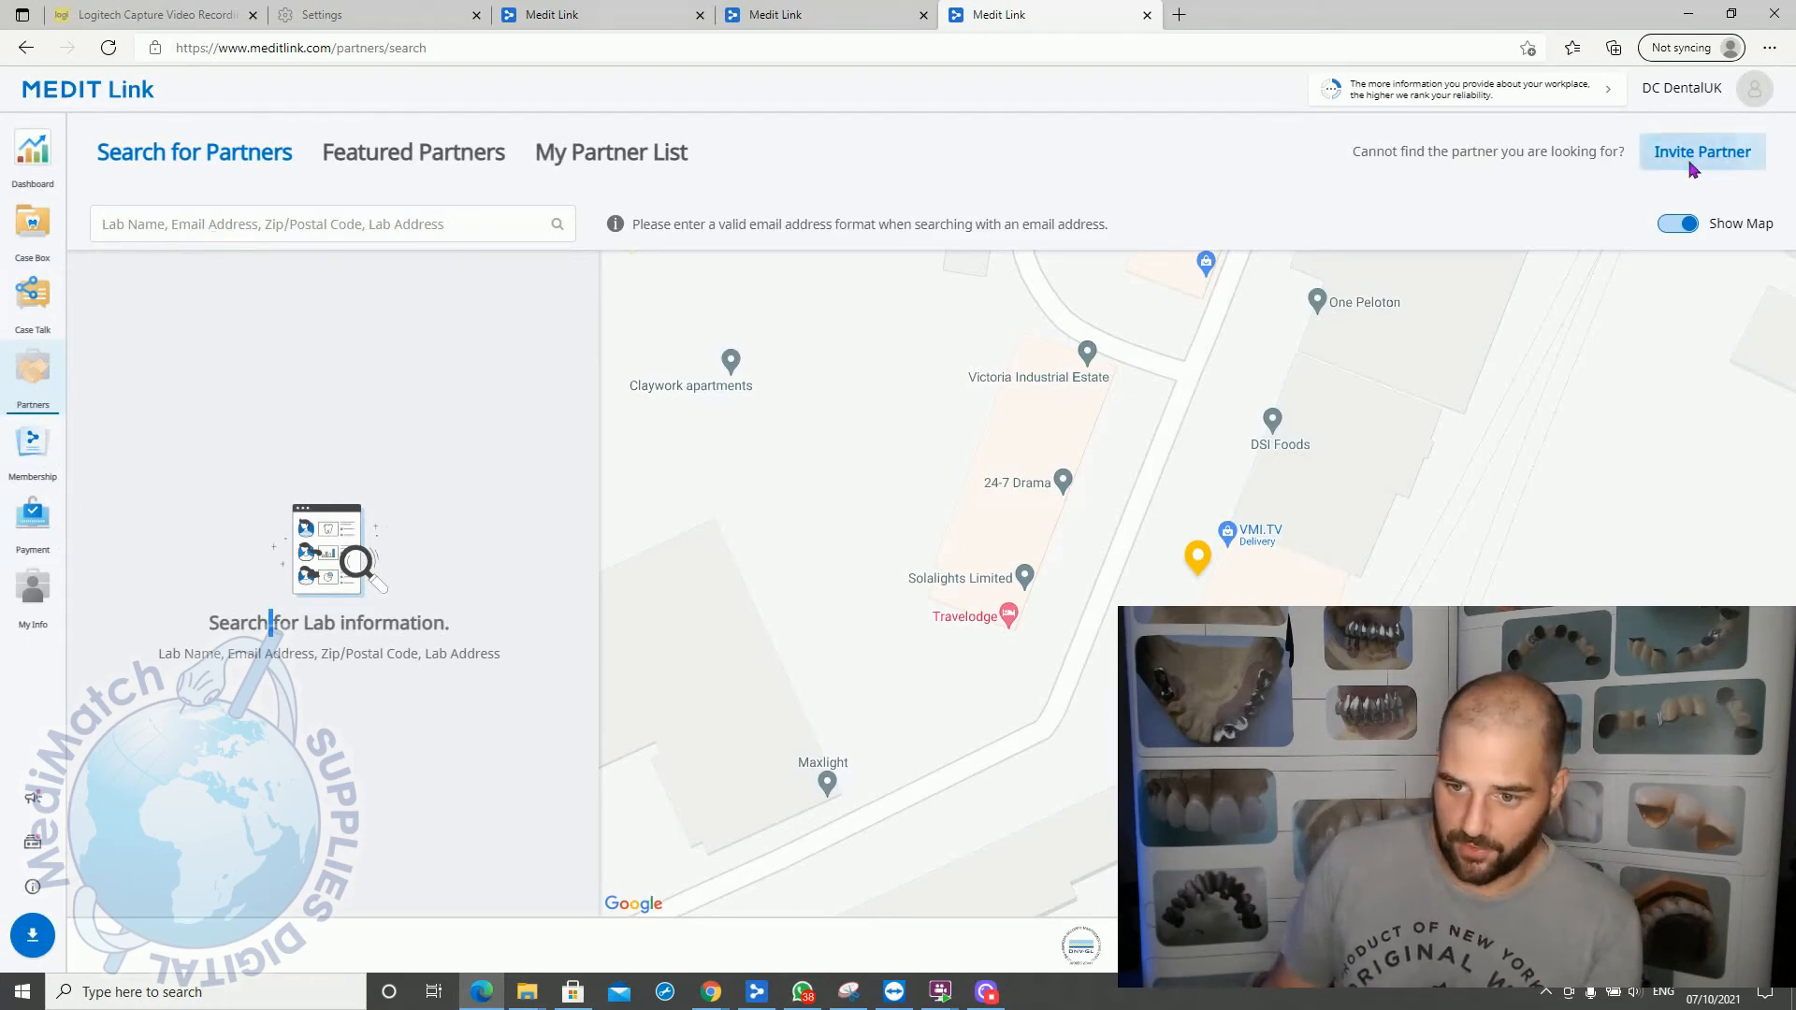
Step: Open and cancel the Invite Partner form, then list Featured Partners such as medimatch dental lab
click(1701, 149)
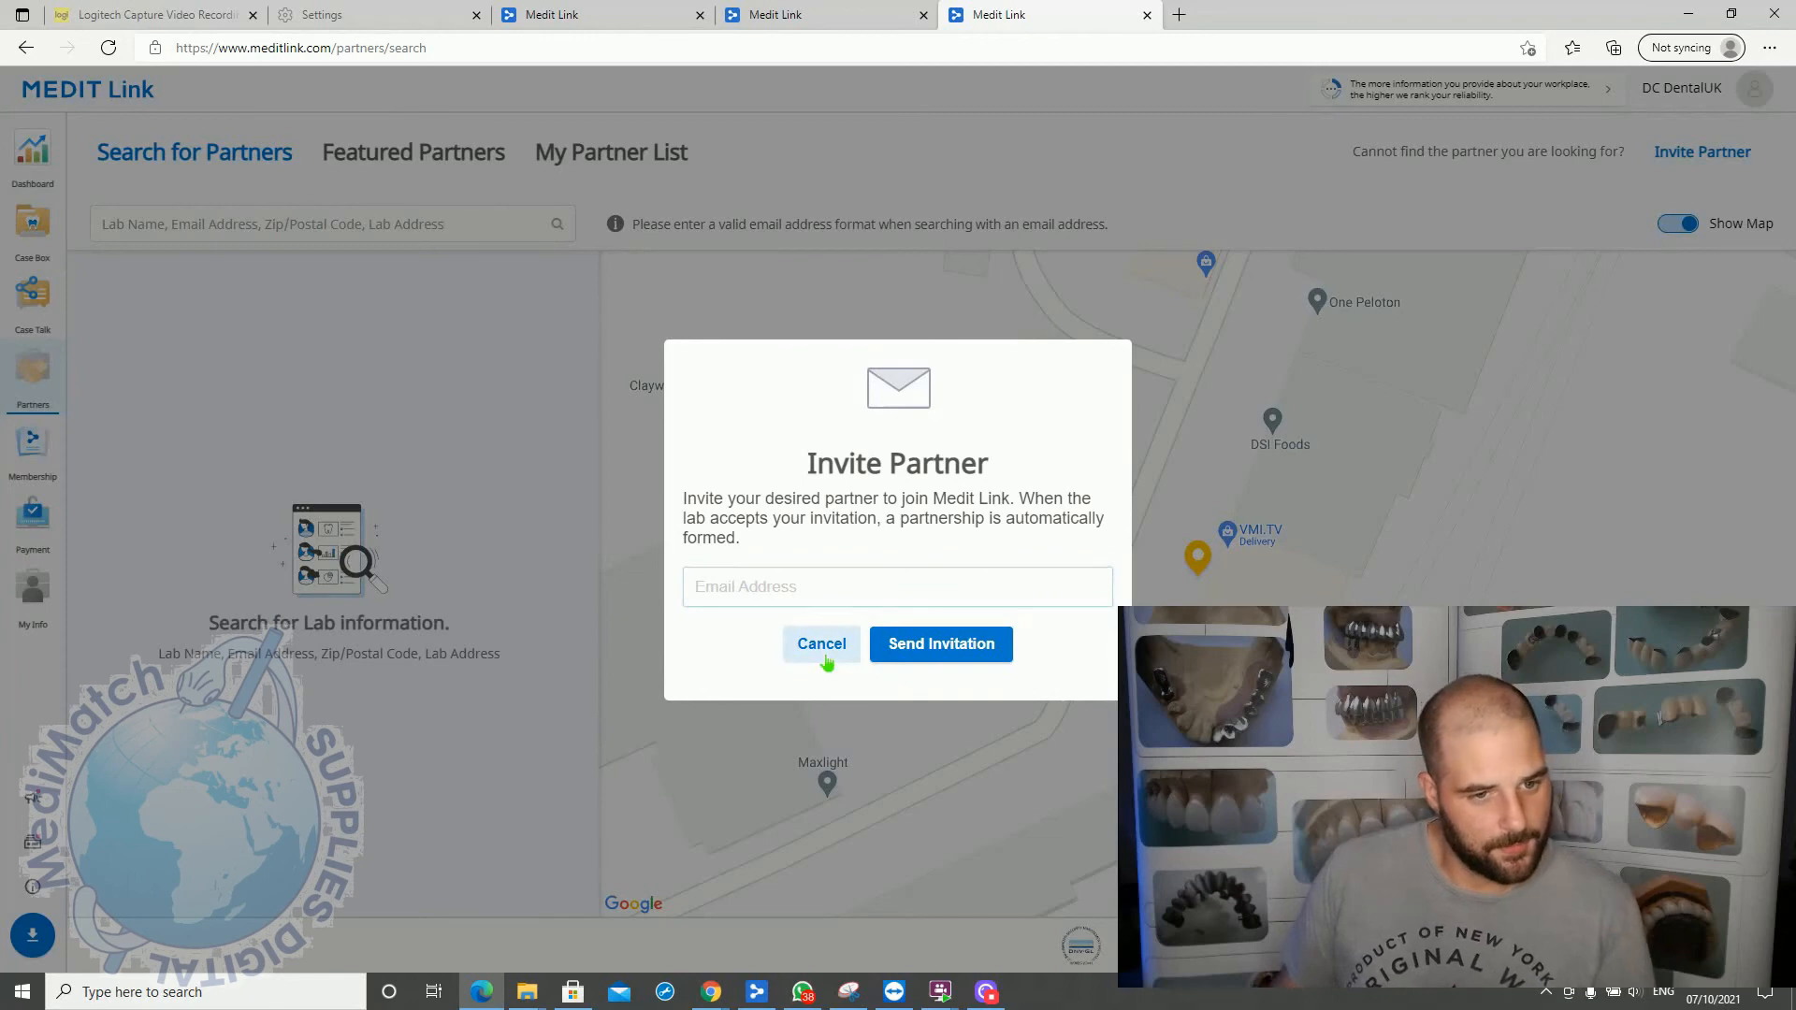
click(820, 644)
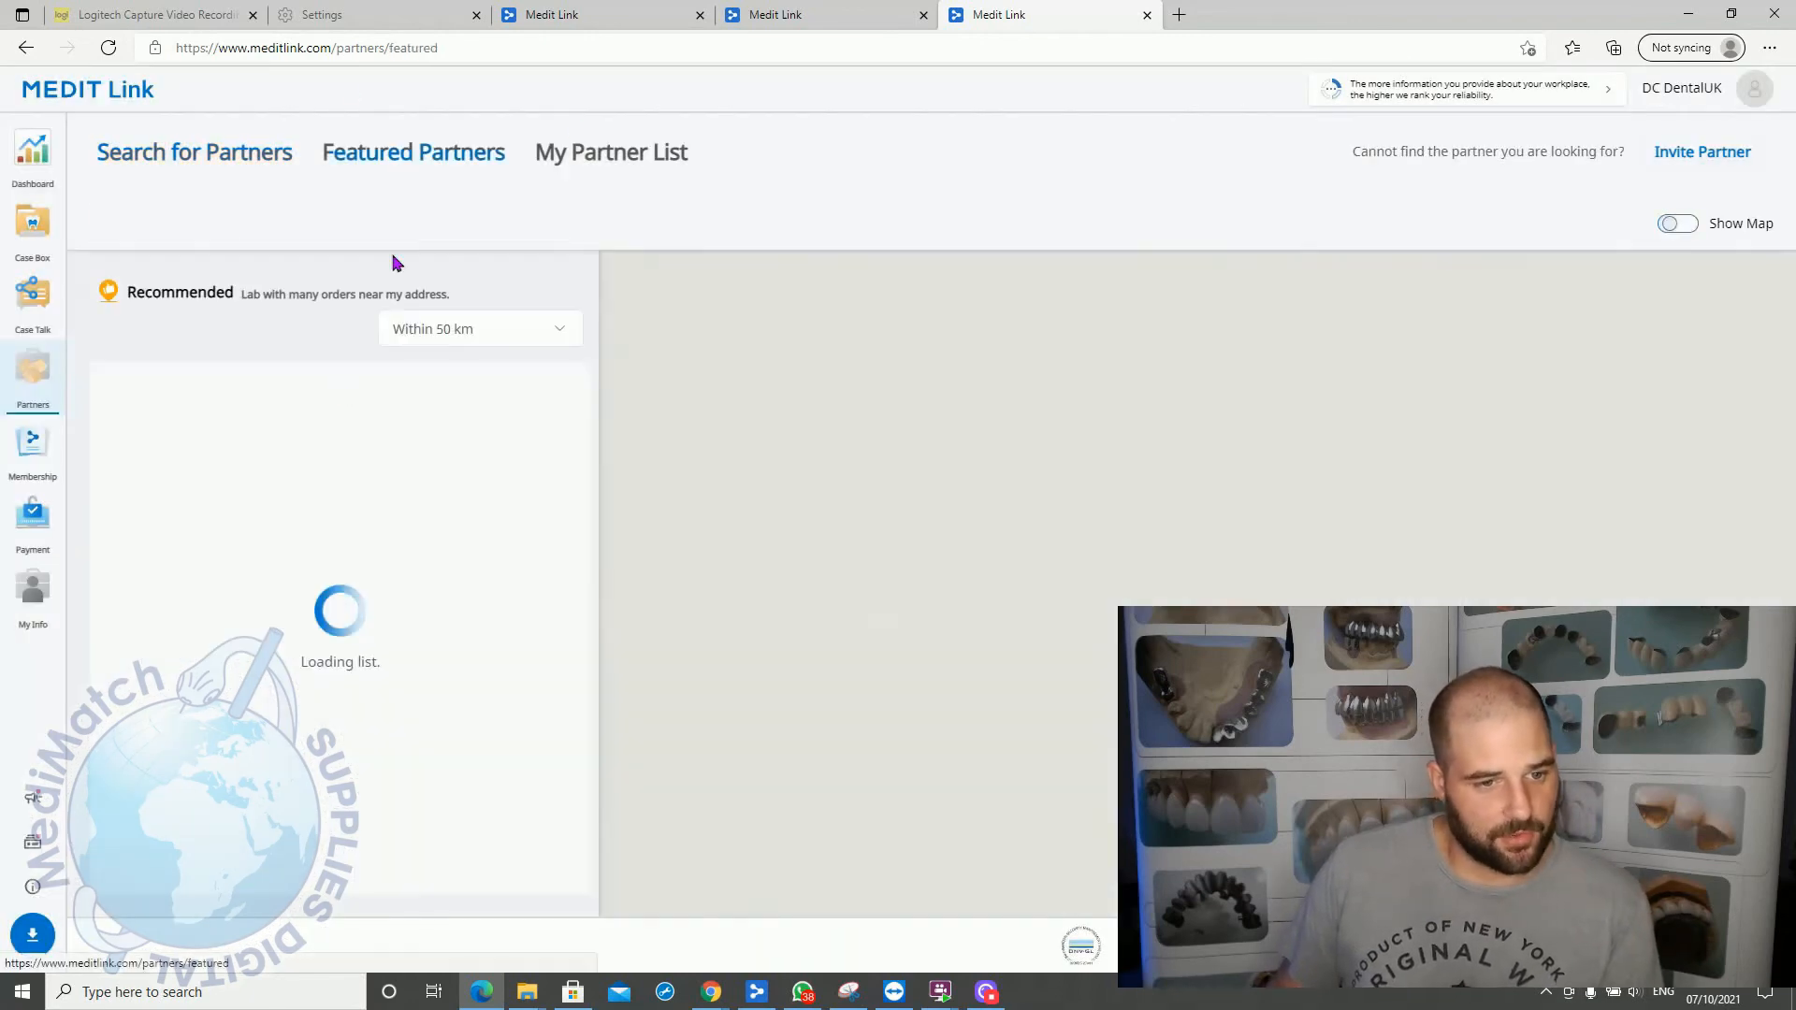
click(1678, 223)
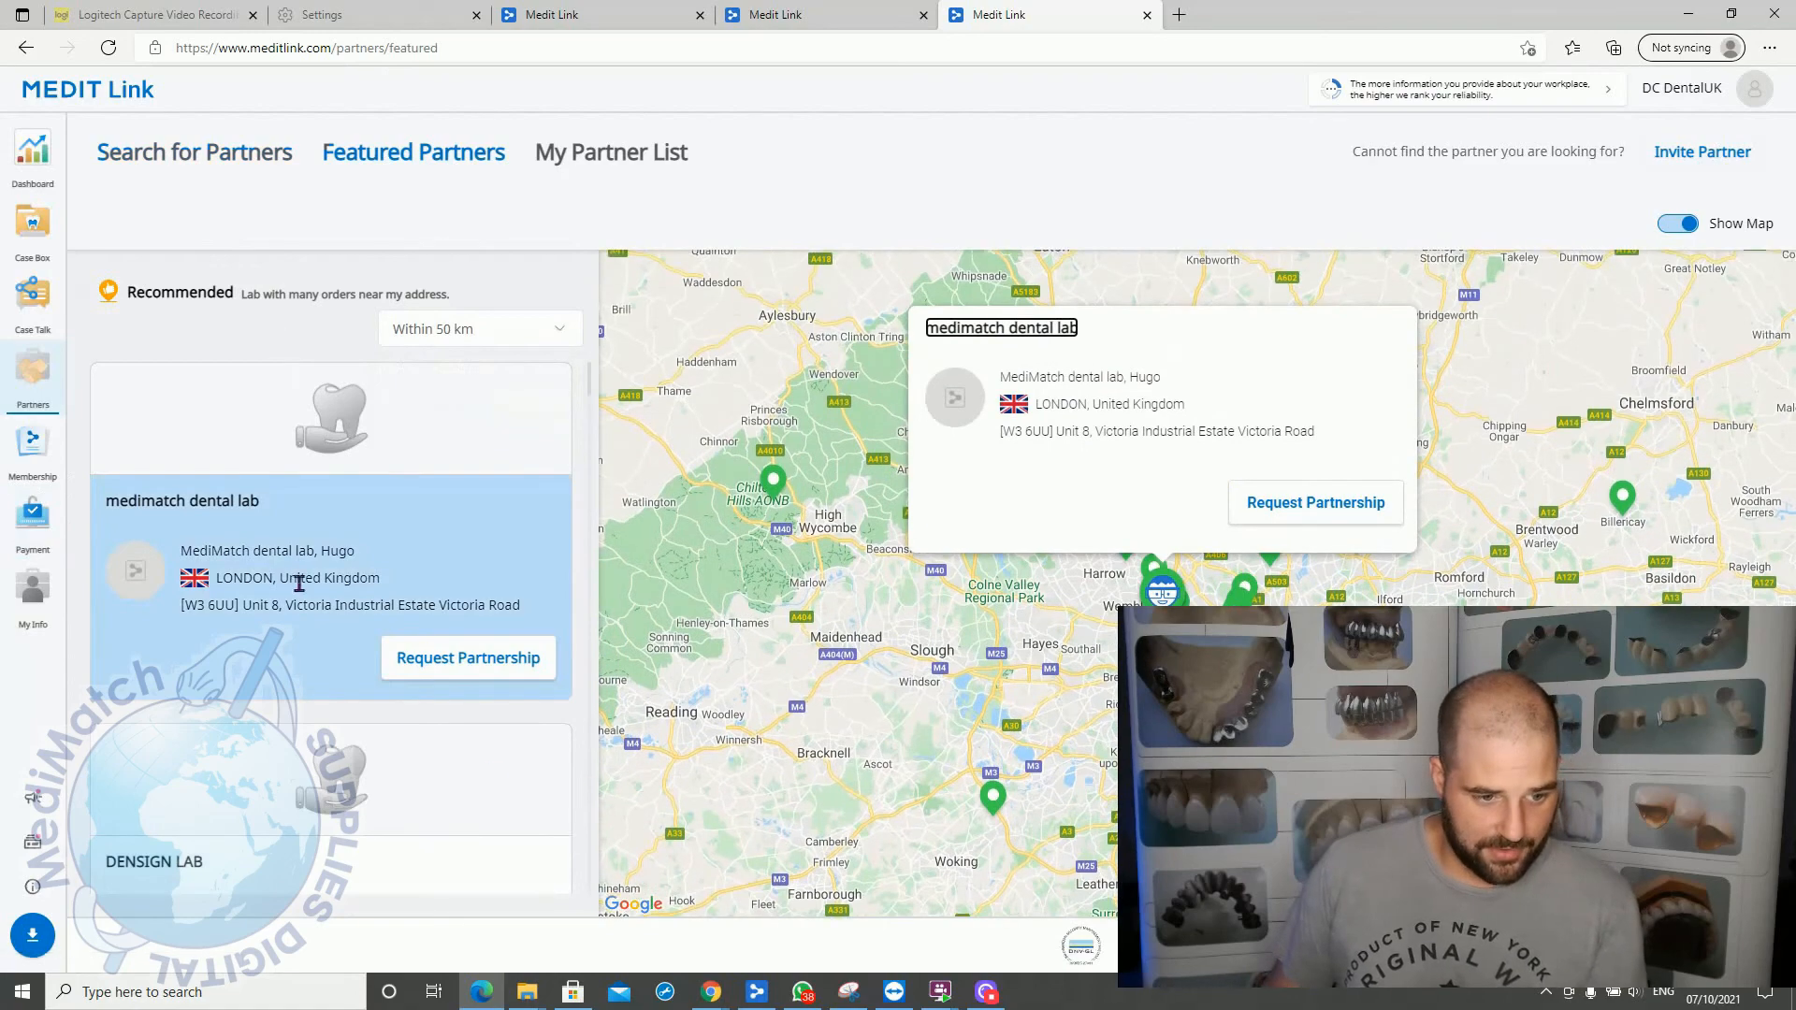
scroll(down, 3)
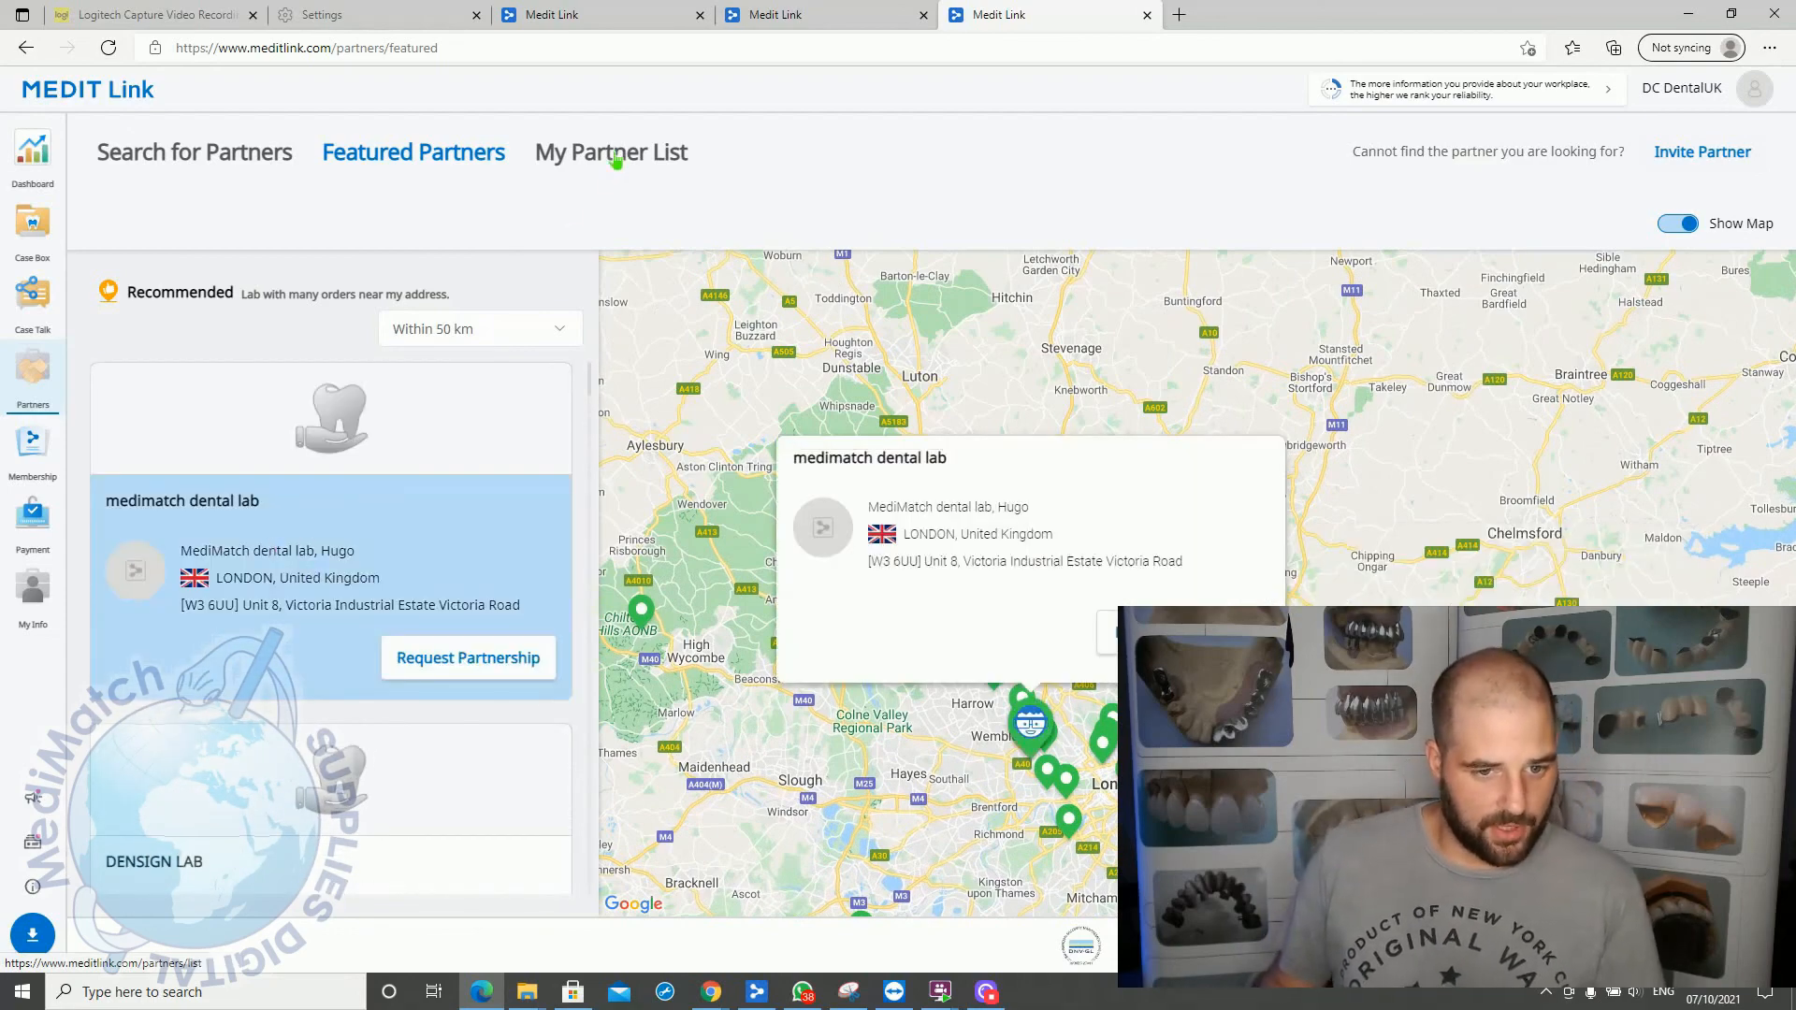
Step: Show My Partner List filtered to the Partnership tab, with one pending entry
click(611, 152)
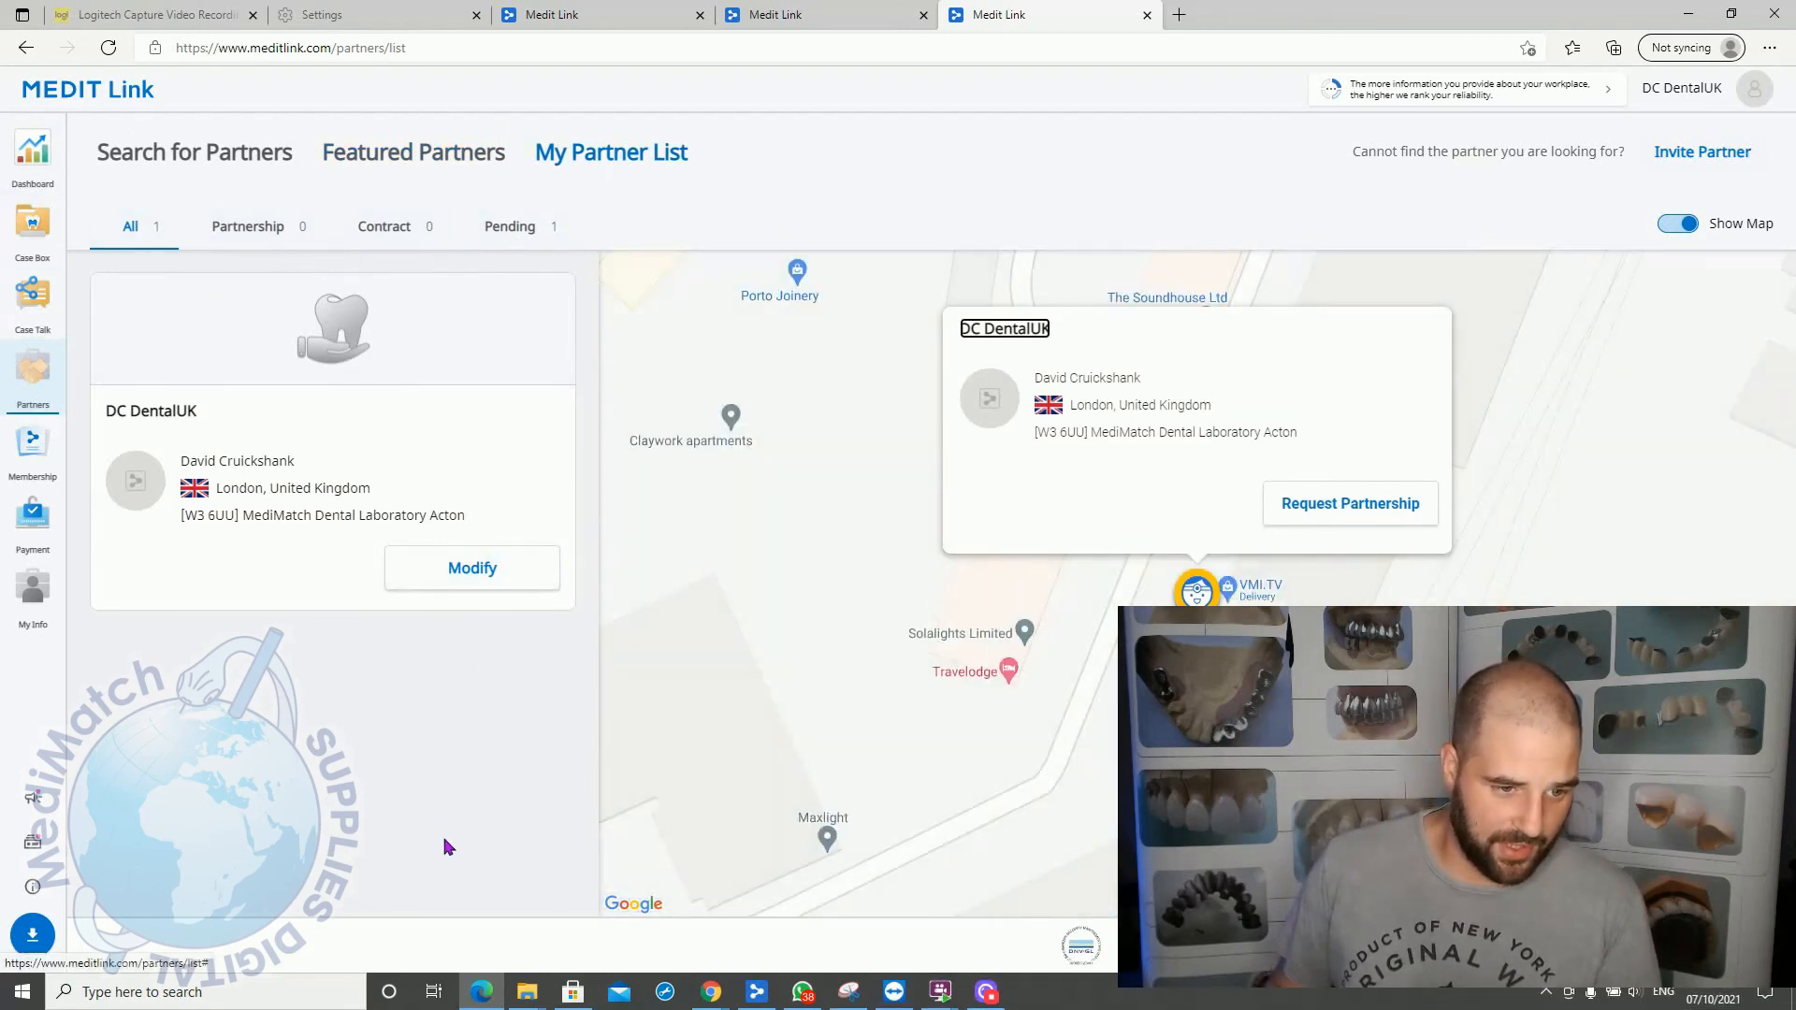
mouse_move(157, 695)
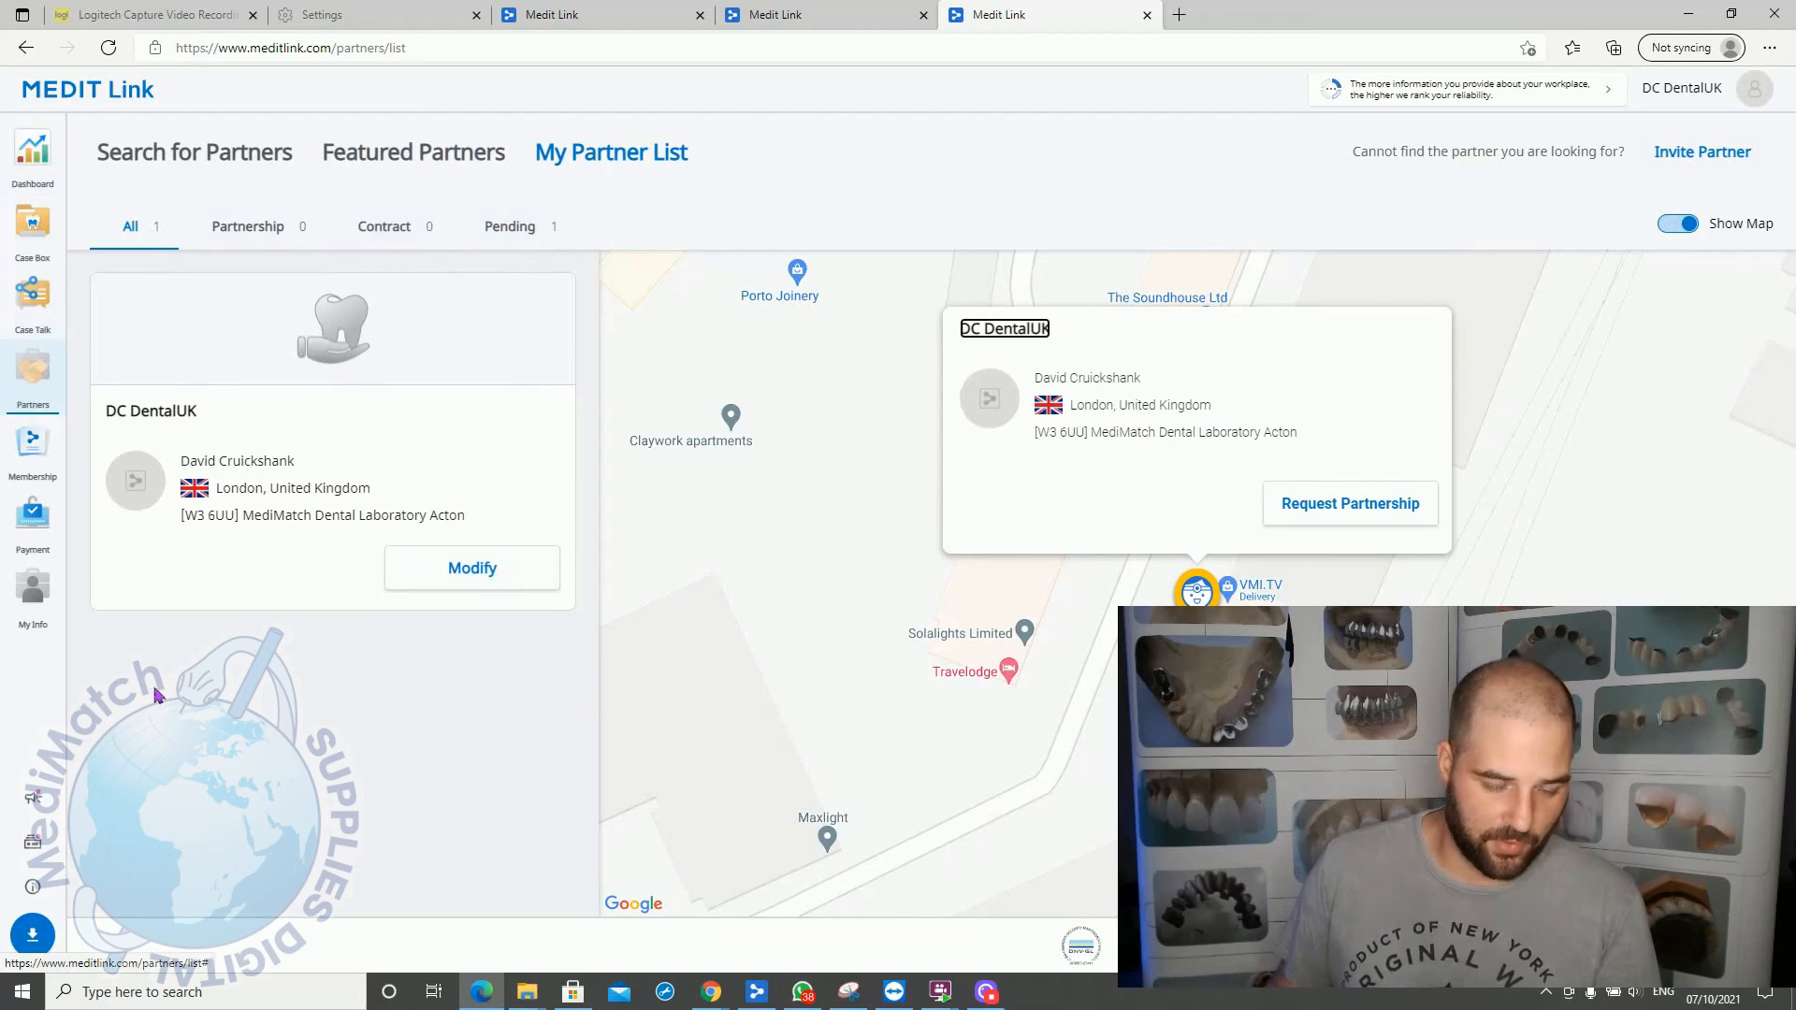
mouse_move(337, 643)
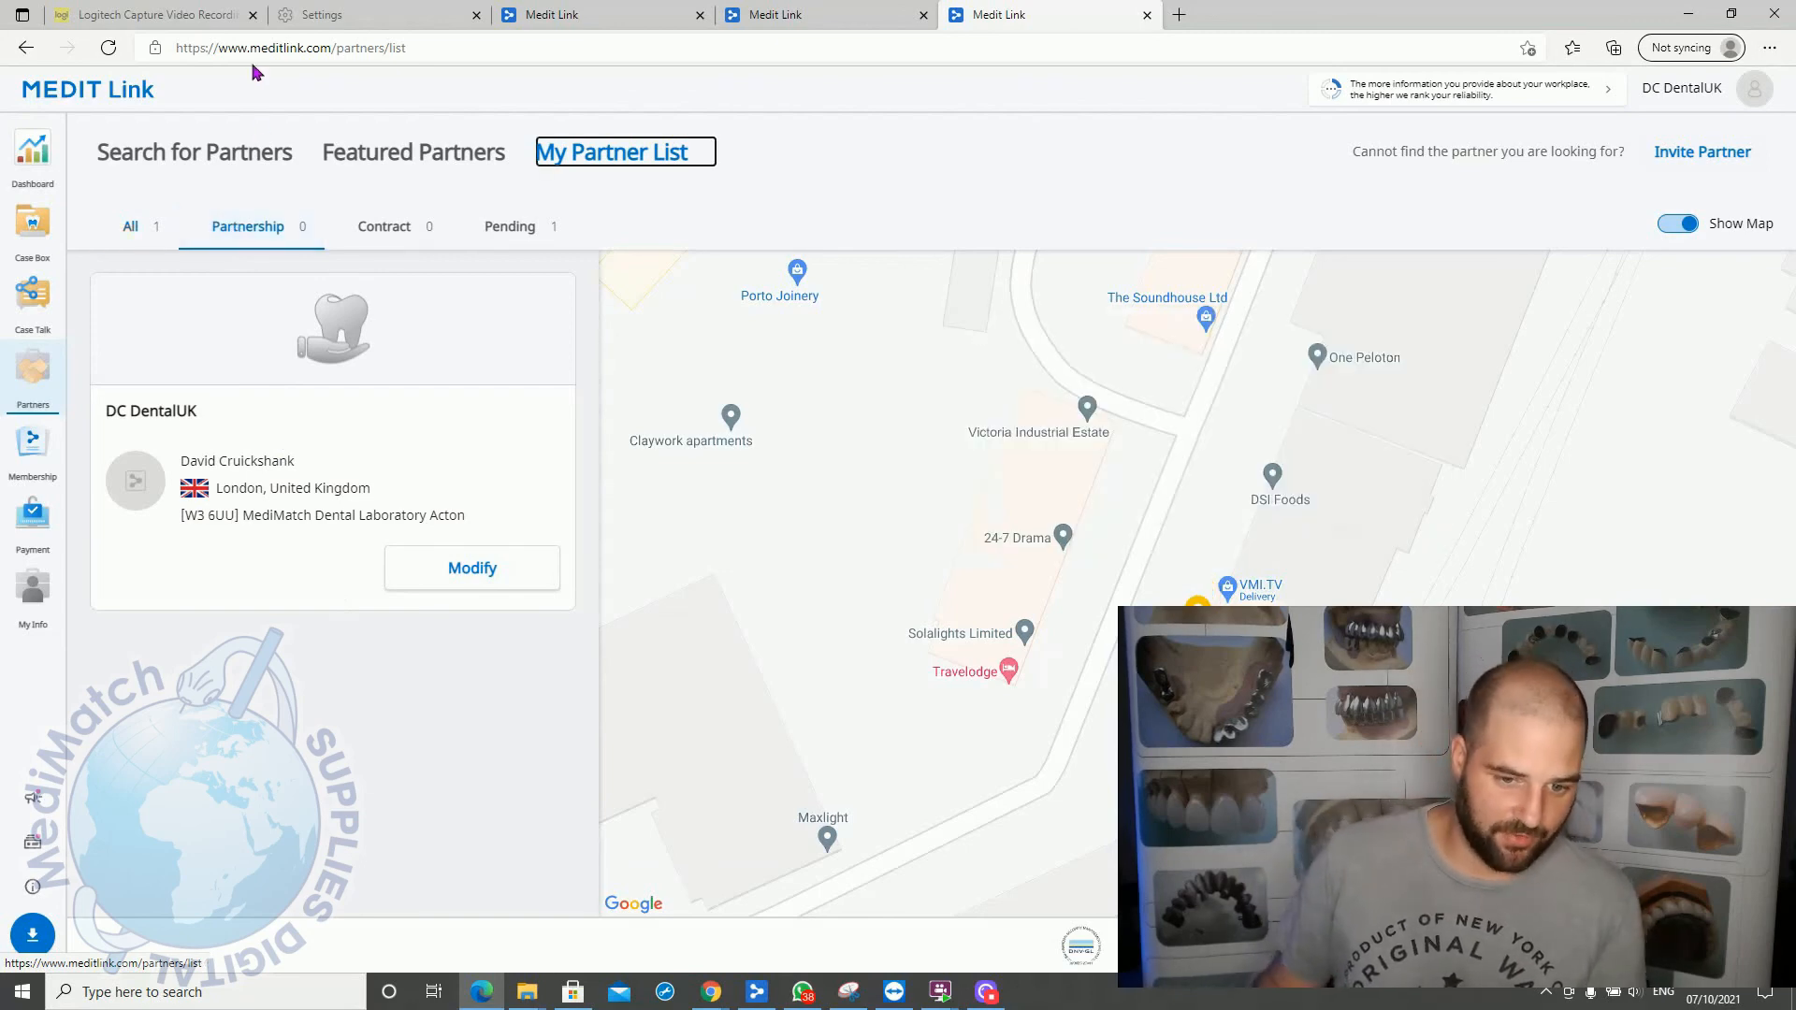
click(1198, 592)
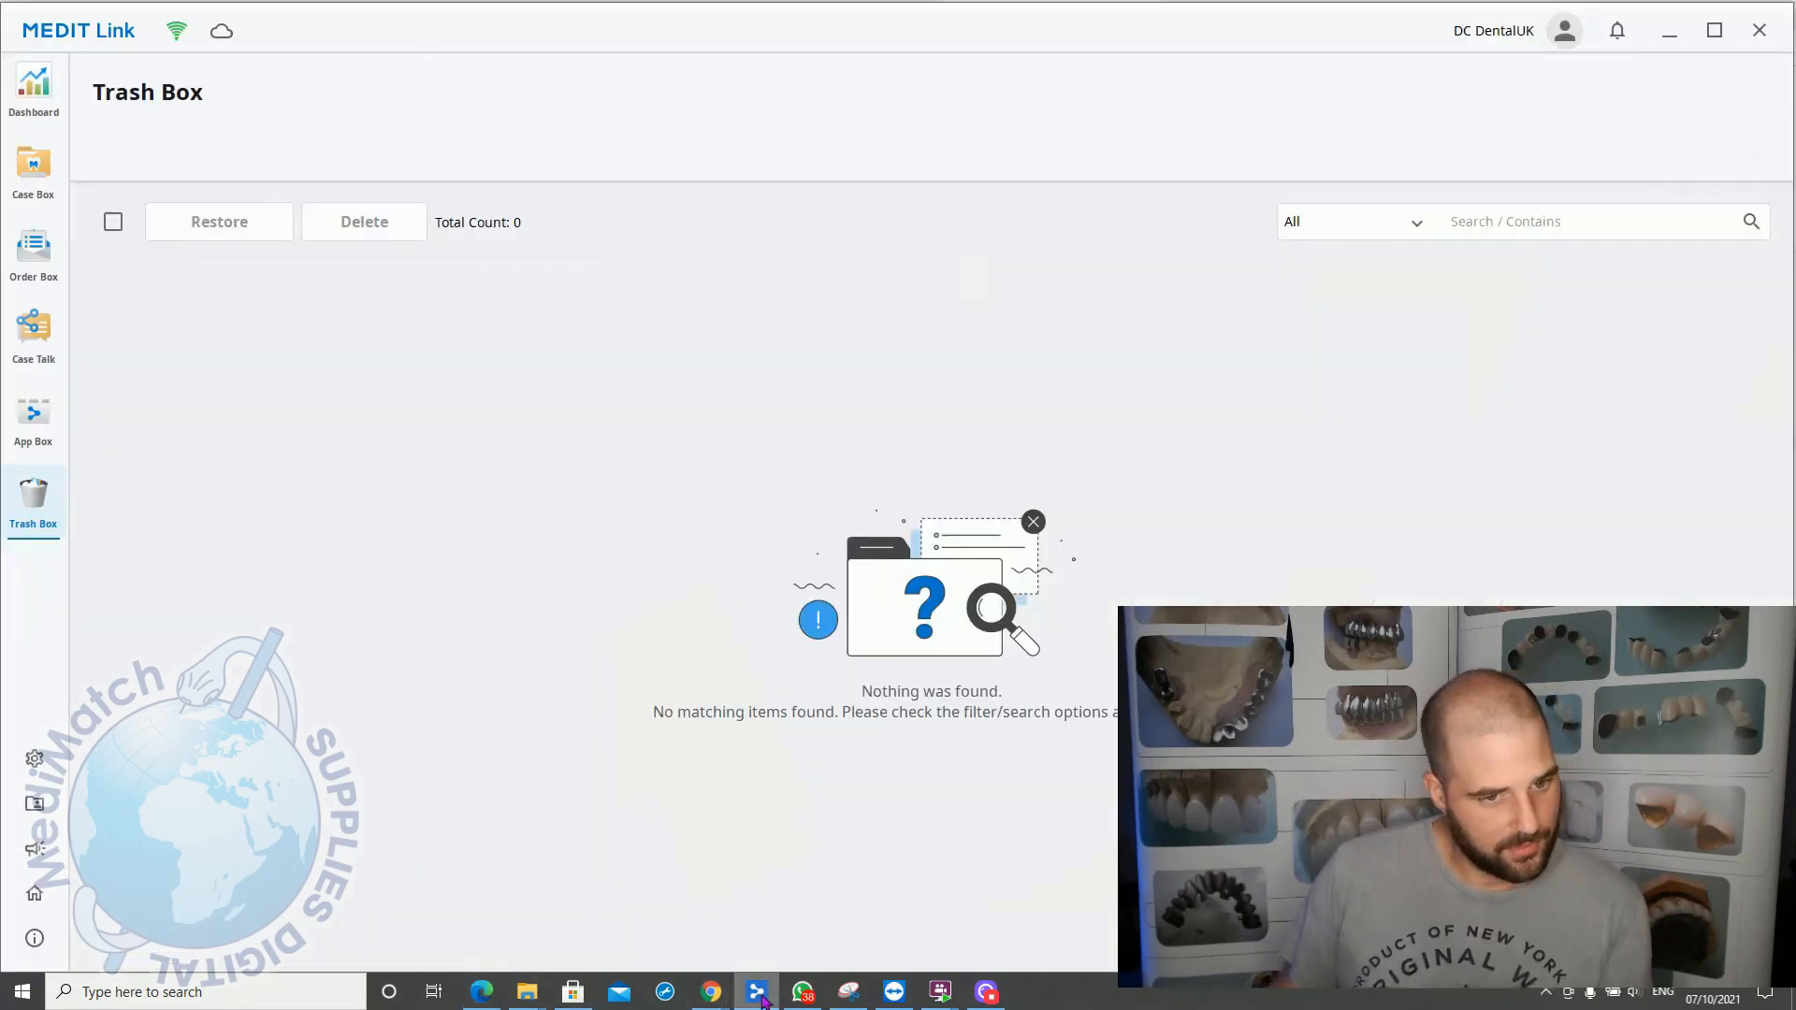
Step: Back in desktop Medit Link, open the Case Box showing zero cases
click(34, 172)
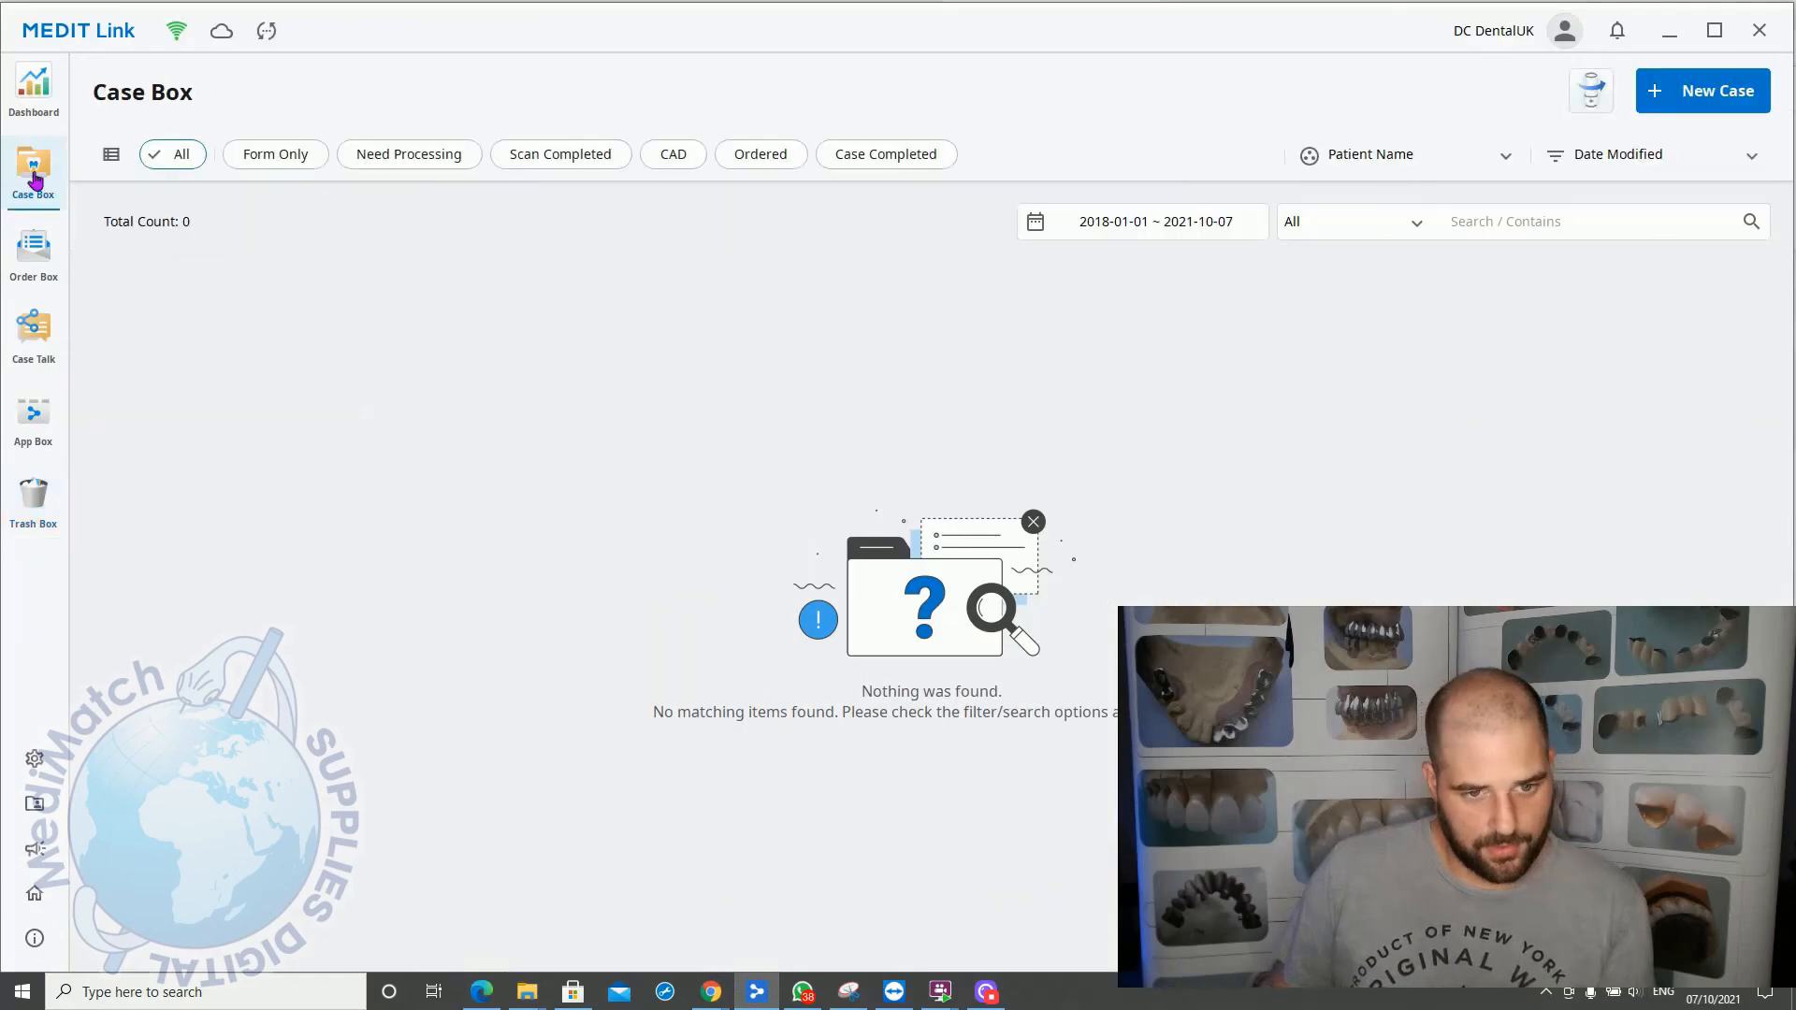